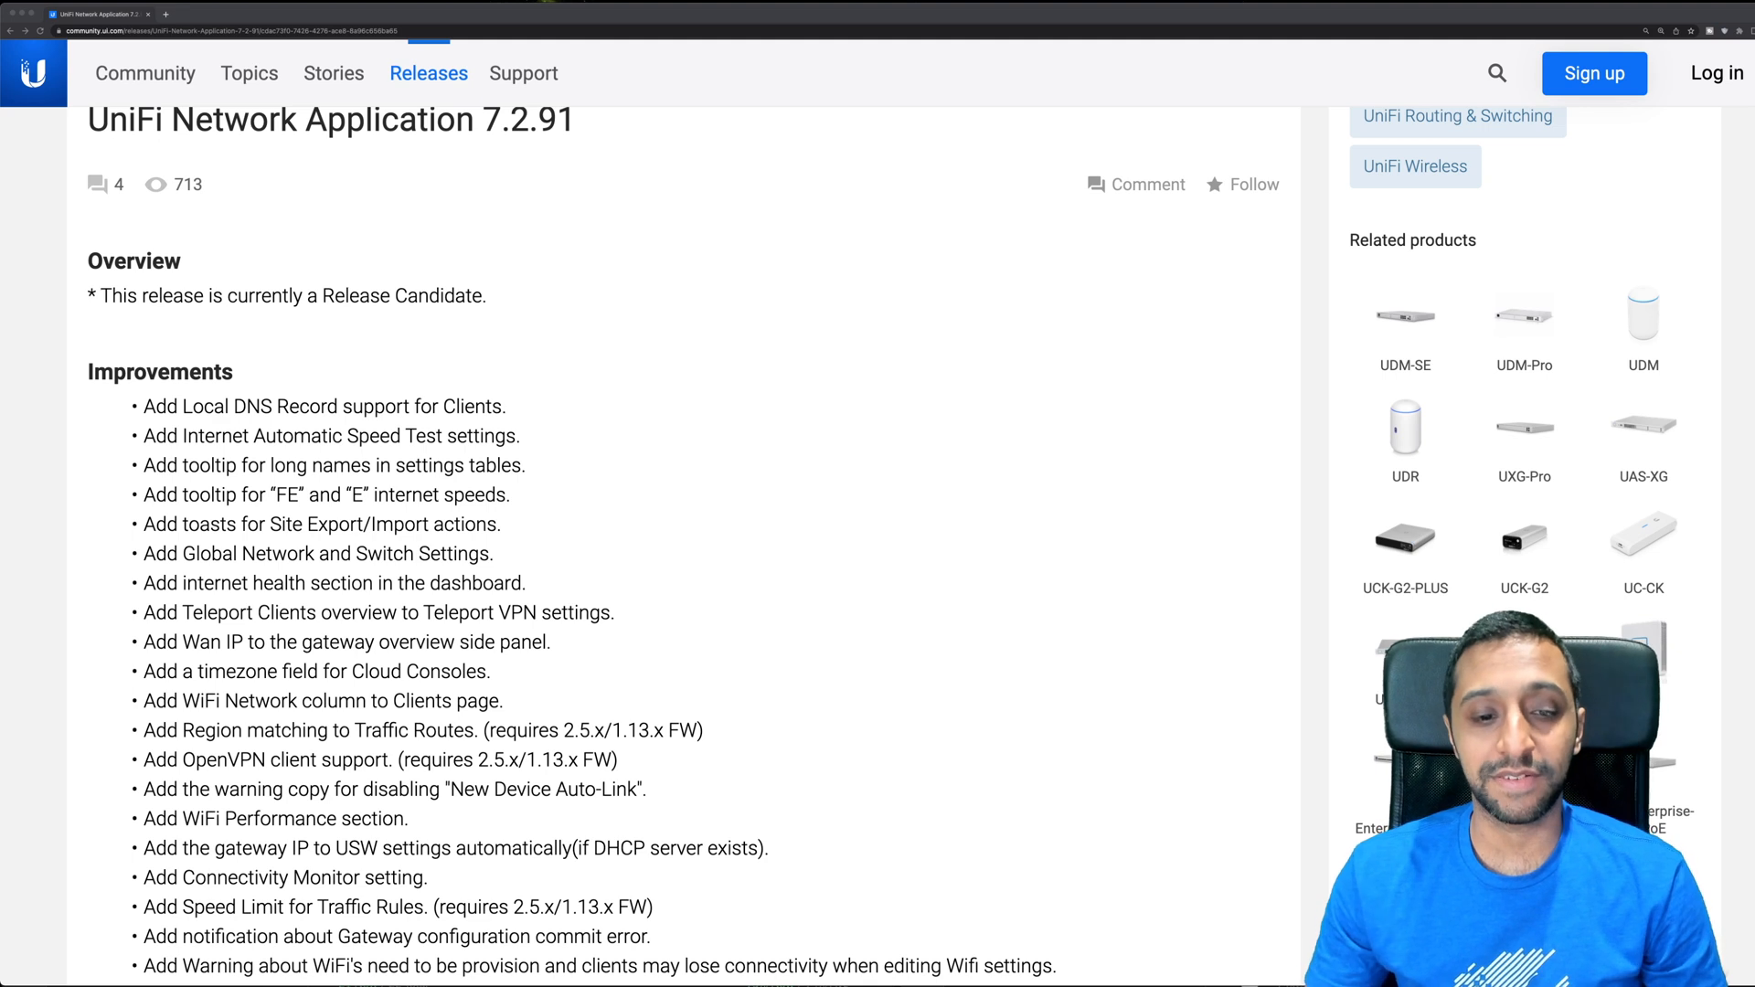
Scroll through the 7.2.91 release notes' Improvements list down to the Bugfixes heading.
scroll(down, 3)
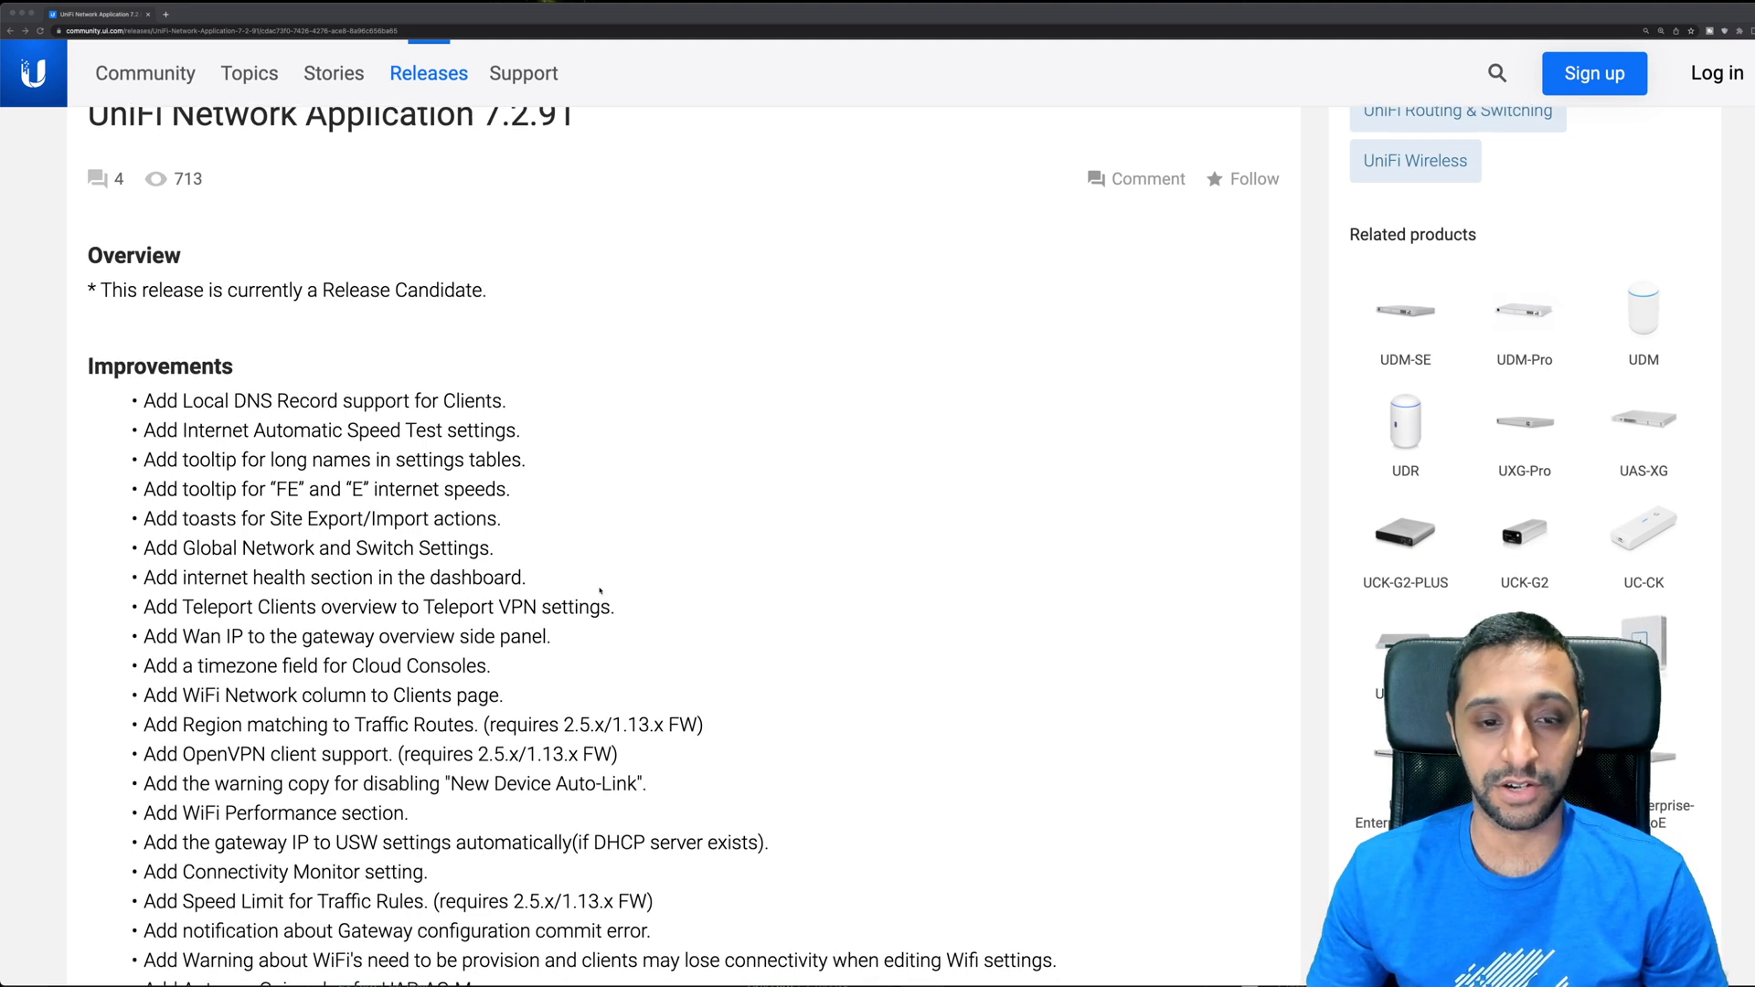
scroll(down, 3)
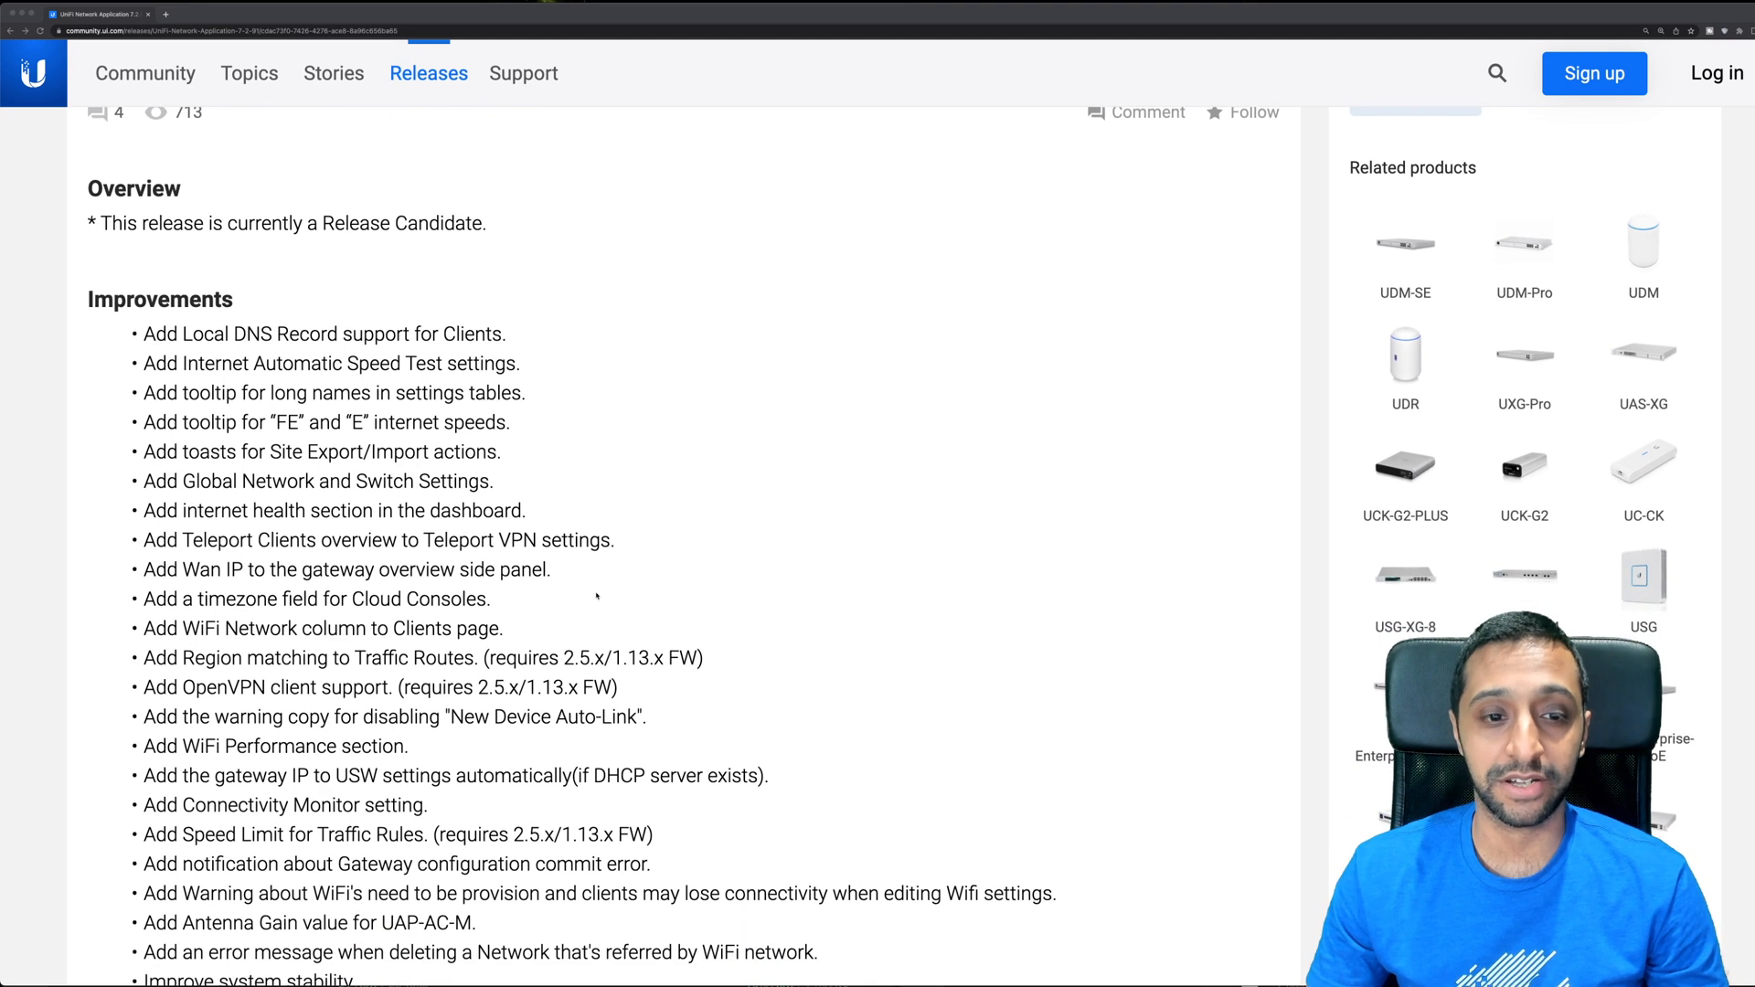
scroll(down, 3)
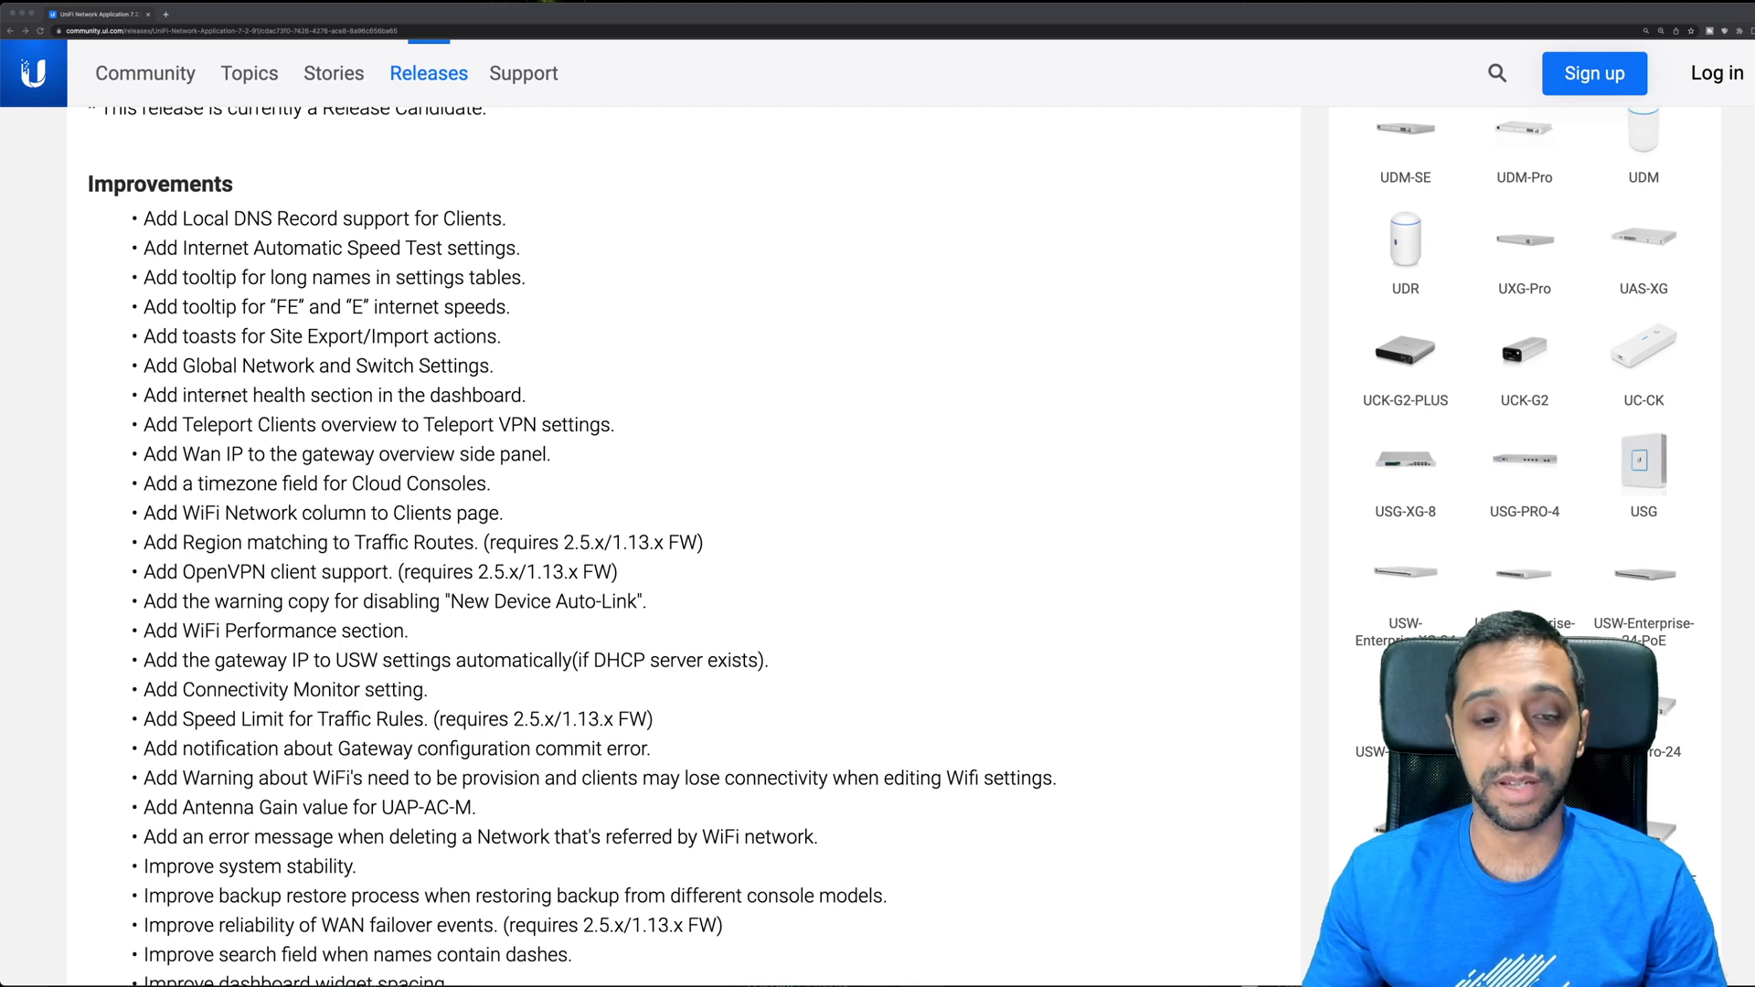
scroll(down, 3)
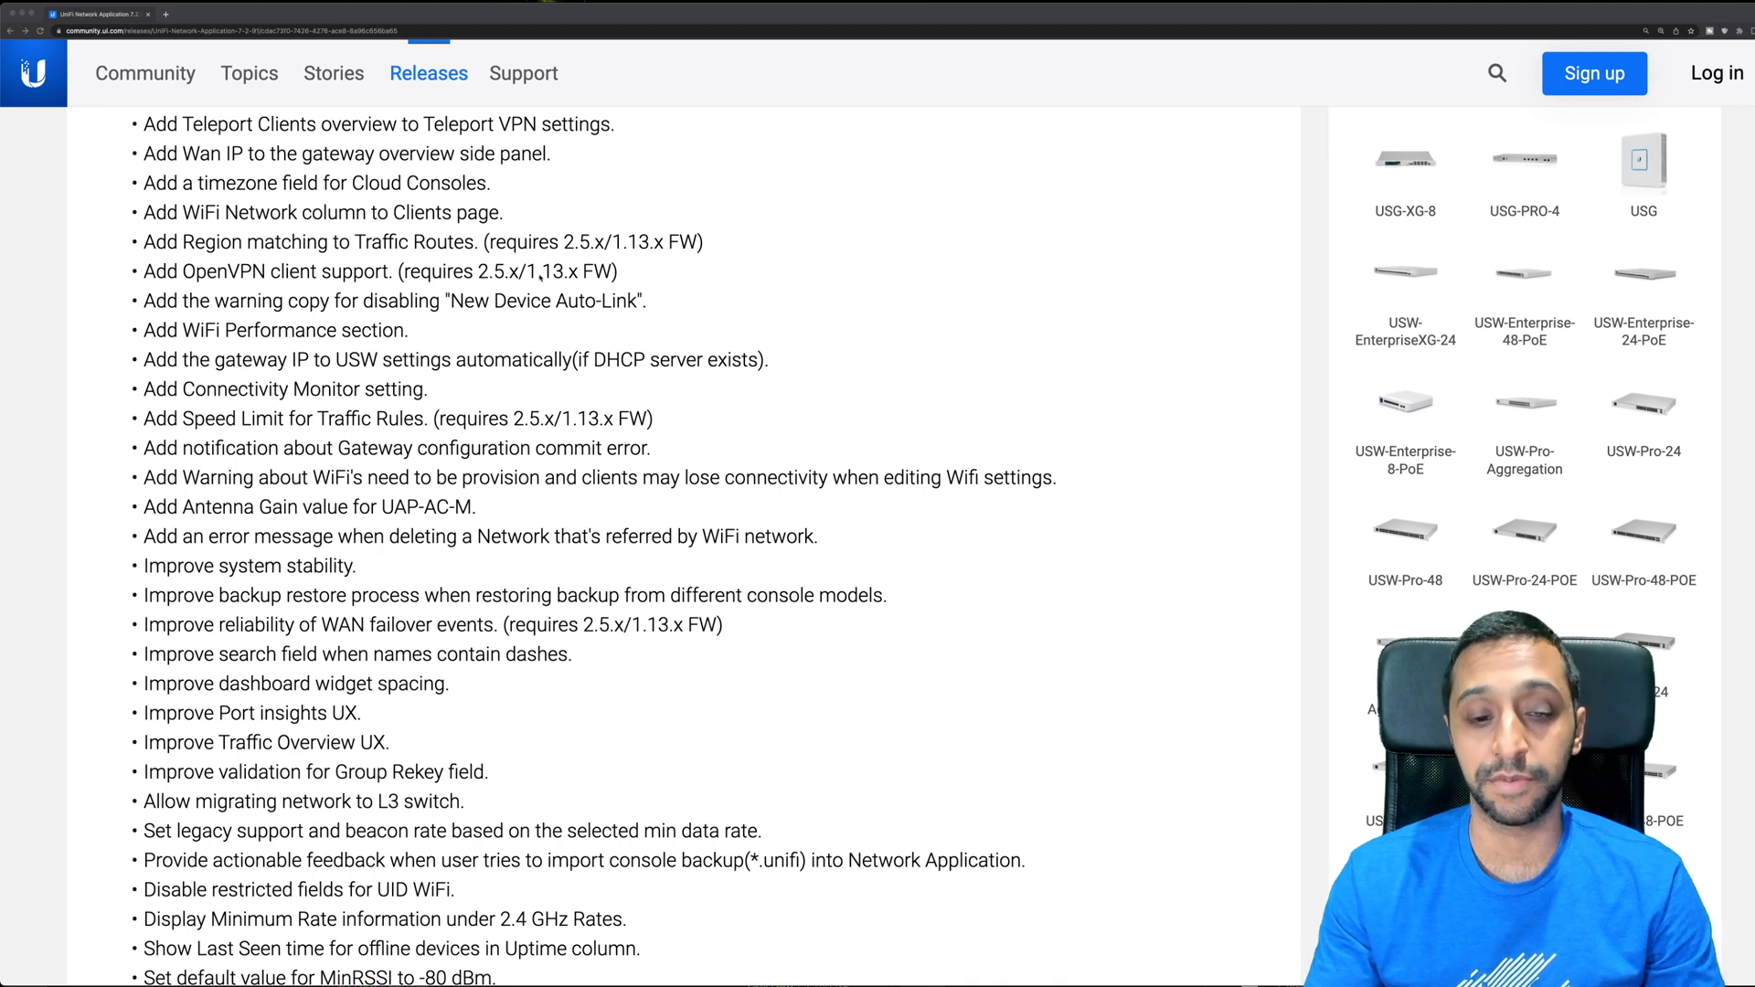
scroll(up, 3)
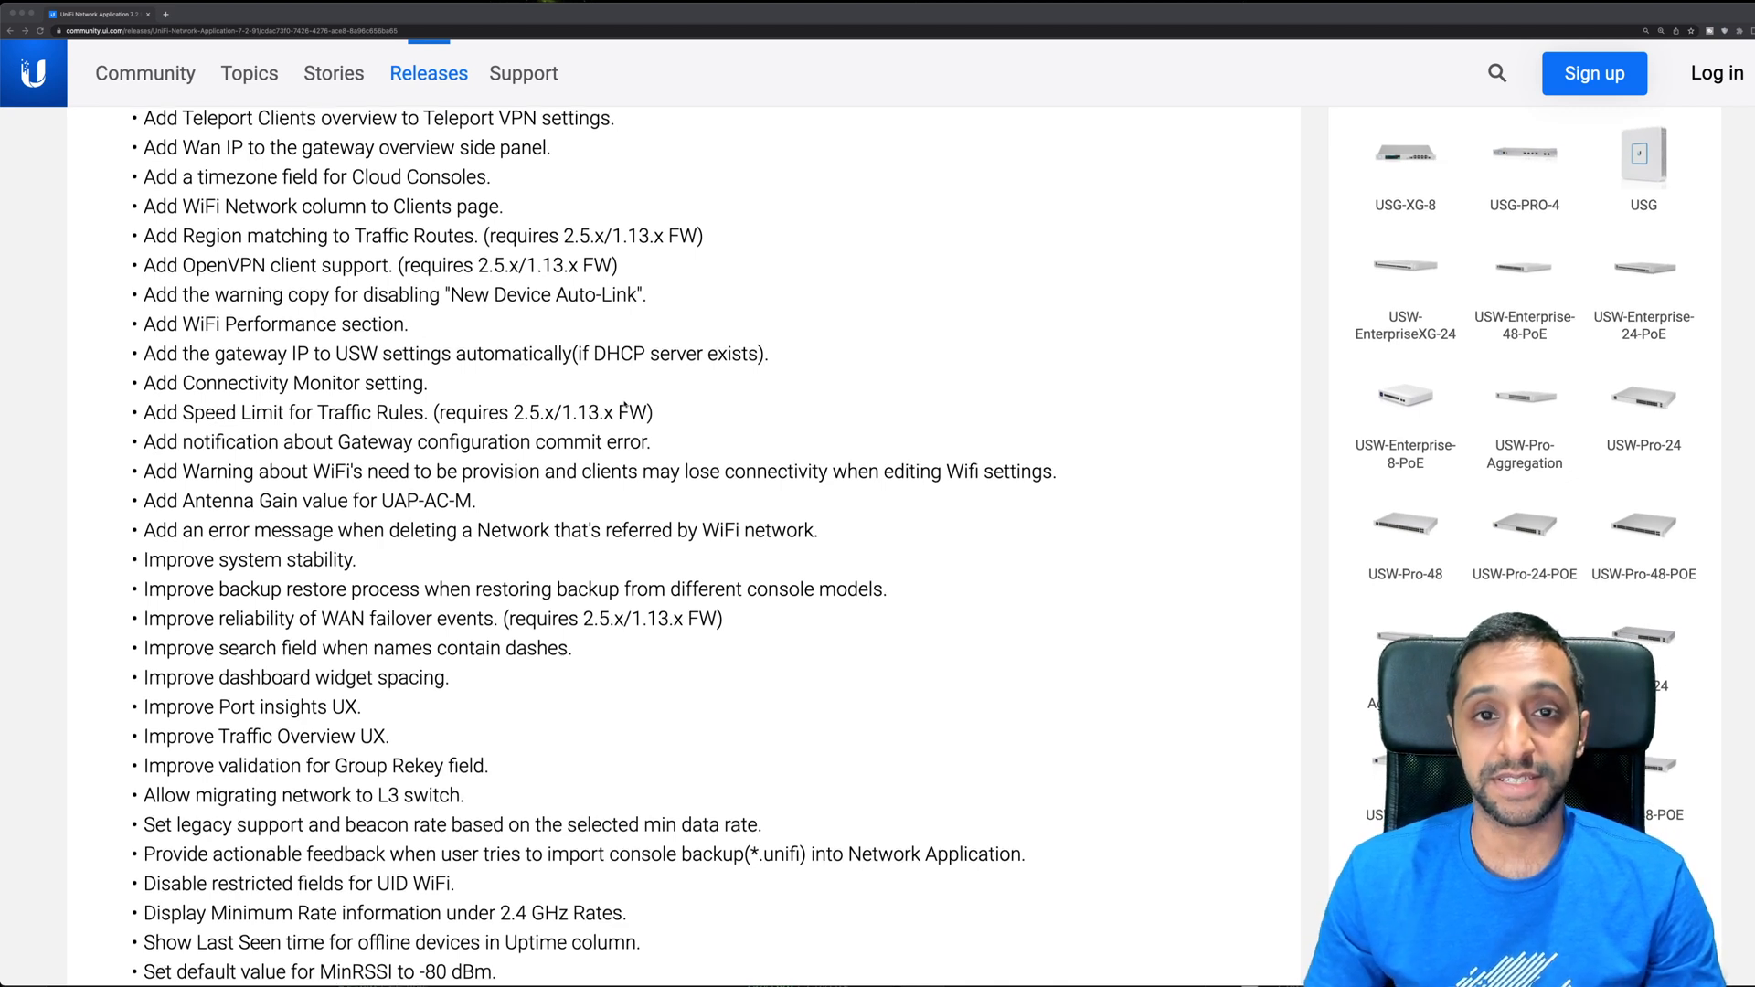
scroll(down, 3)
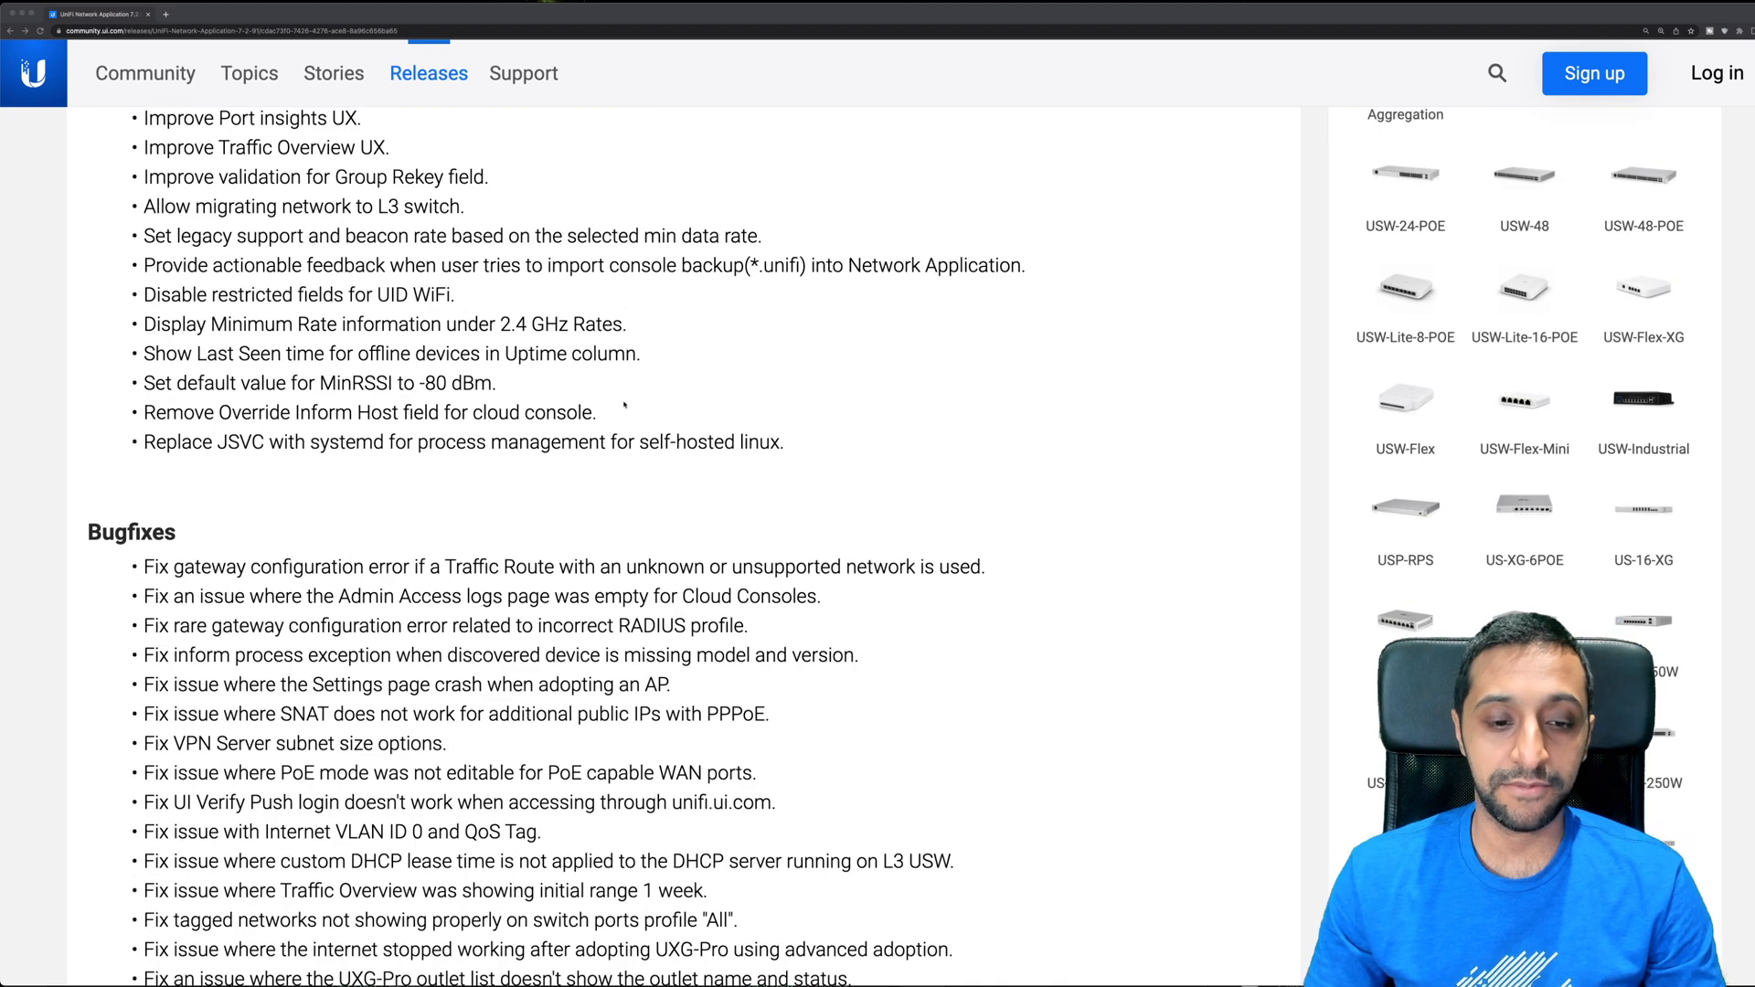
scroll(down, 3)
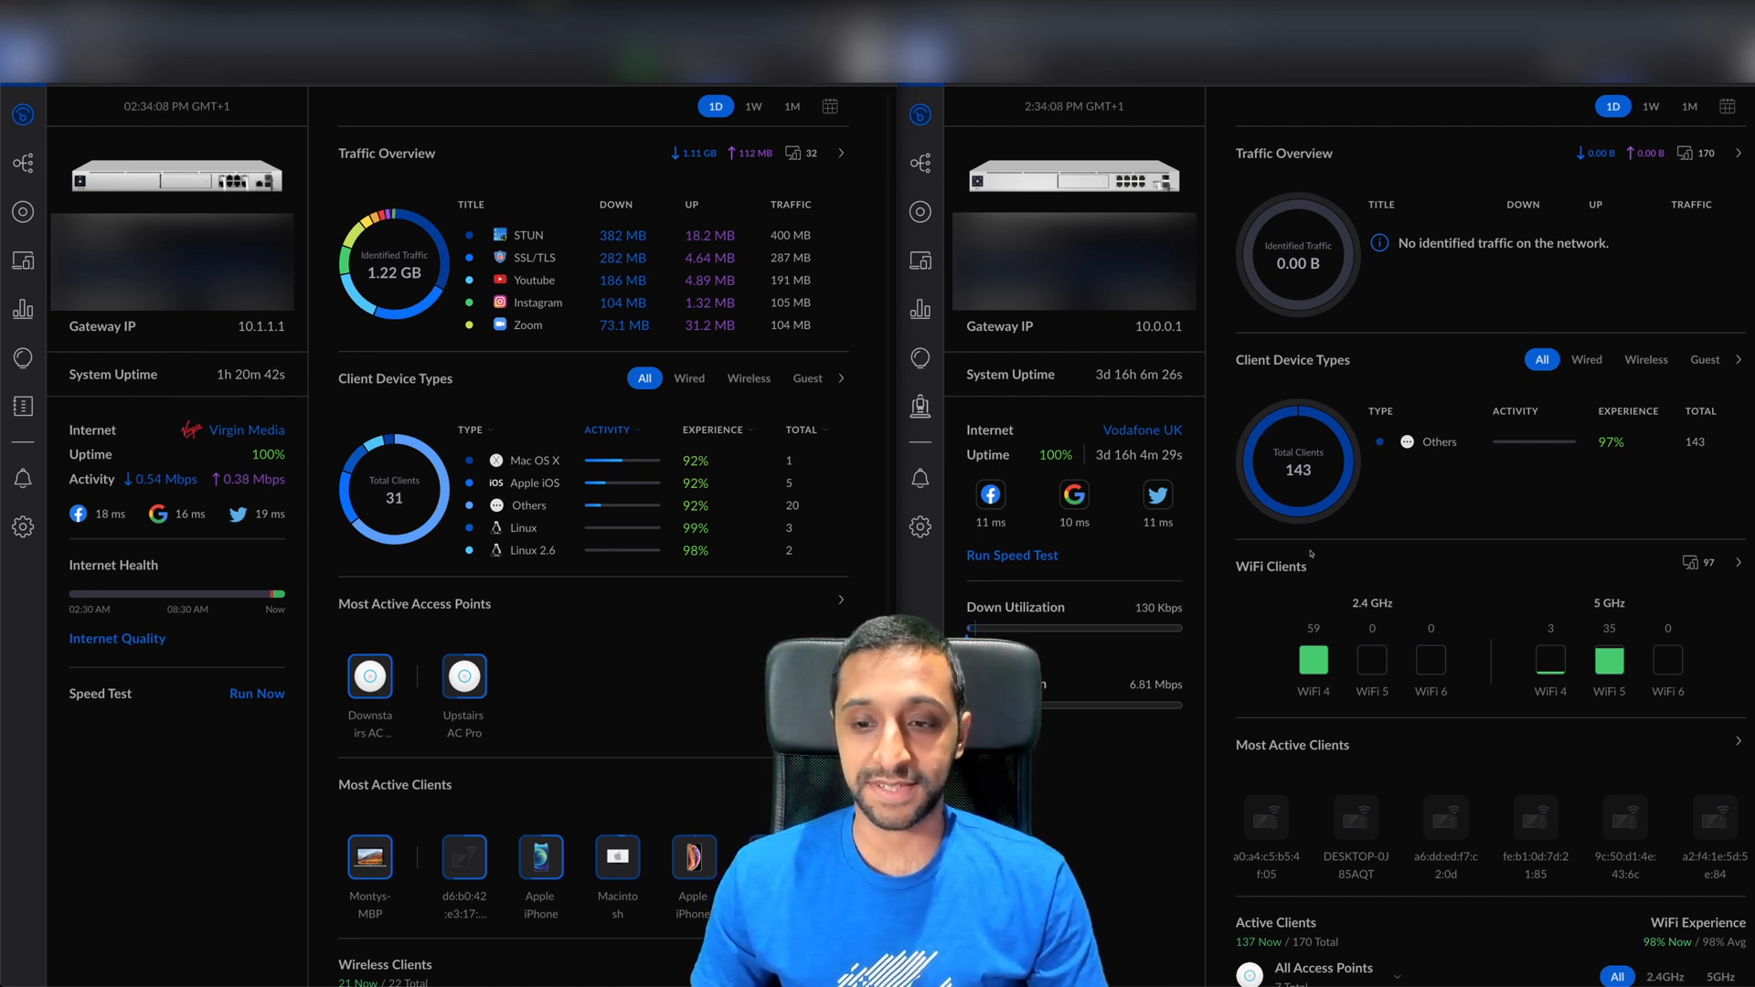
Scroll down the dashboards to reach the client device lists in both versions.
scroll(down, 3)
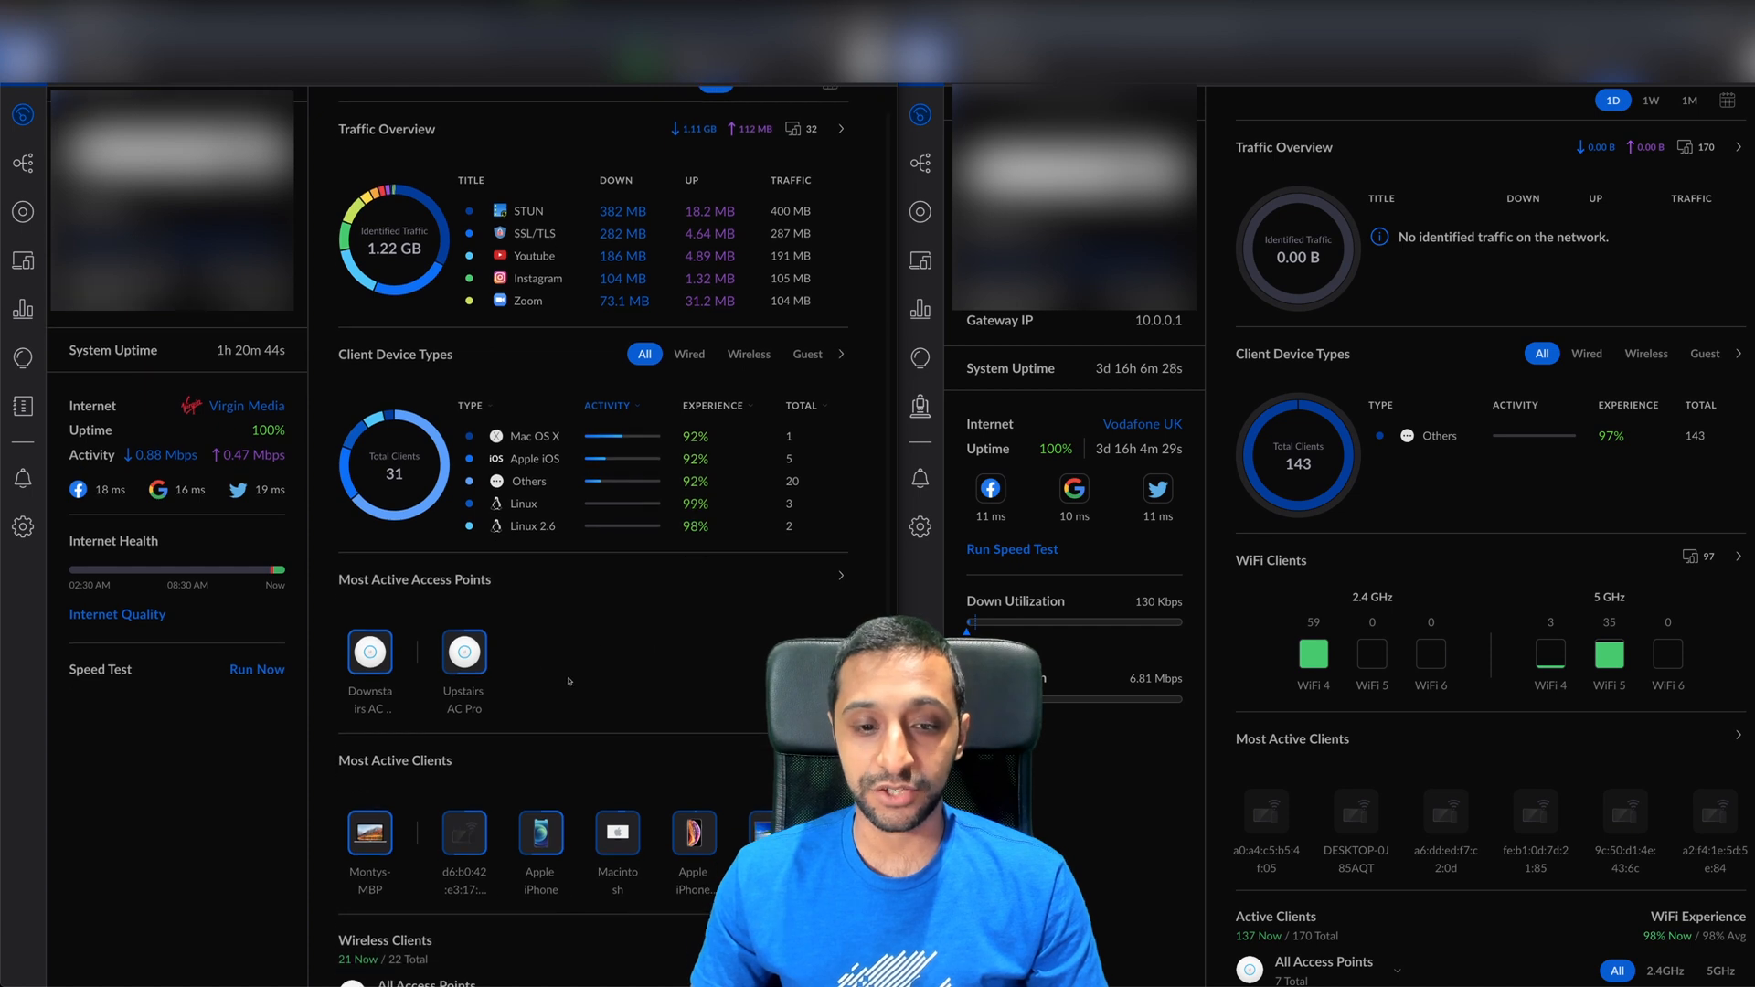
scroll(down, 3)
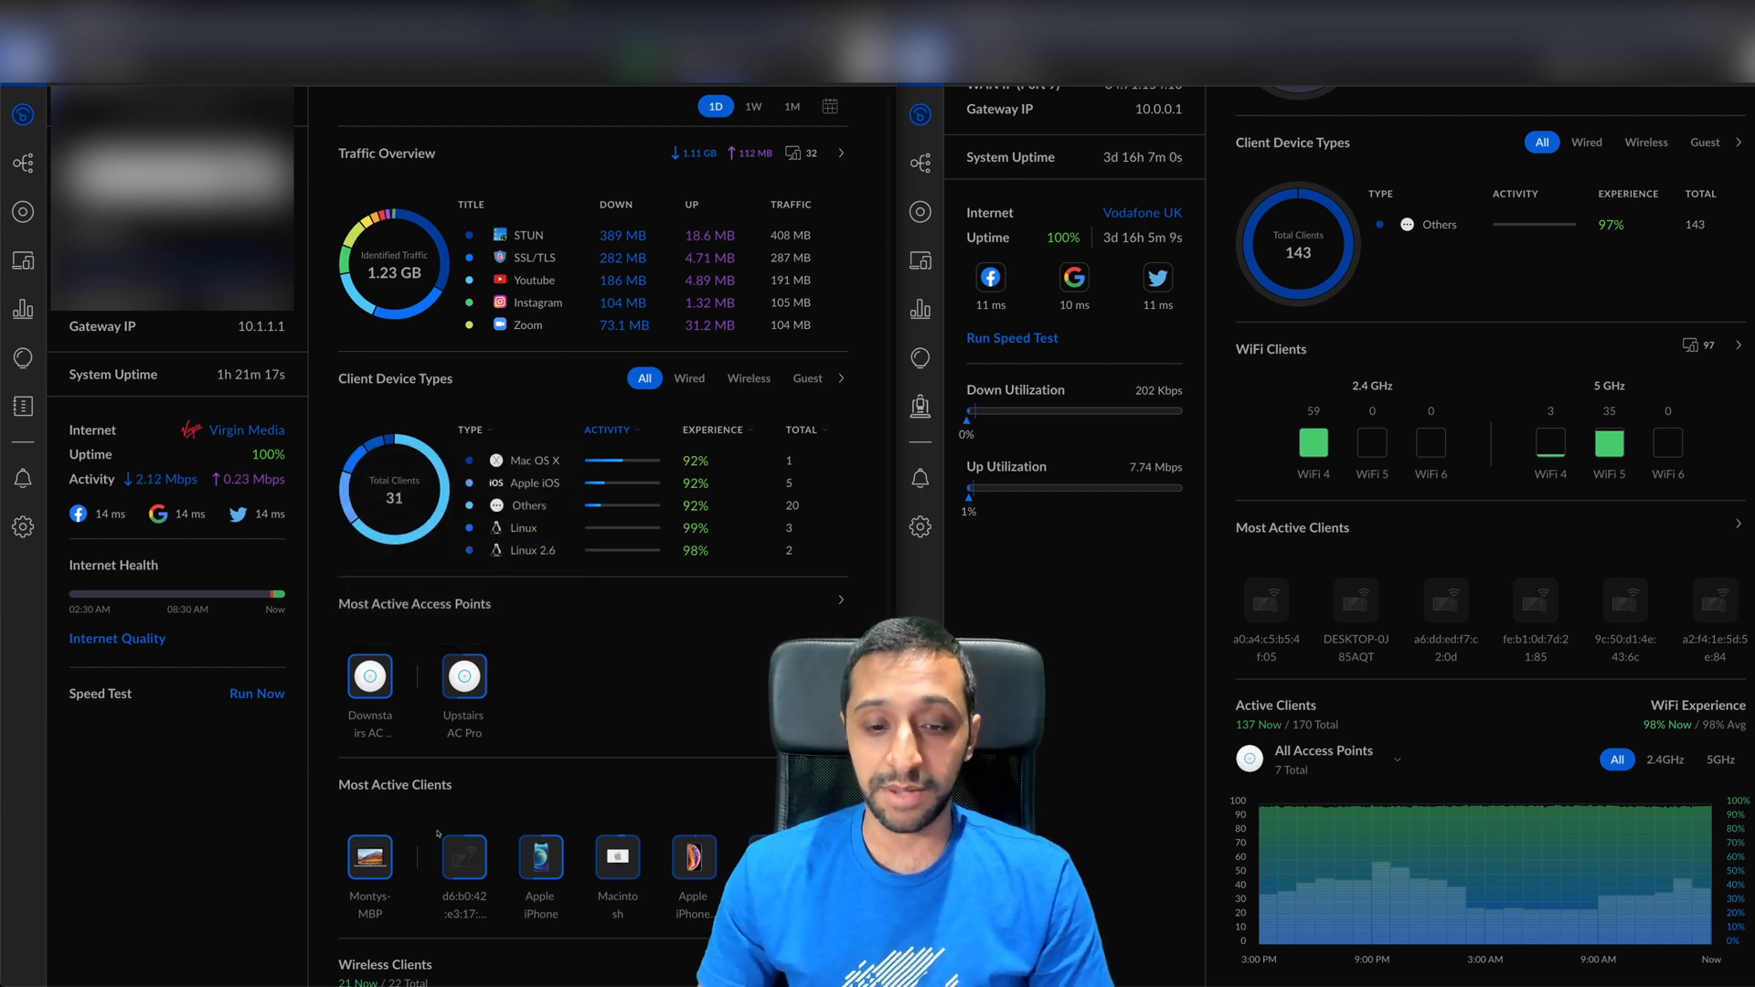
scroll(down, 3)
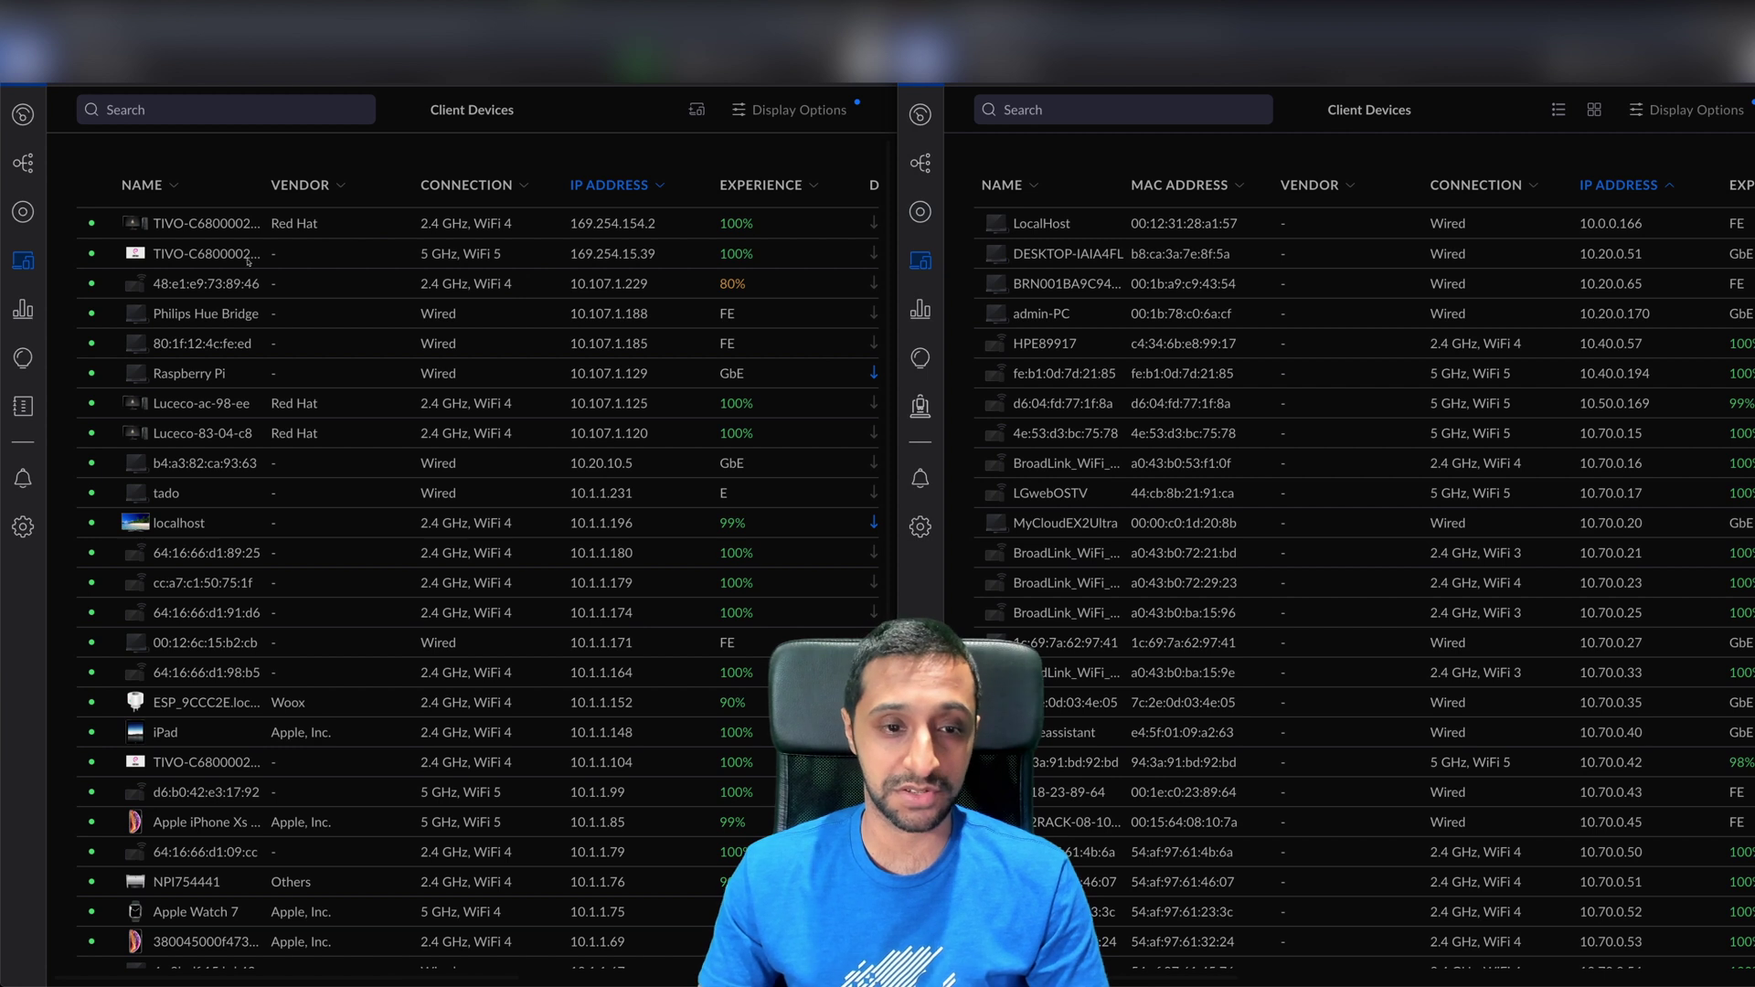
Show the Raspberry Pi client's details on the left and the LGwebOSTV client's settings on the right.
click(188, 373)
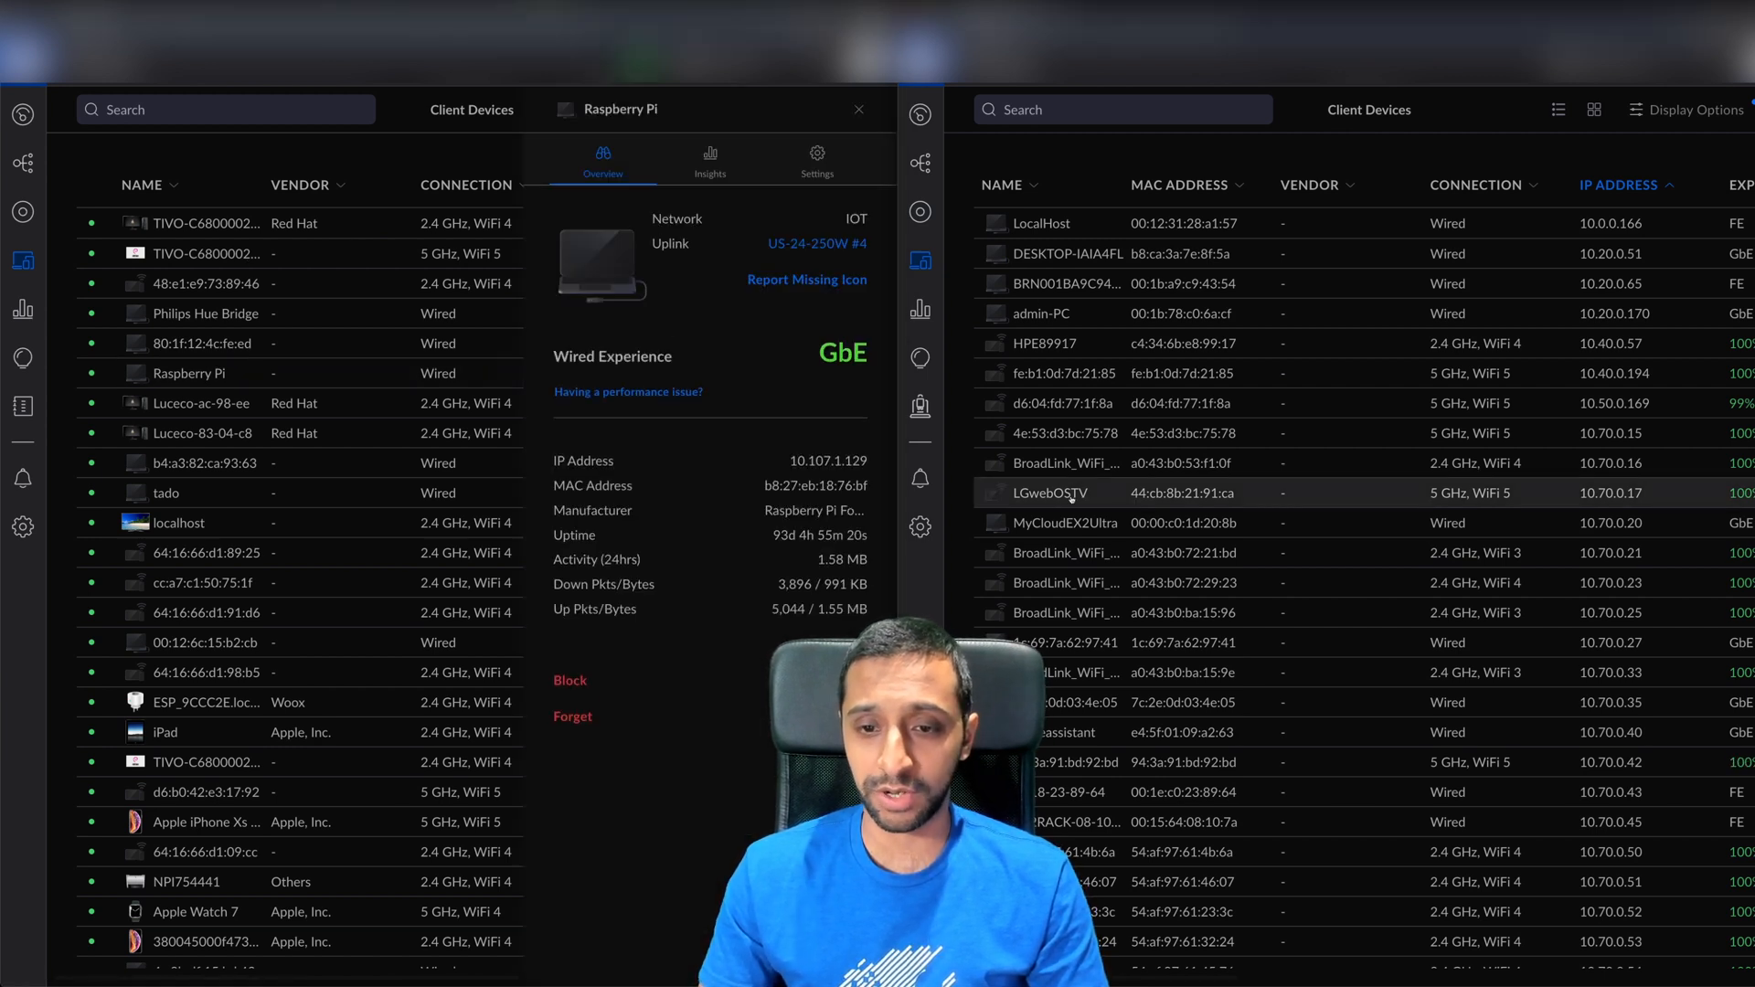
click(1049, 492)
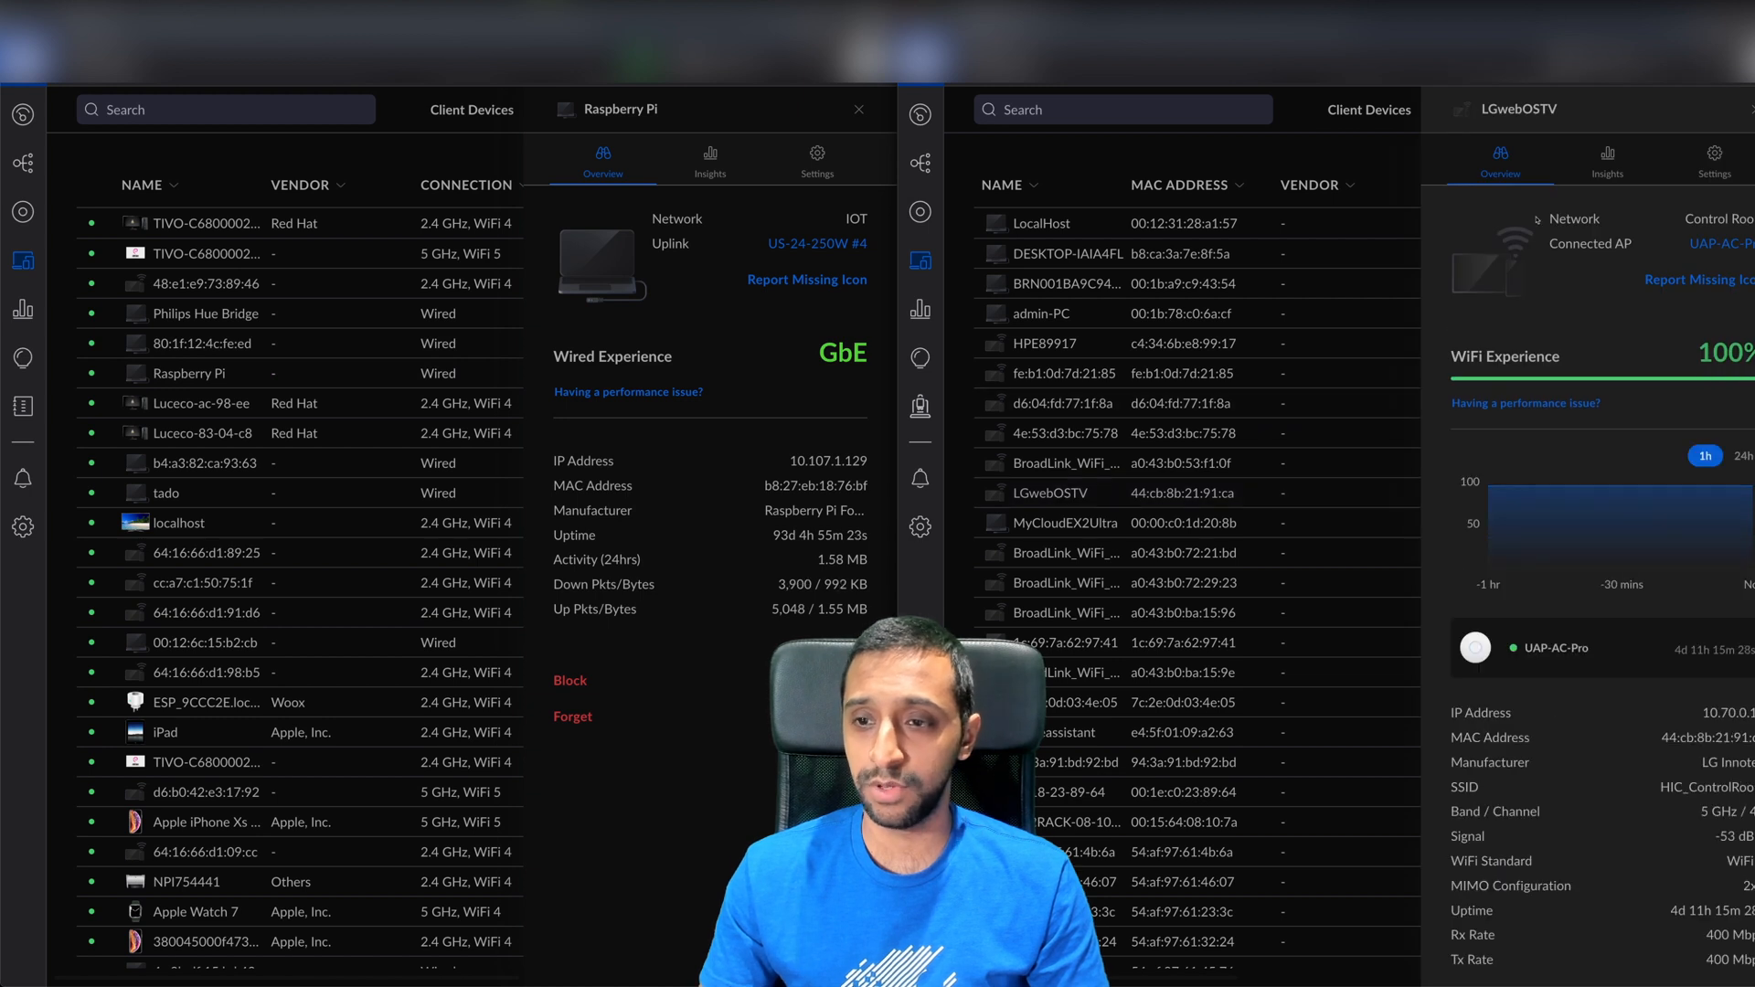
click(1713, 161)
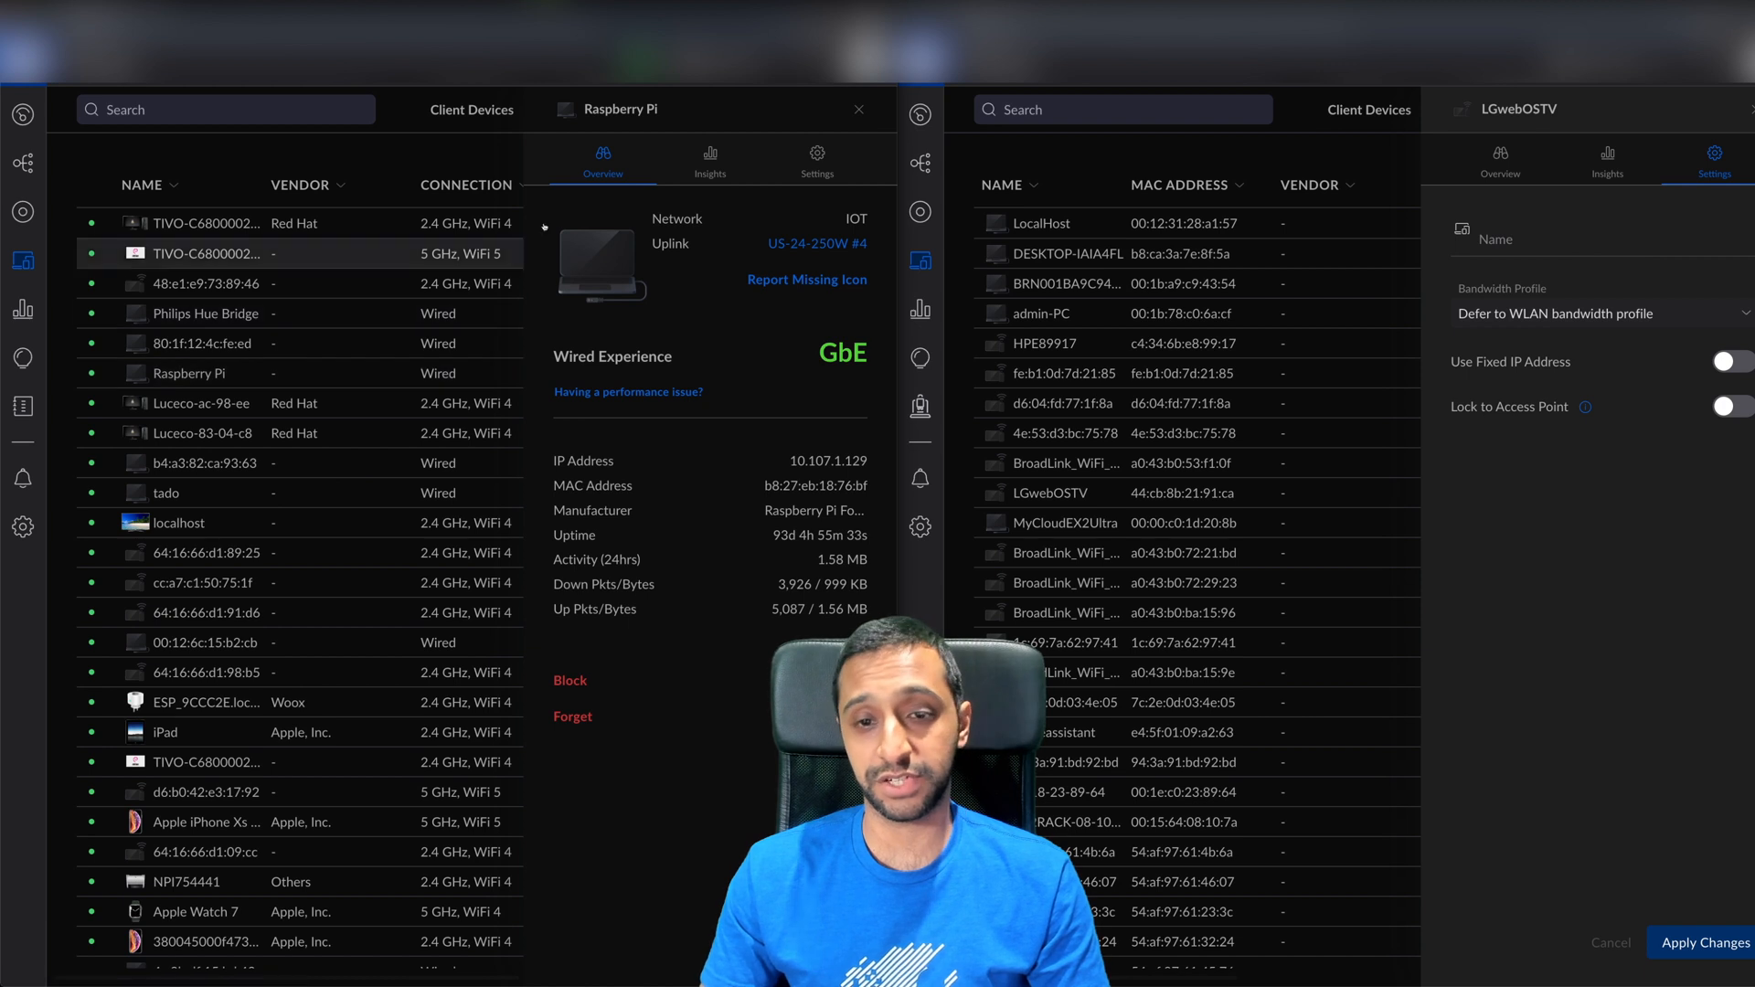
Enable Fixed IP and a Local DNS Record for the Raspberry Pi with hostname rpi.insidewire.co.uk, then show the traffic overview.
click(815, 161)
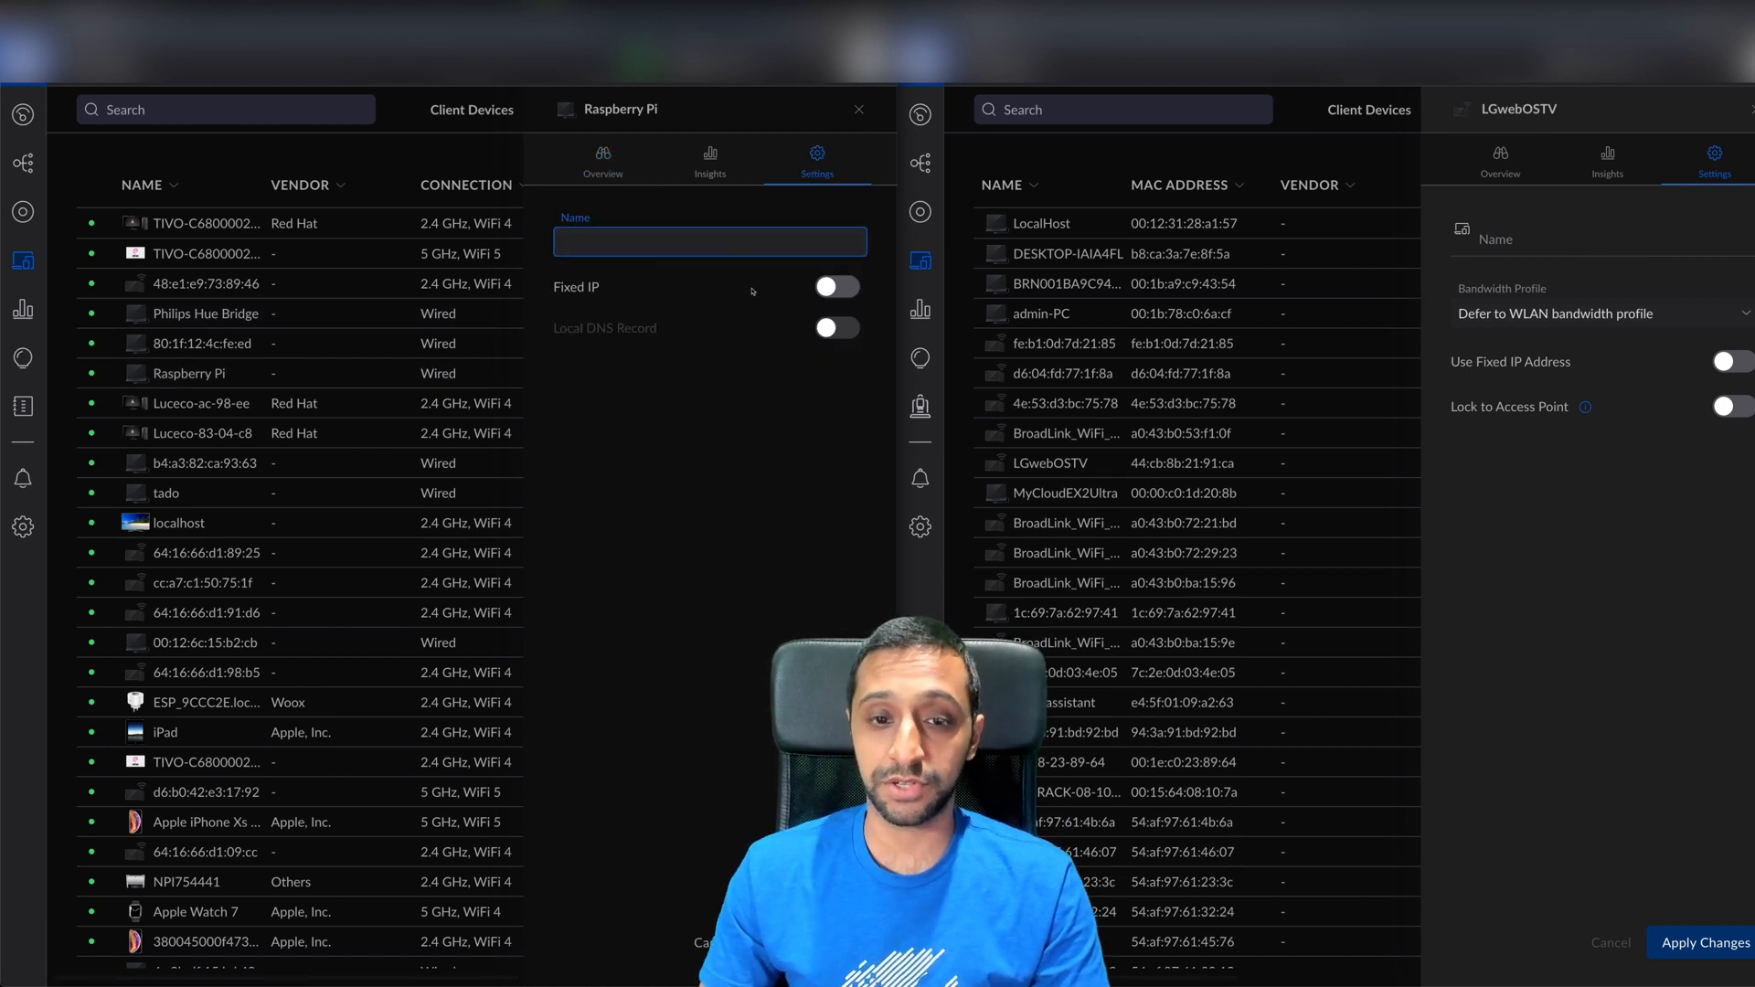
click(835, 285)
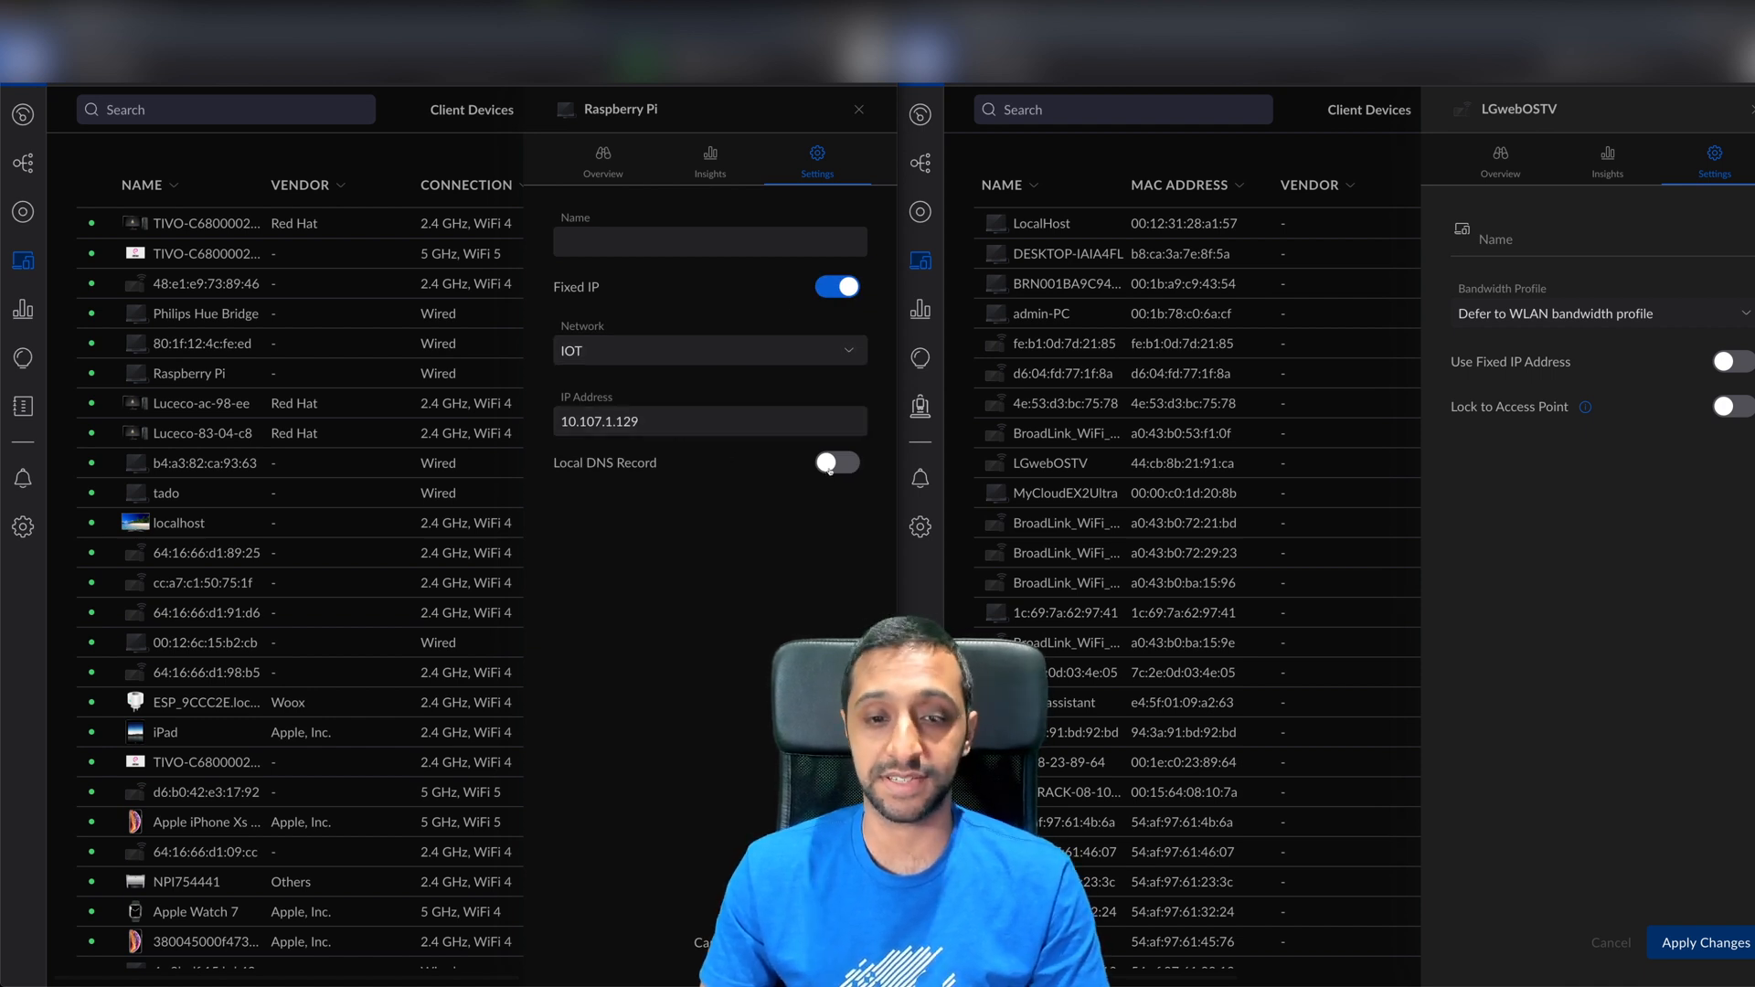
click(835, 463)
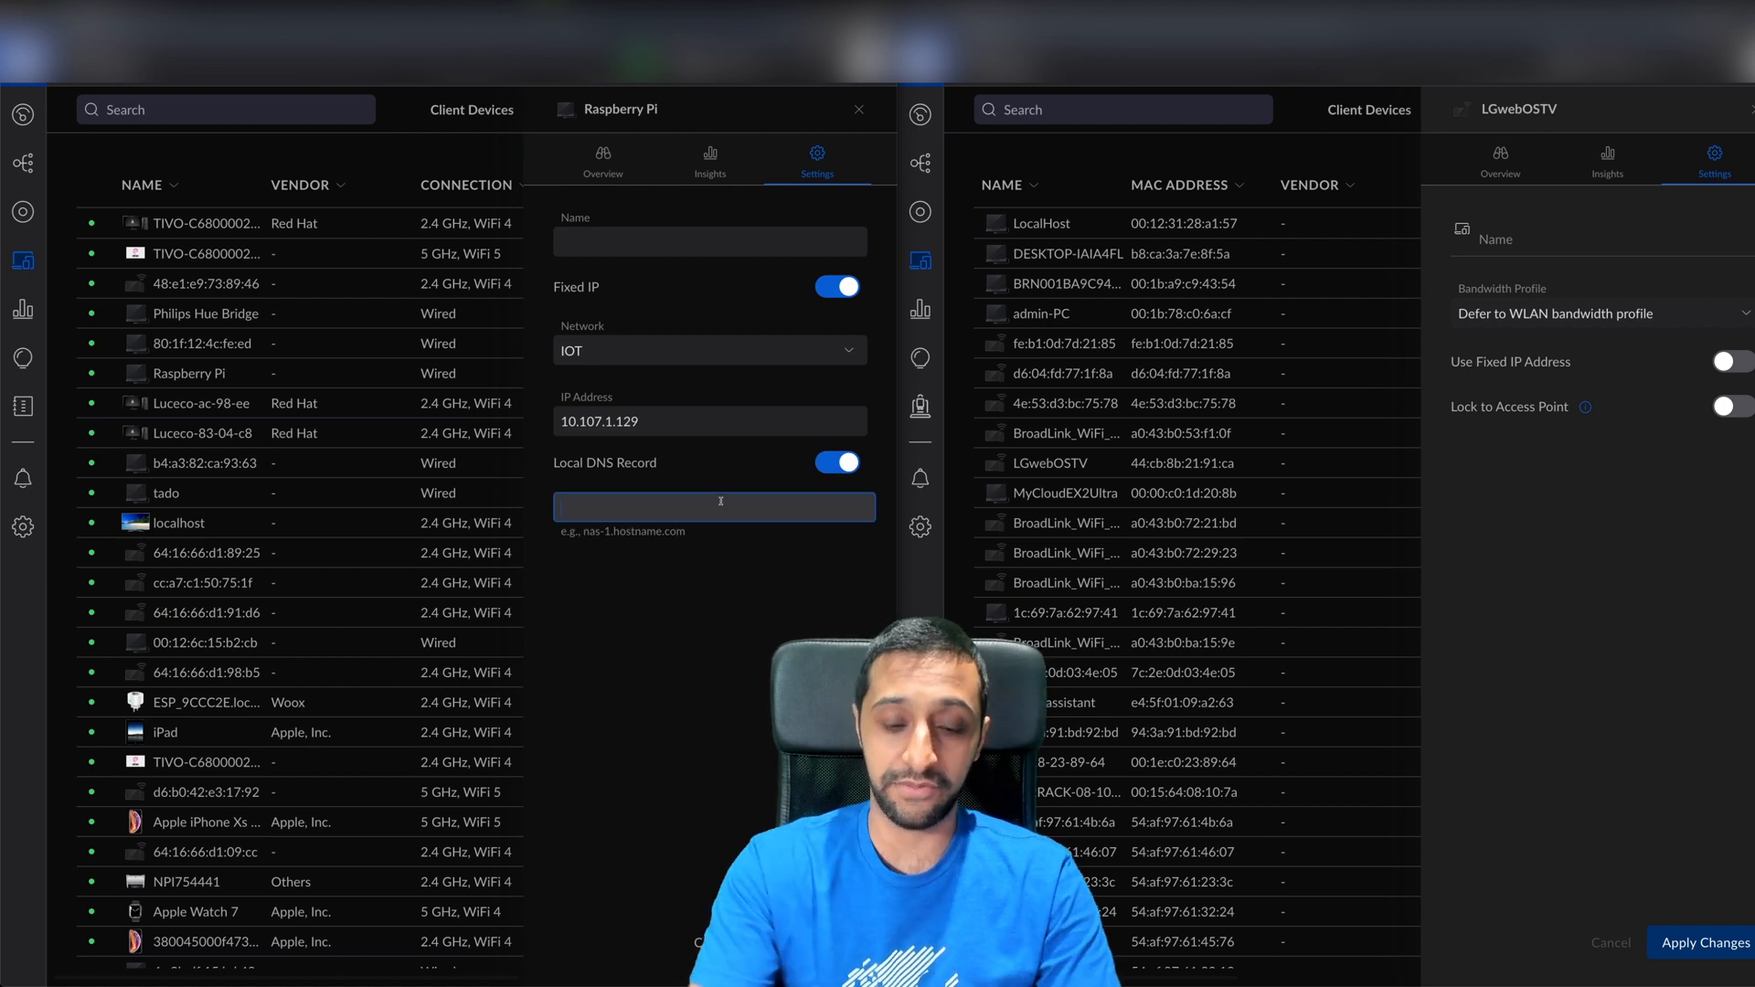
text(rpi.inside)
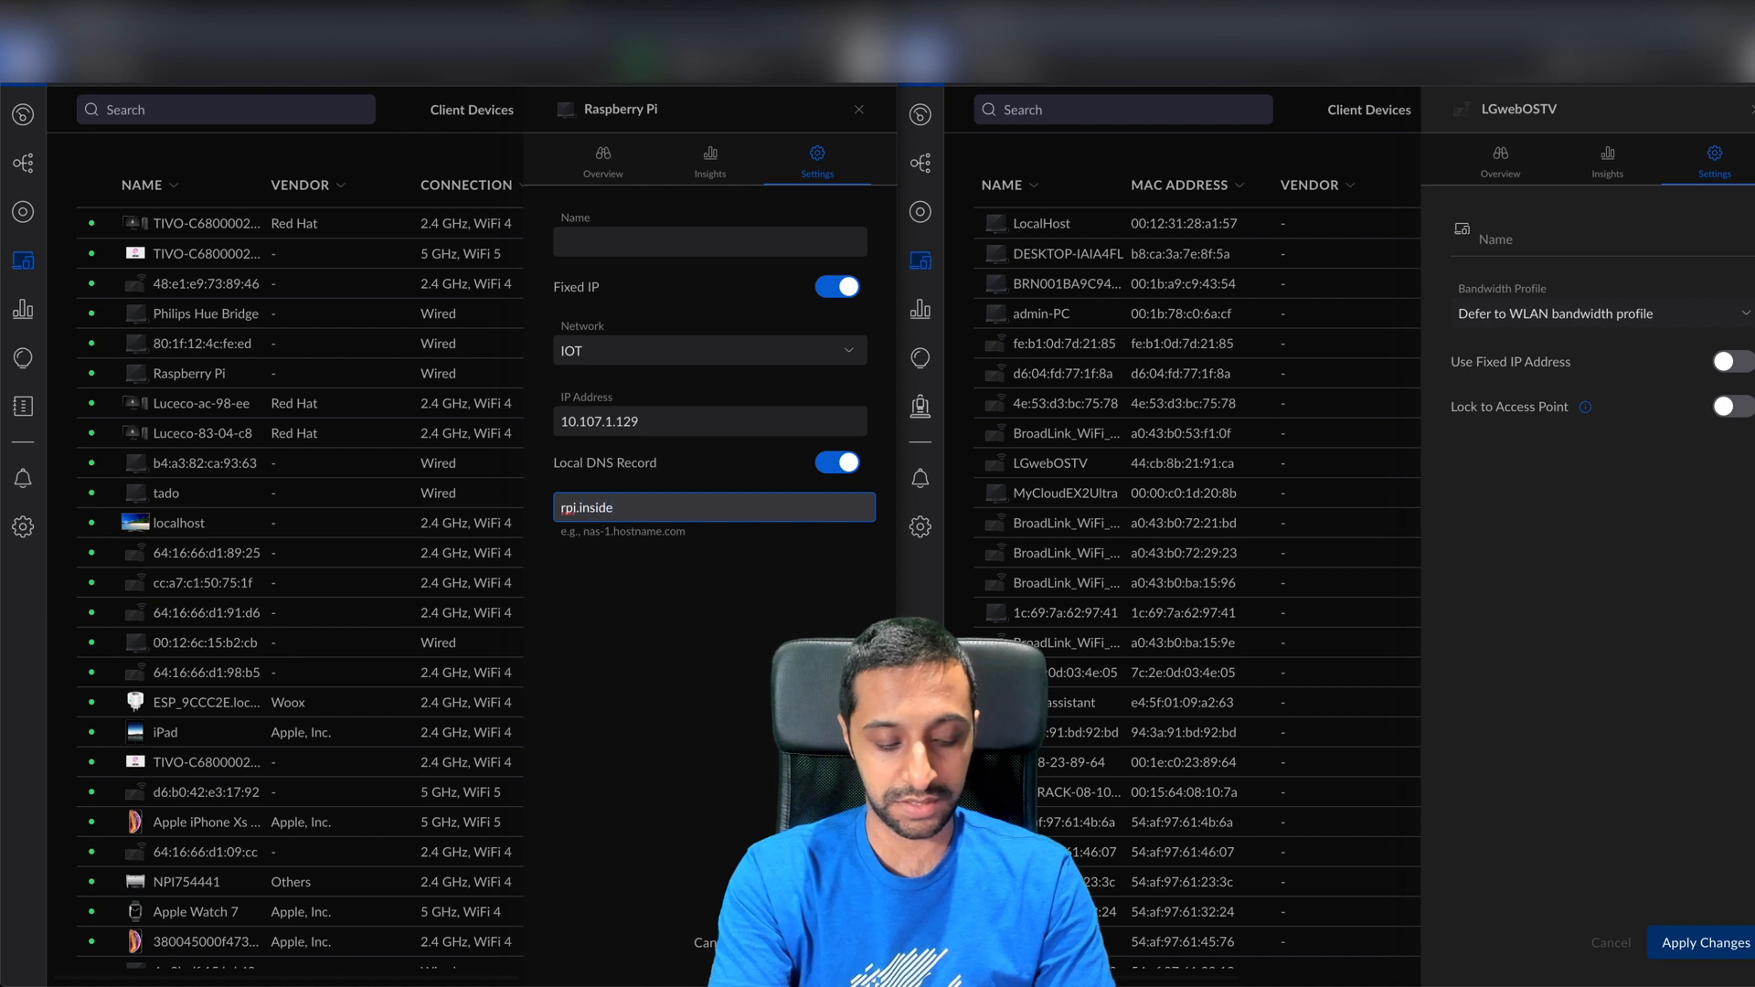
text(wire.l)
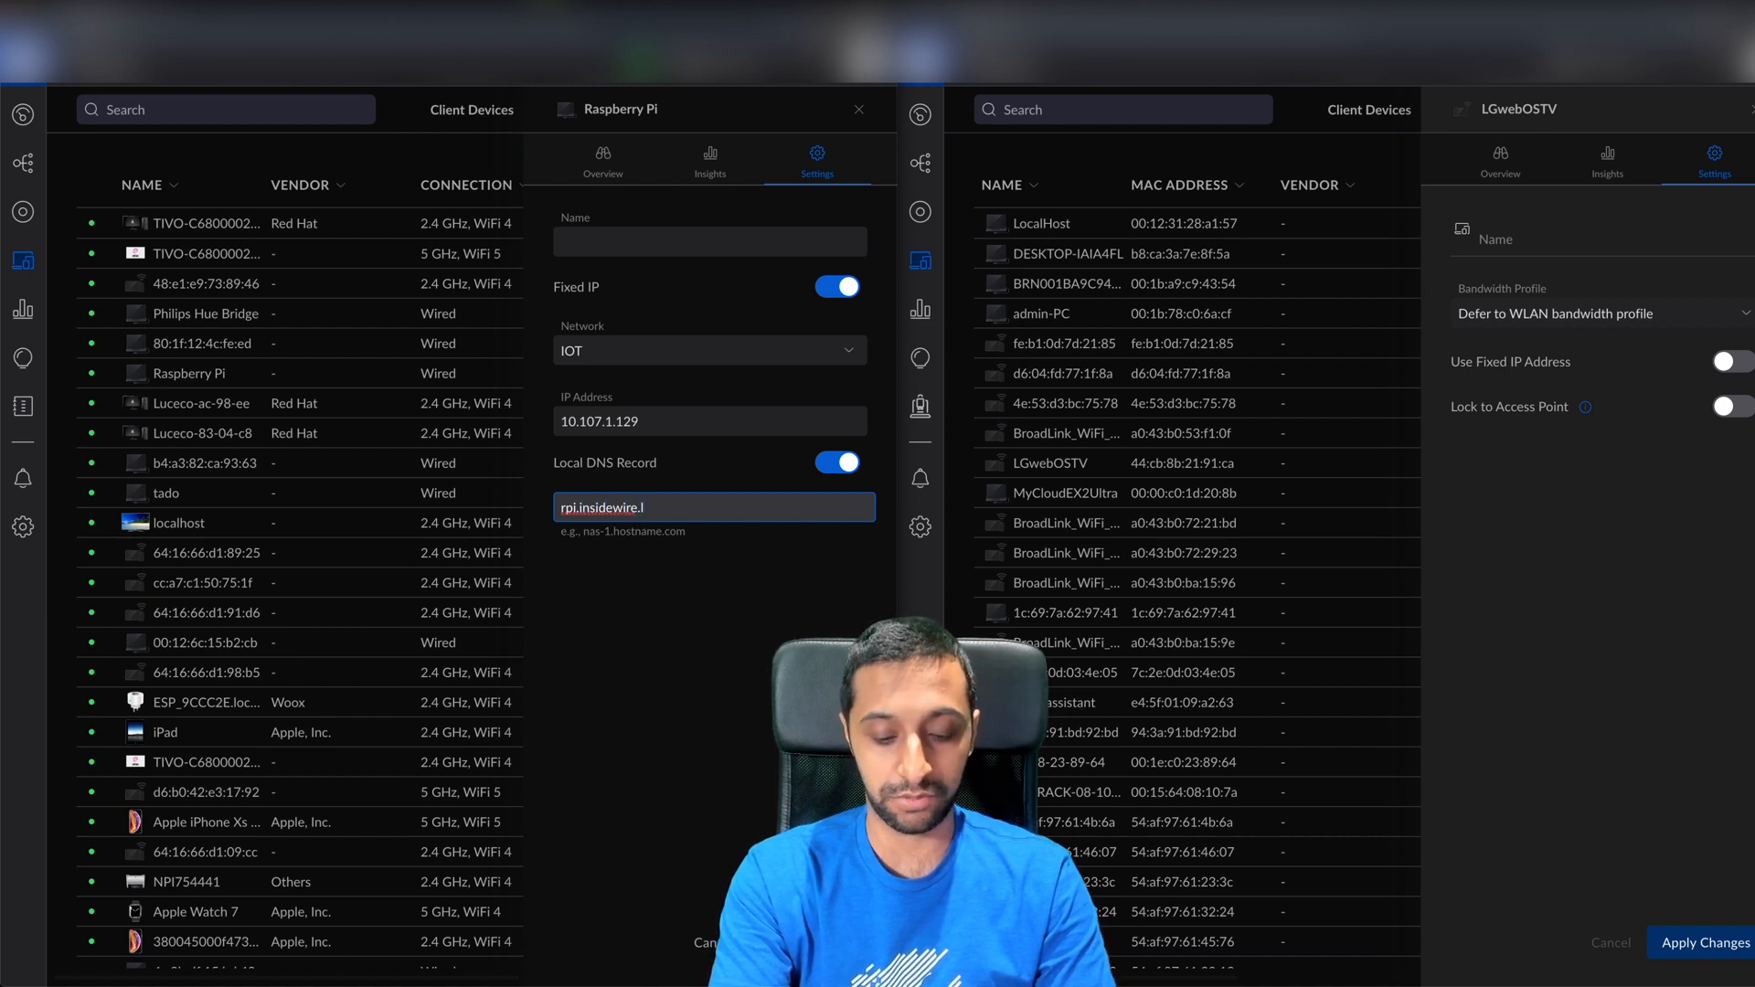
text(ocal)
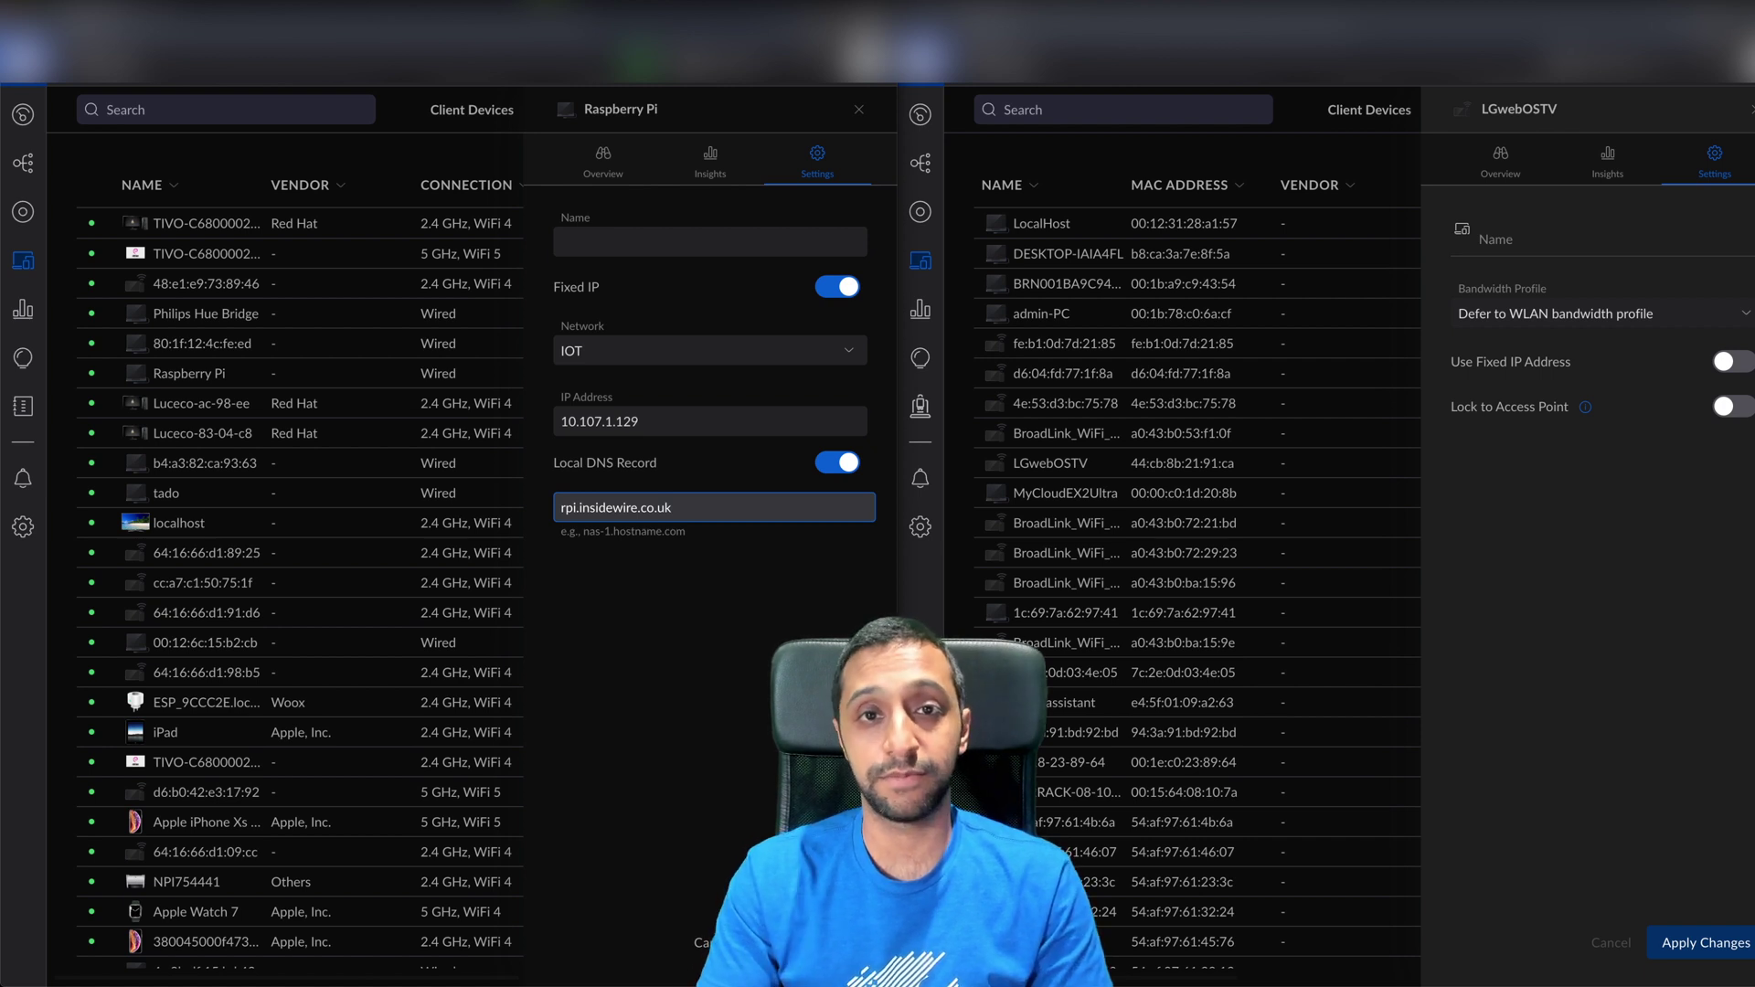
click(21, 311)
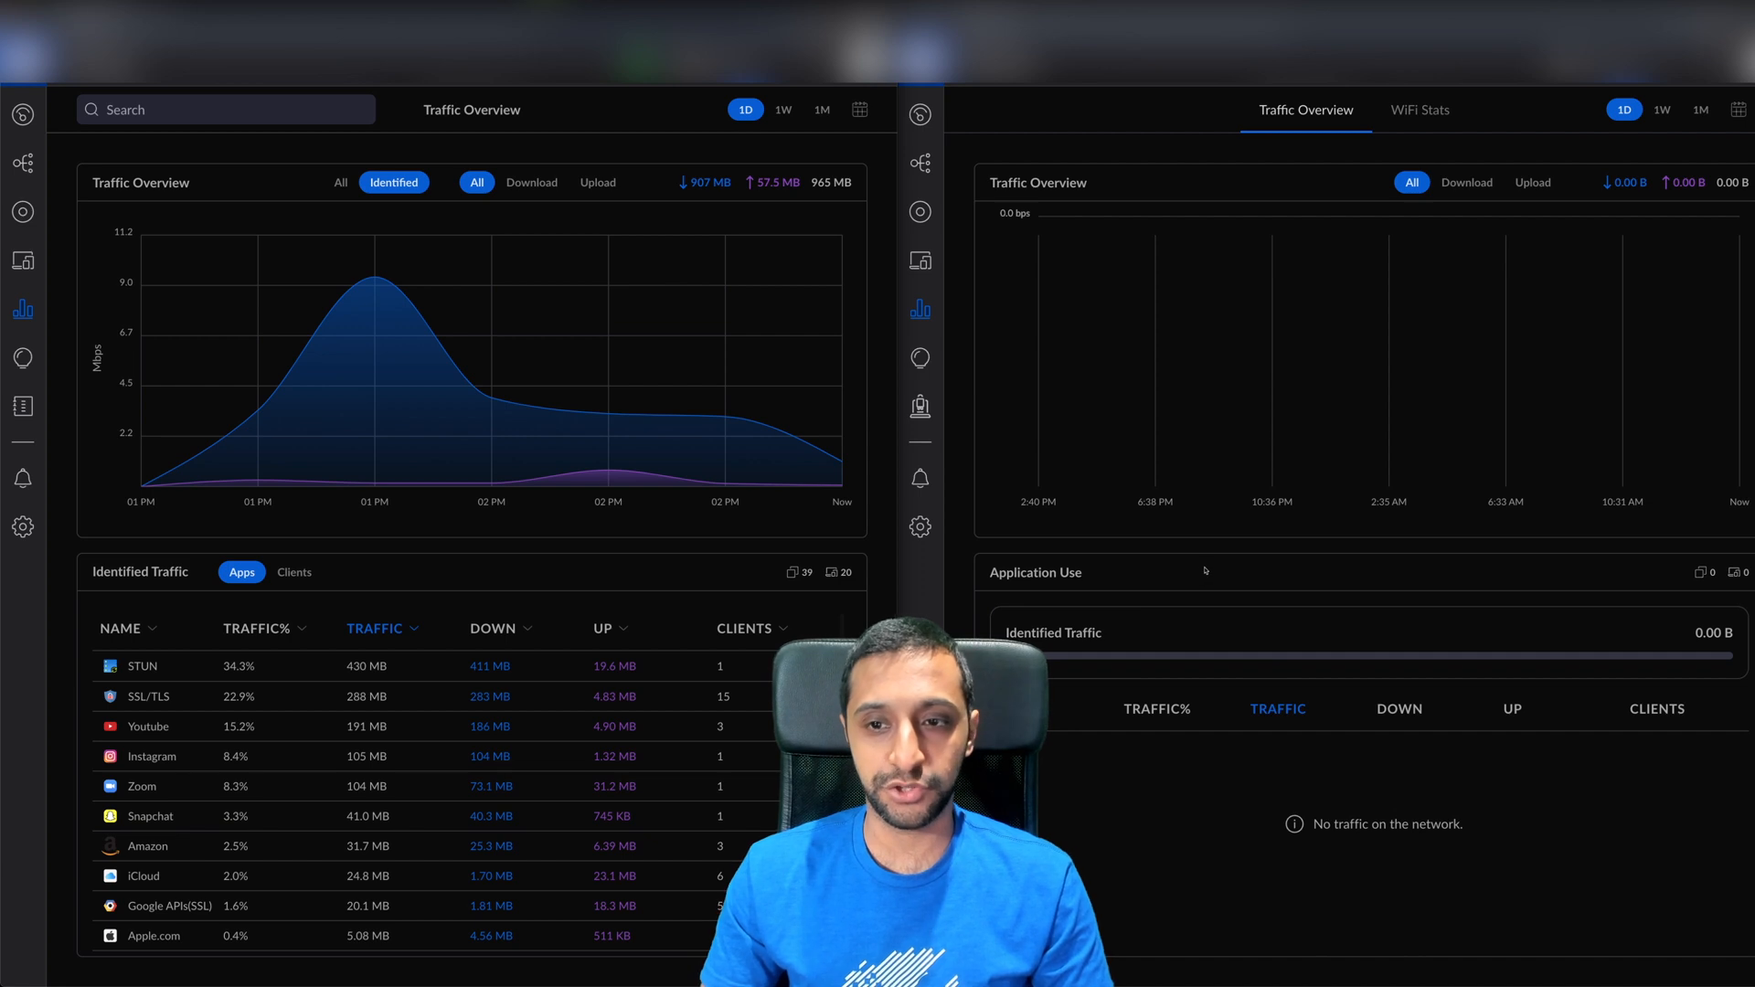
mouse_move(1260, 470)
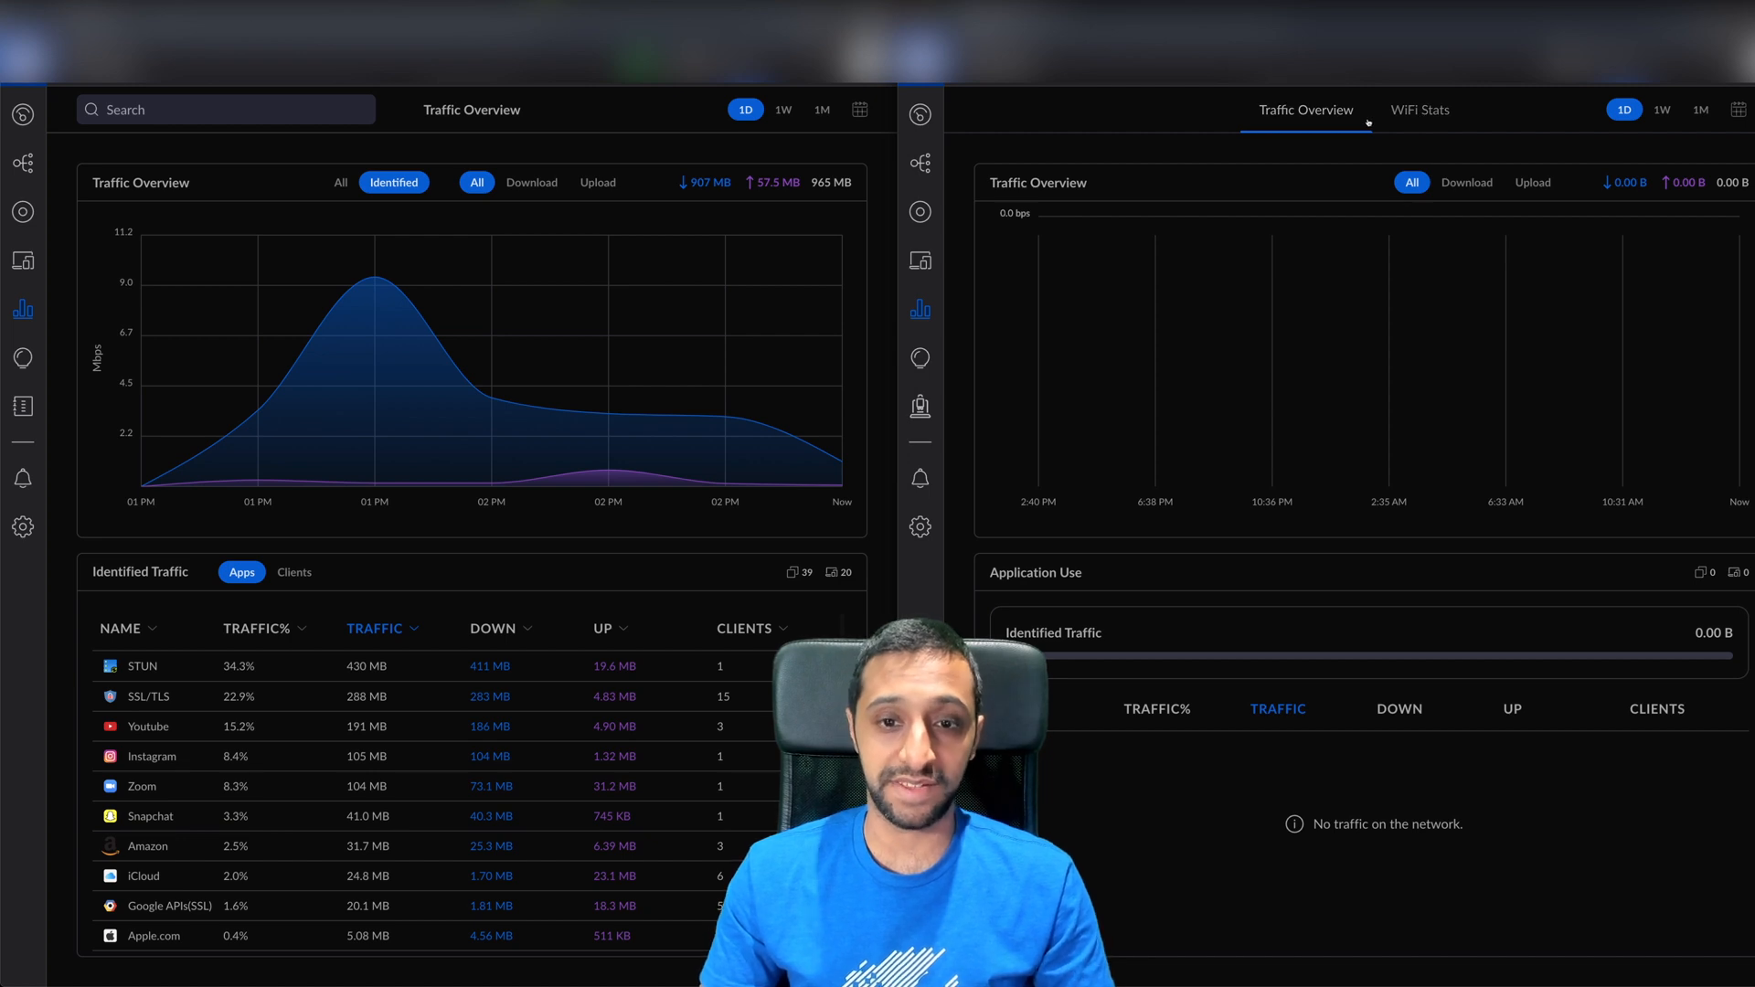
mouse_move(605, 440)
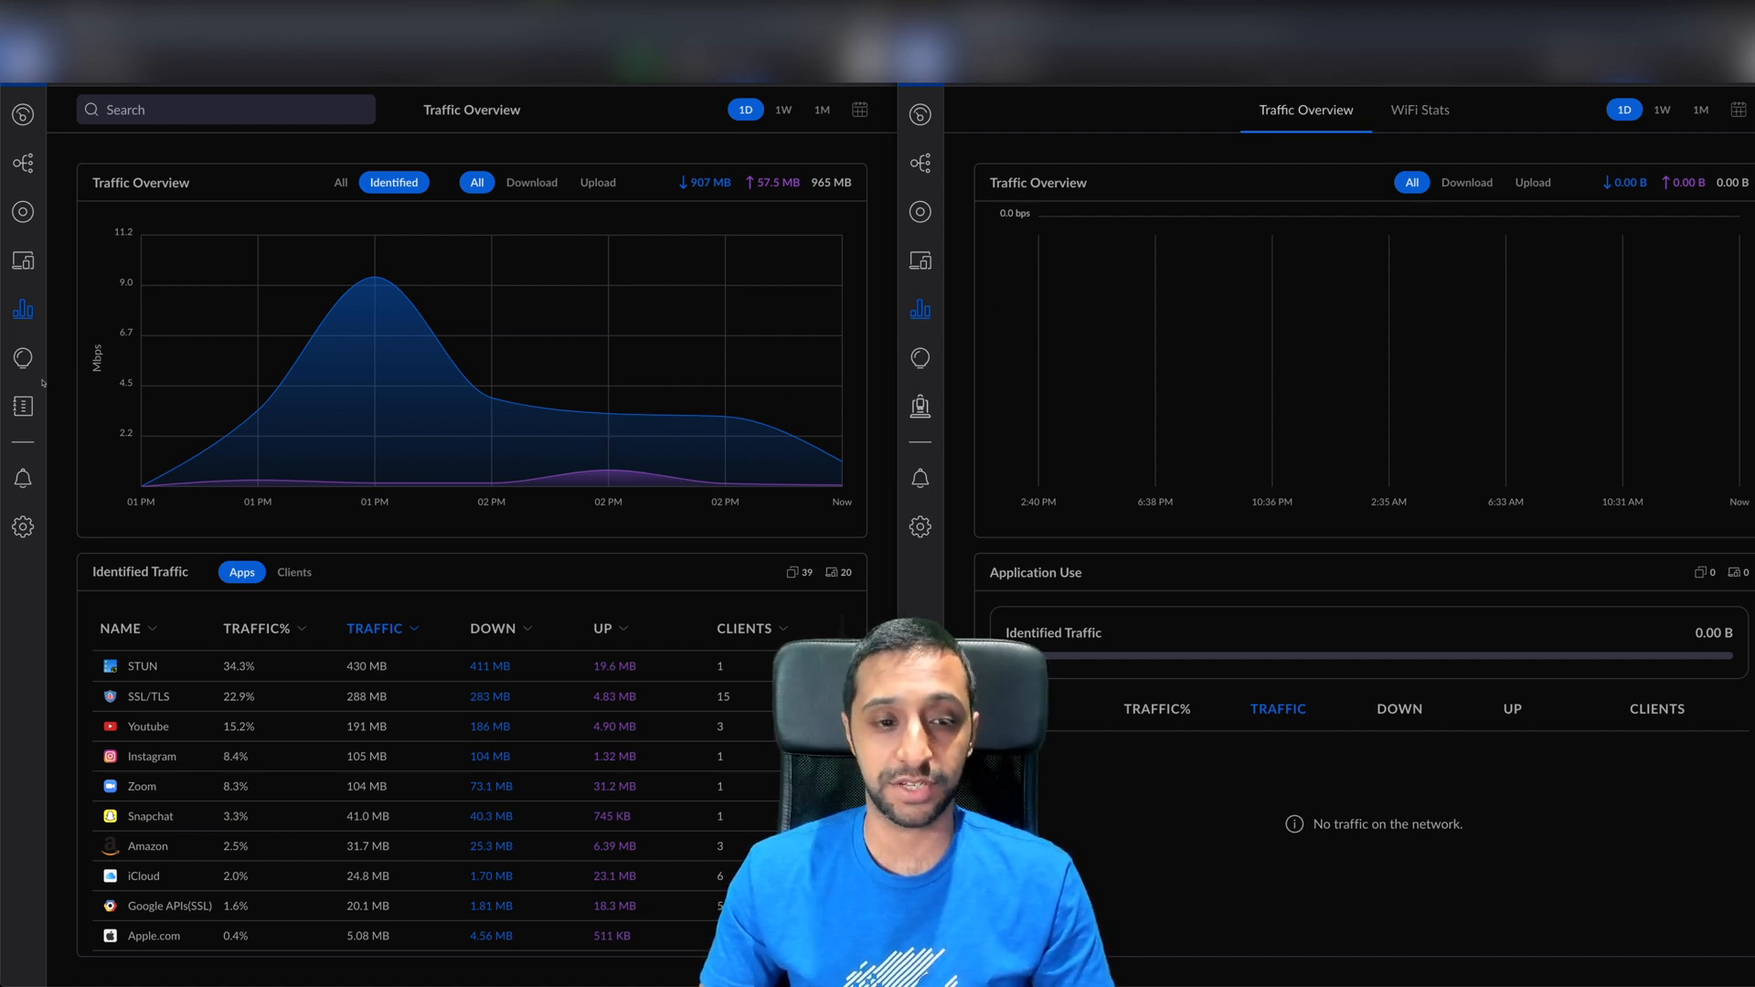
Show WiFi performance in 7.2.91 and WiFi Scan in 7.1.66, page the watchlist forward, then show the older event timeline.
click(22, 358)
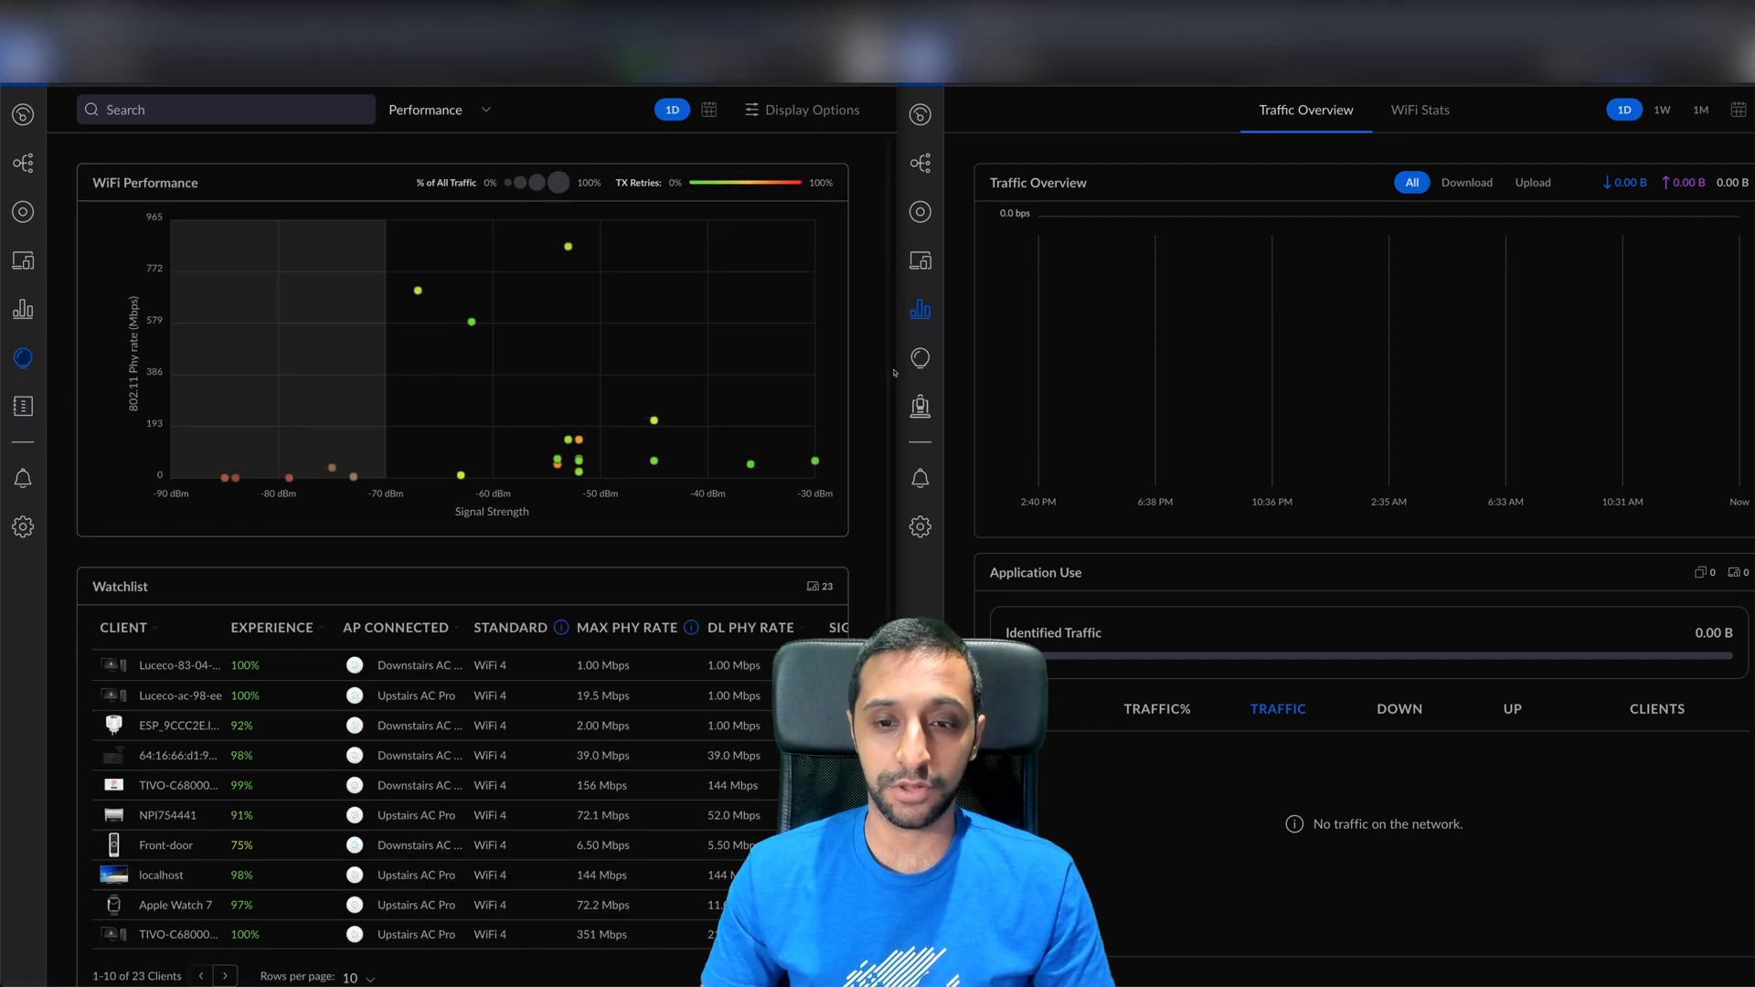
click(919, 359)
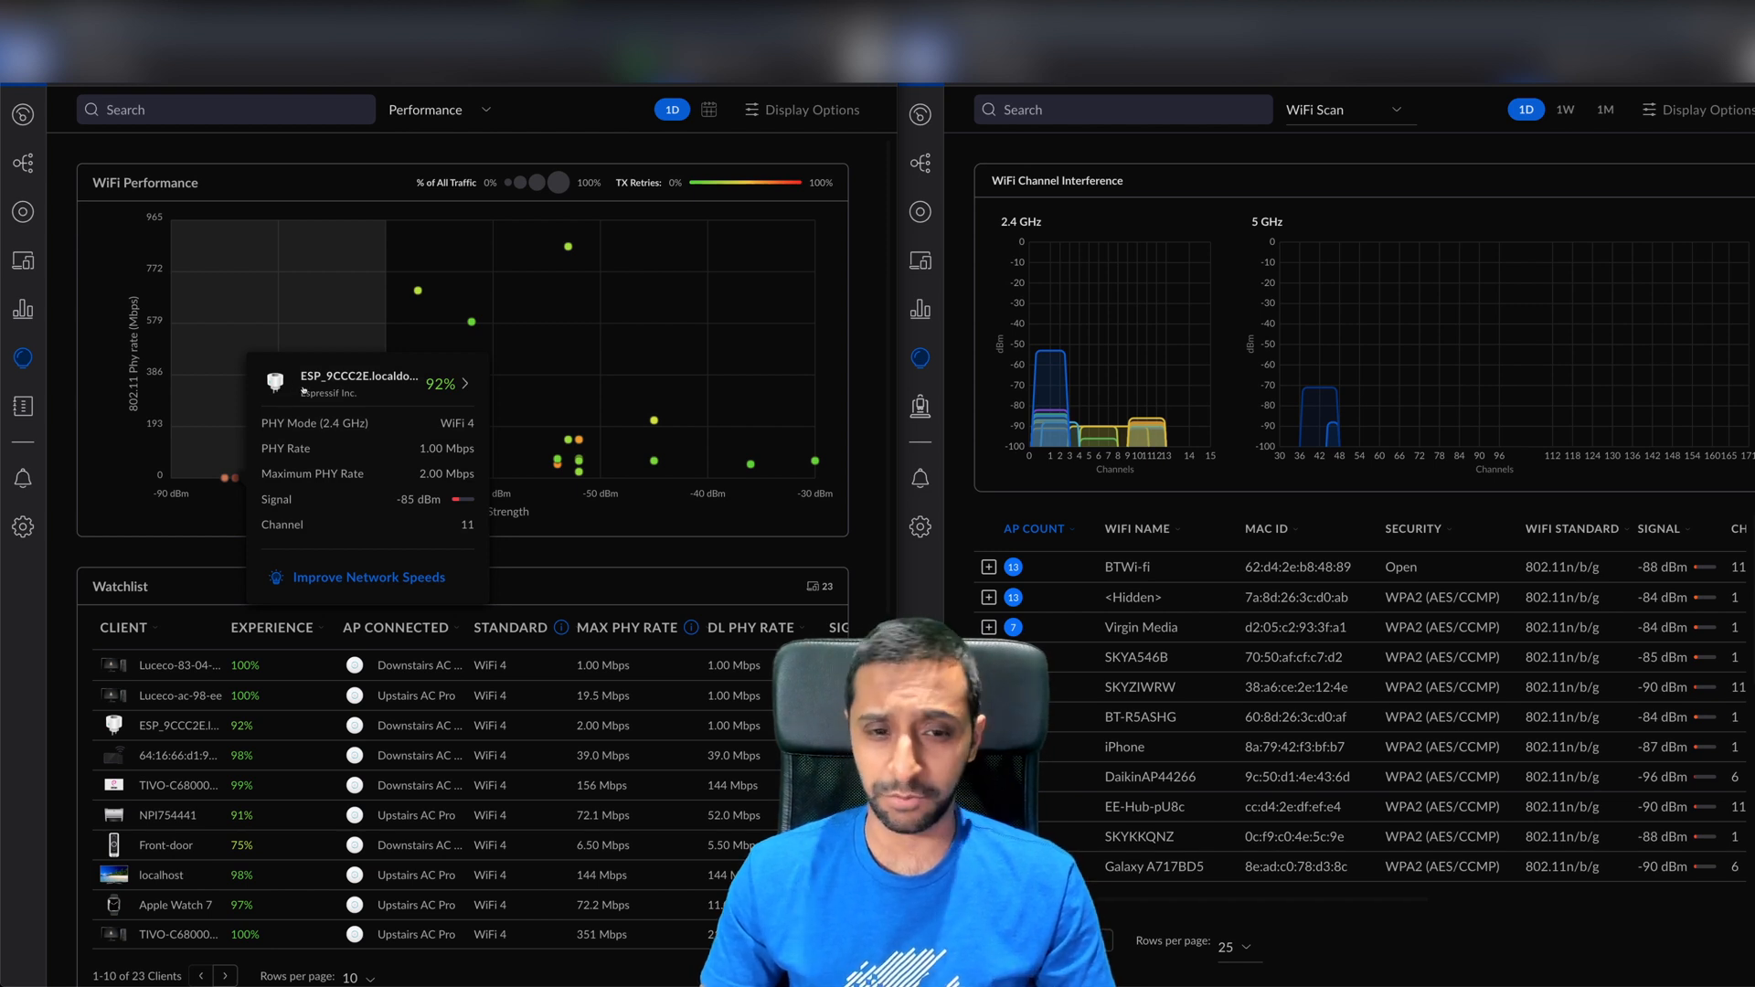
mouse_move(445, 508)
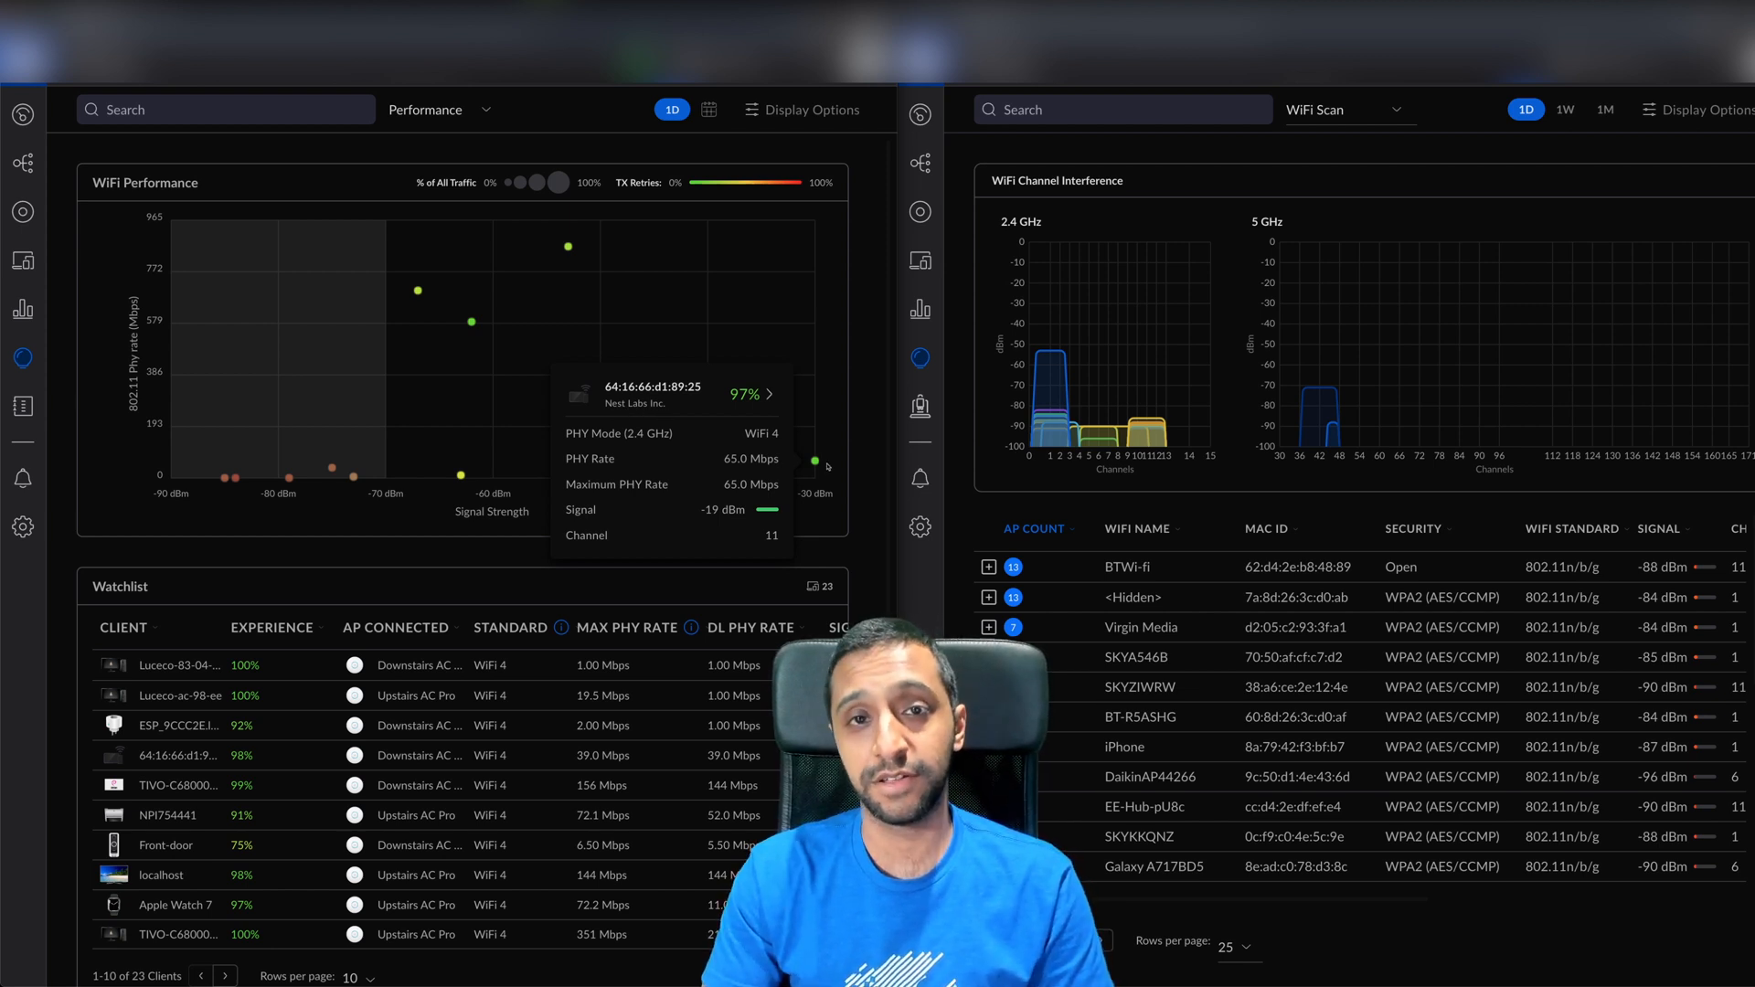
click(223, 976)
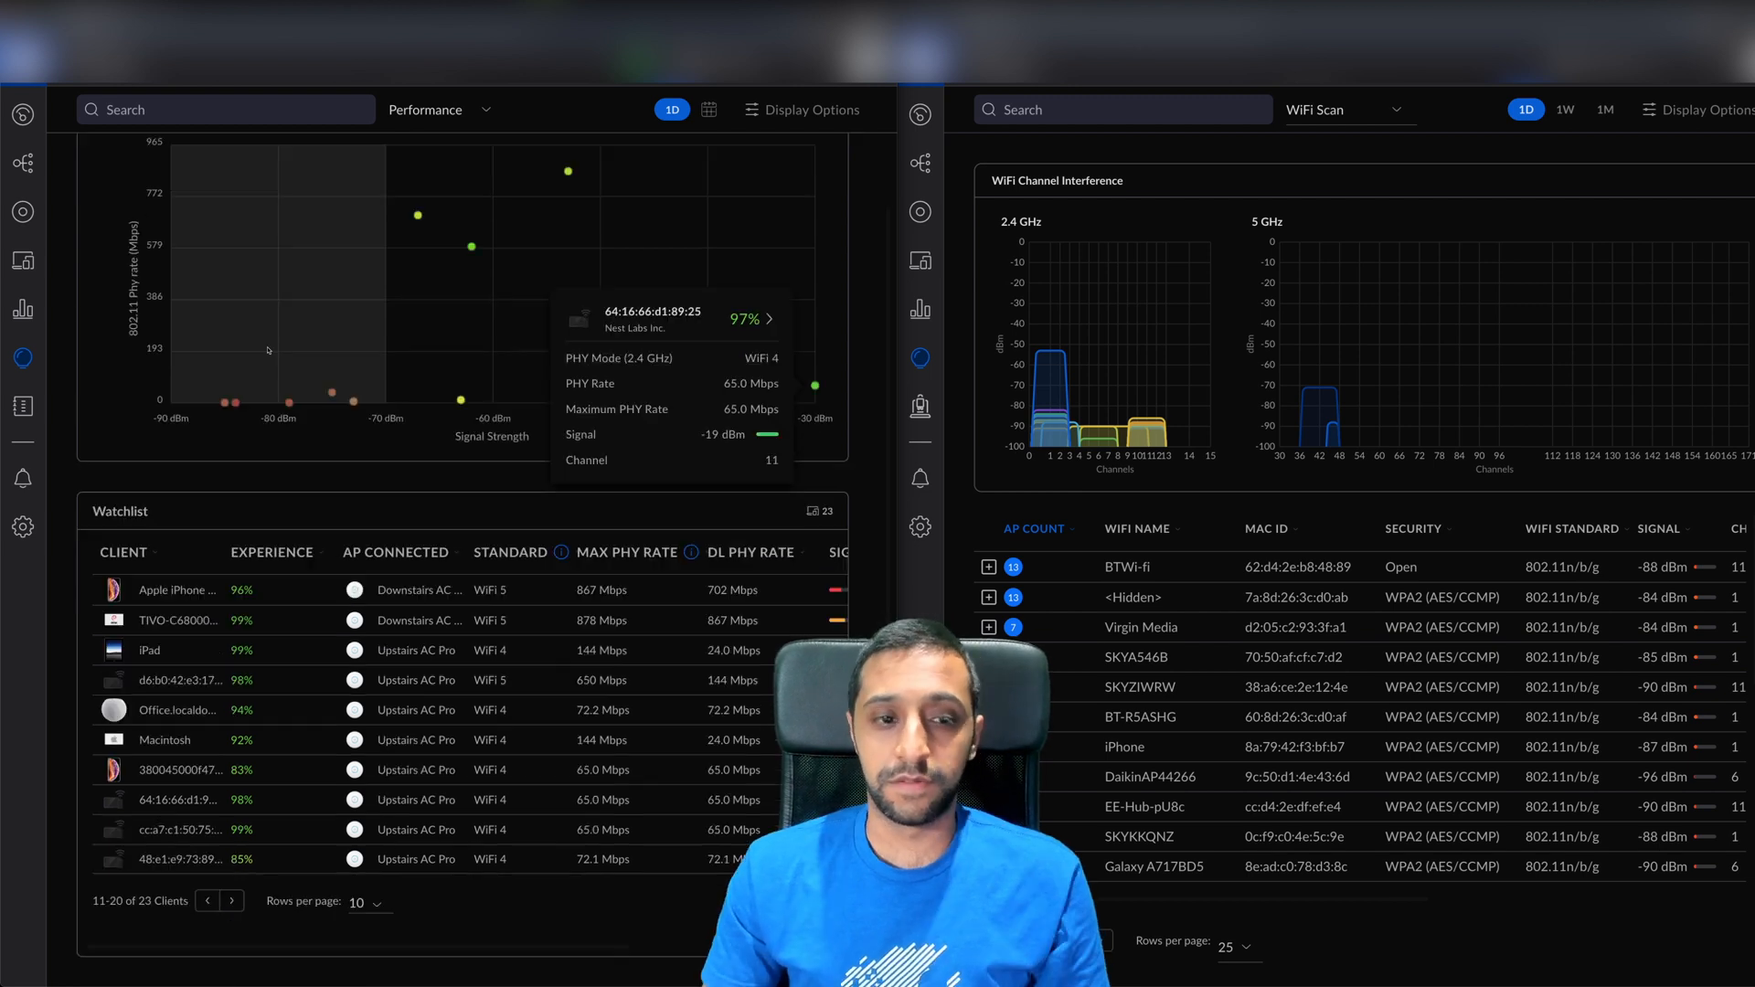
click(919, 406)
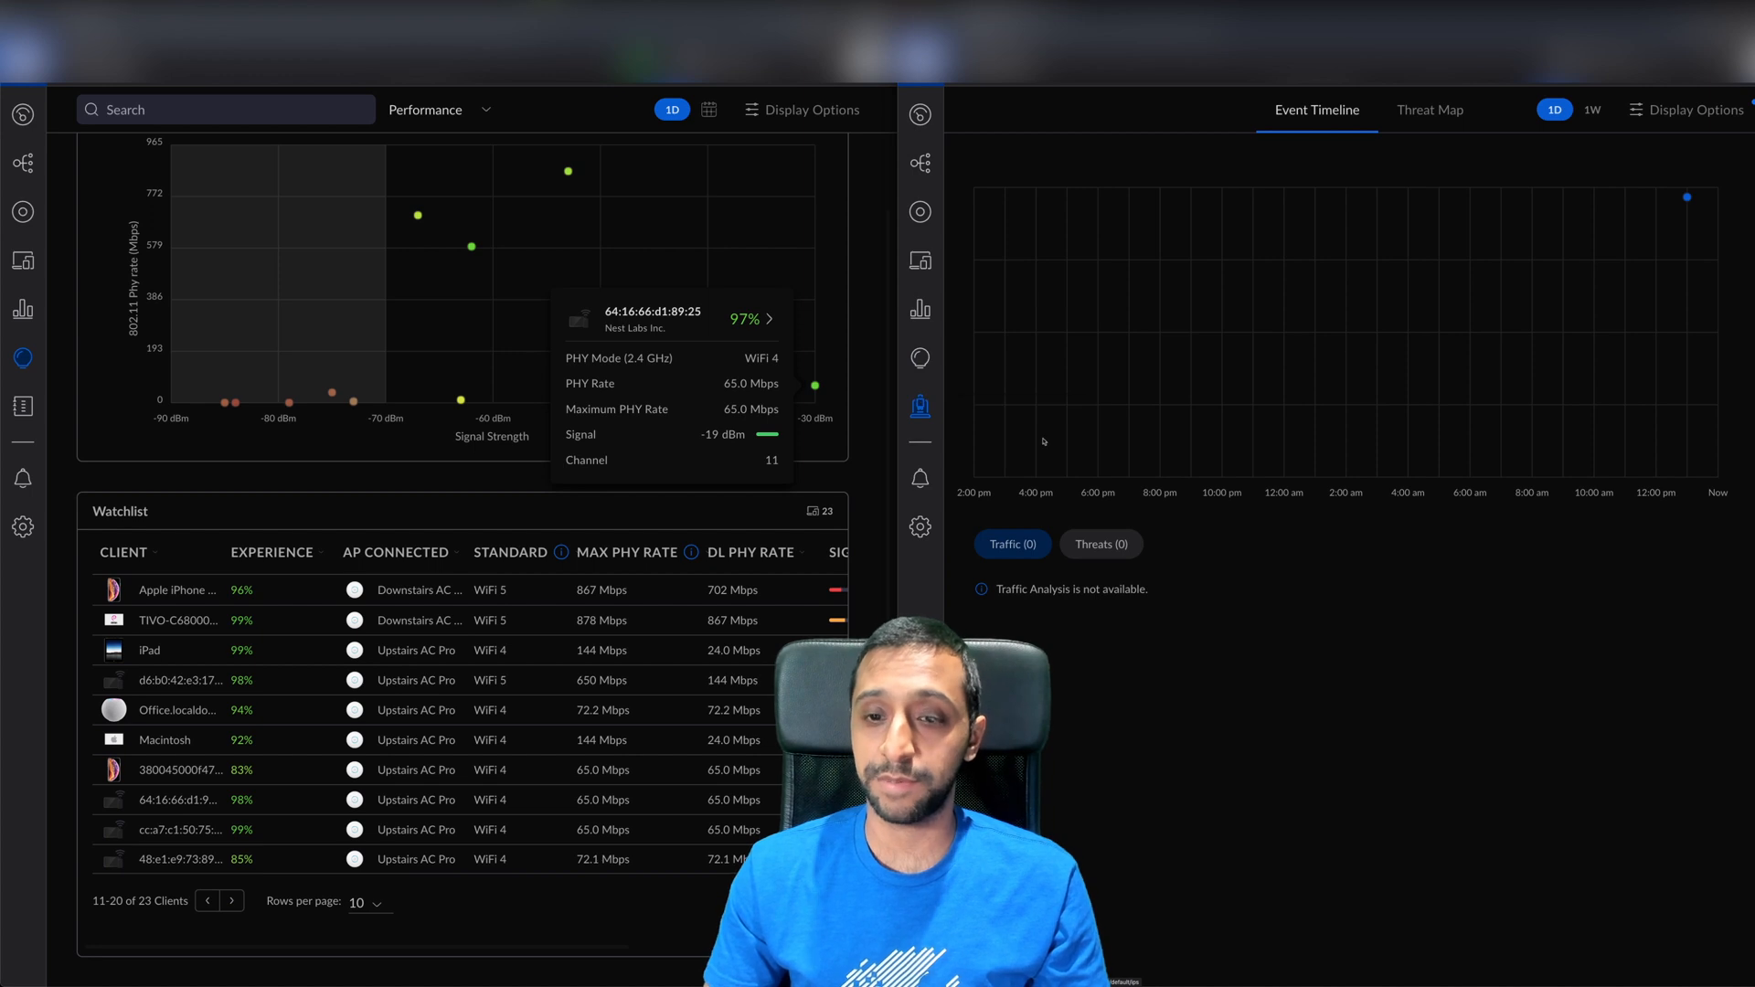
mouse_move(98, 386)
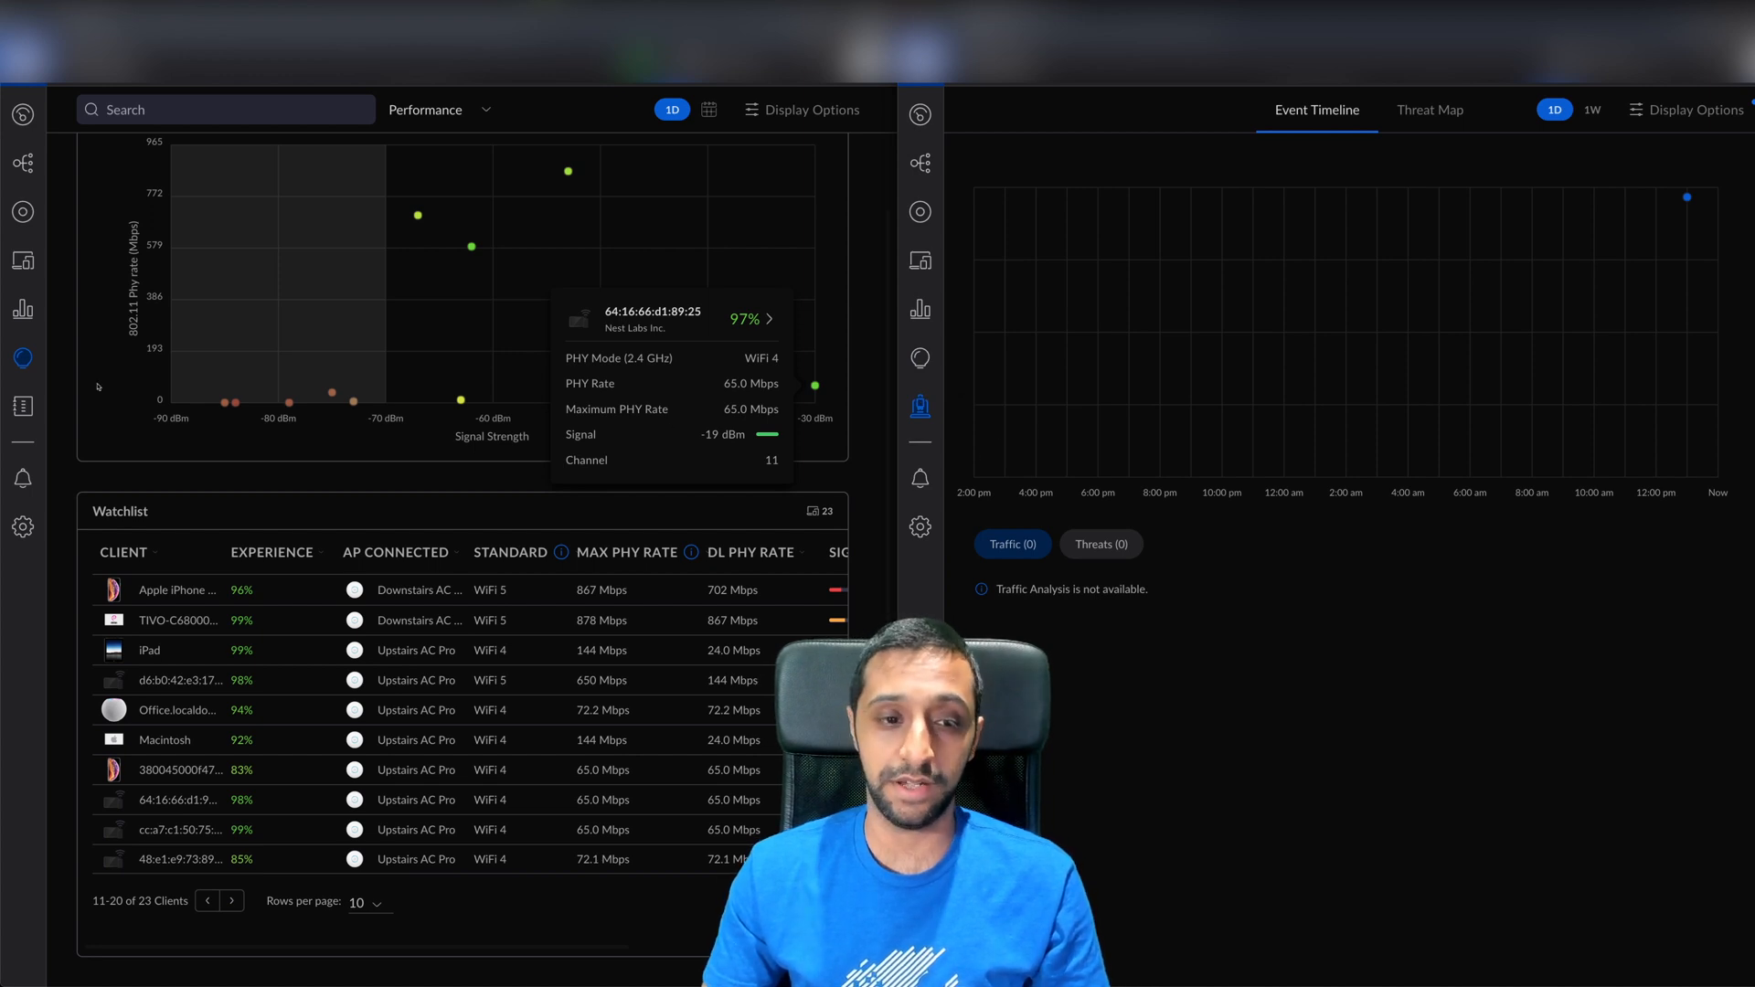
Show the Admin Access system log in version 7.2.91.
click(22, 406)
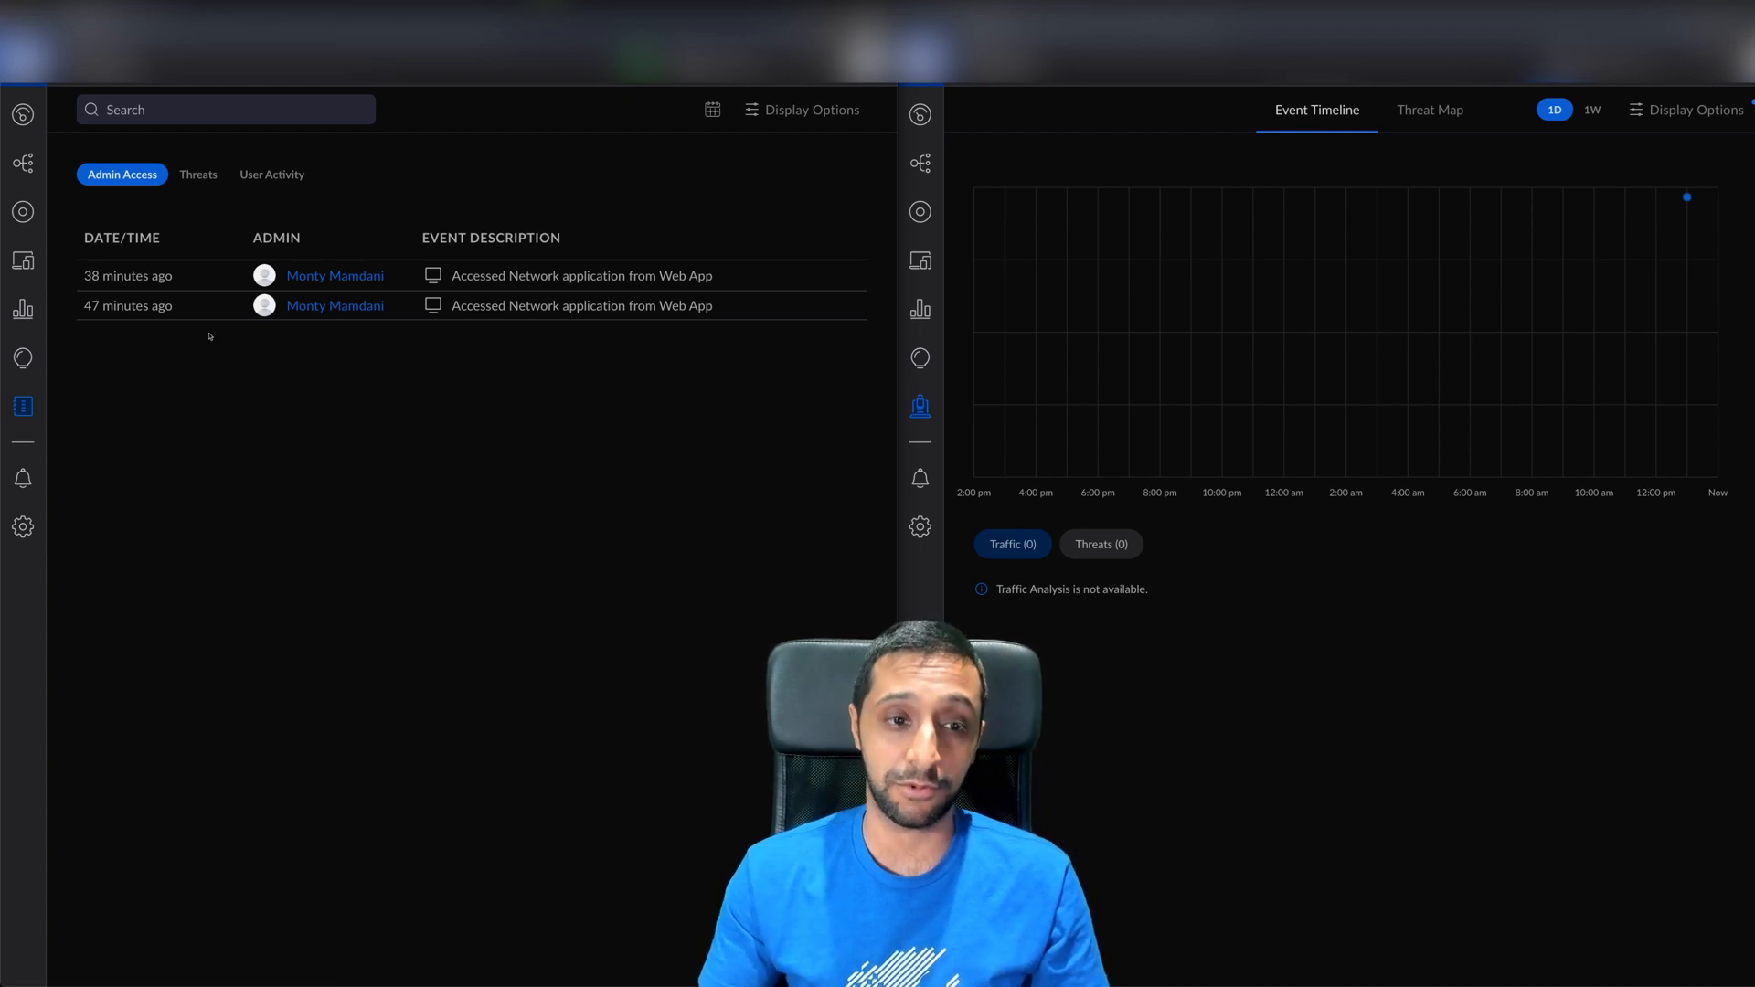
mouse_move(170, 284)
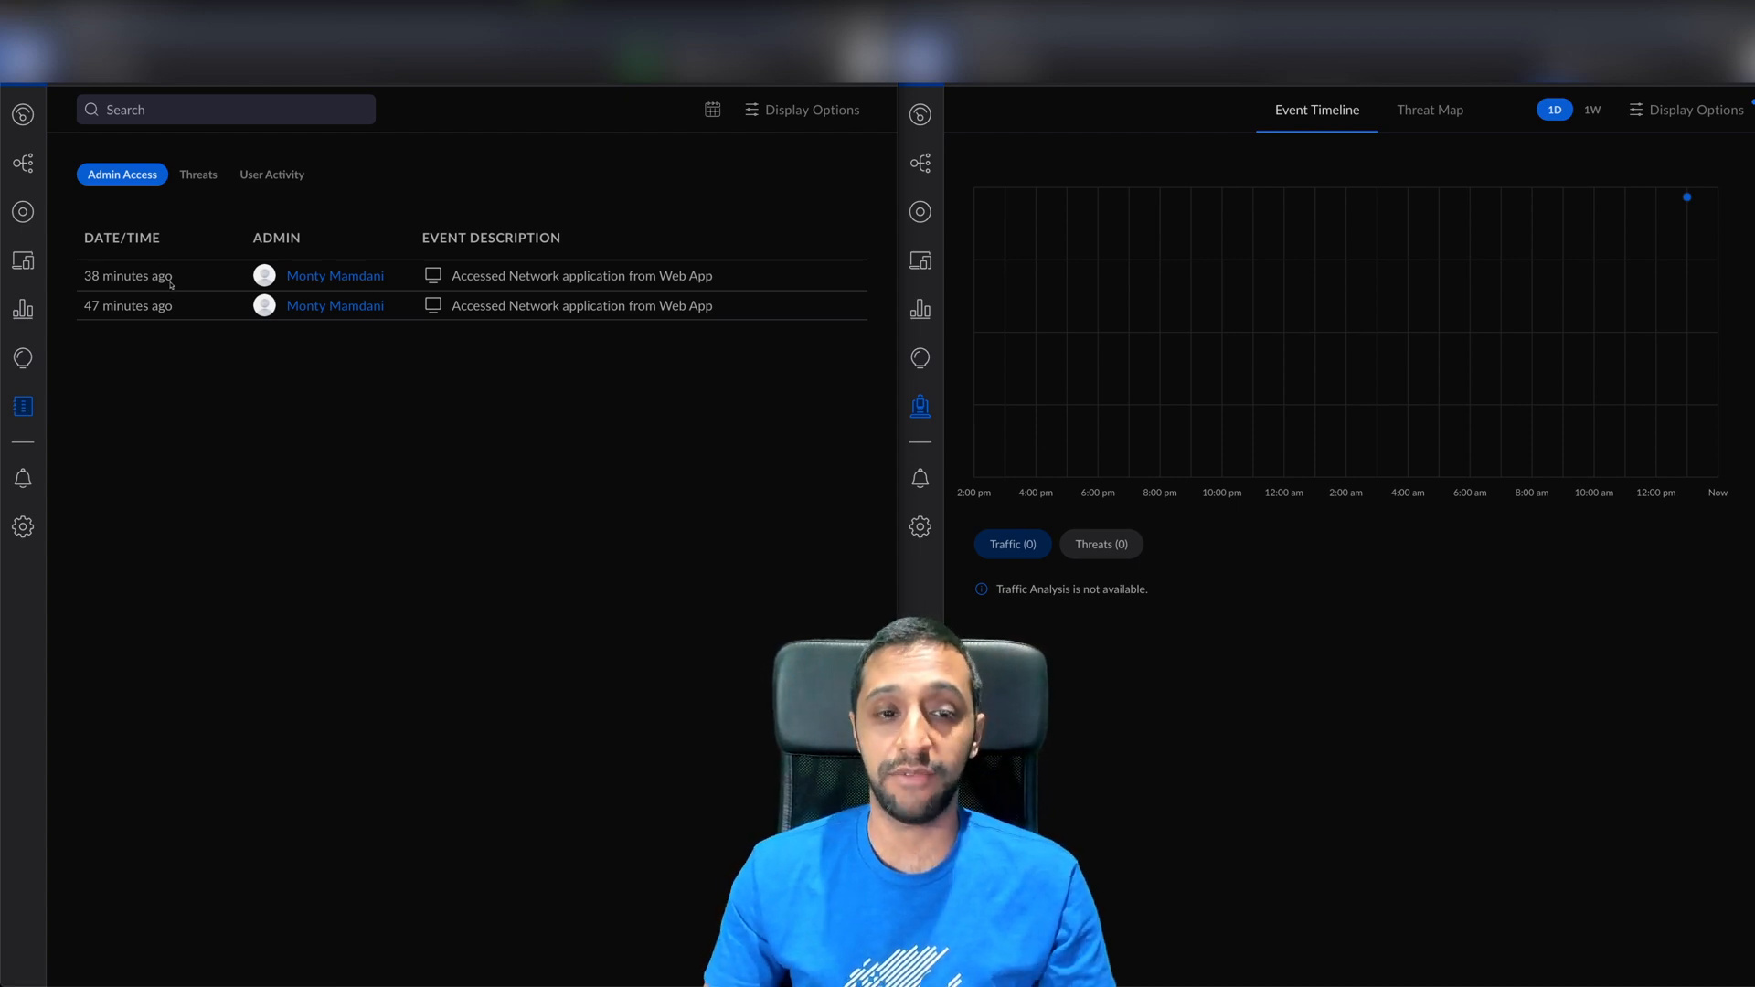
View the empty User Activity log in 7.2.91, then return to the previous log tab.
click(272, 175)
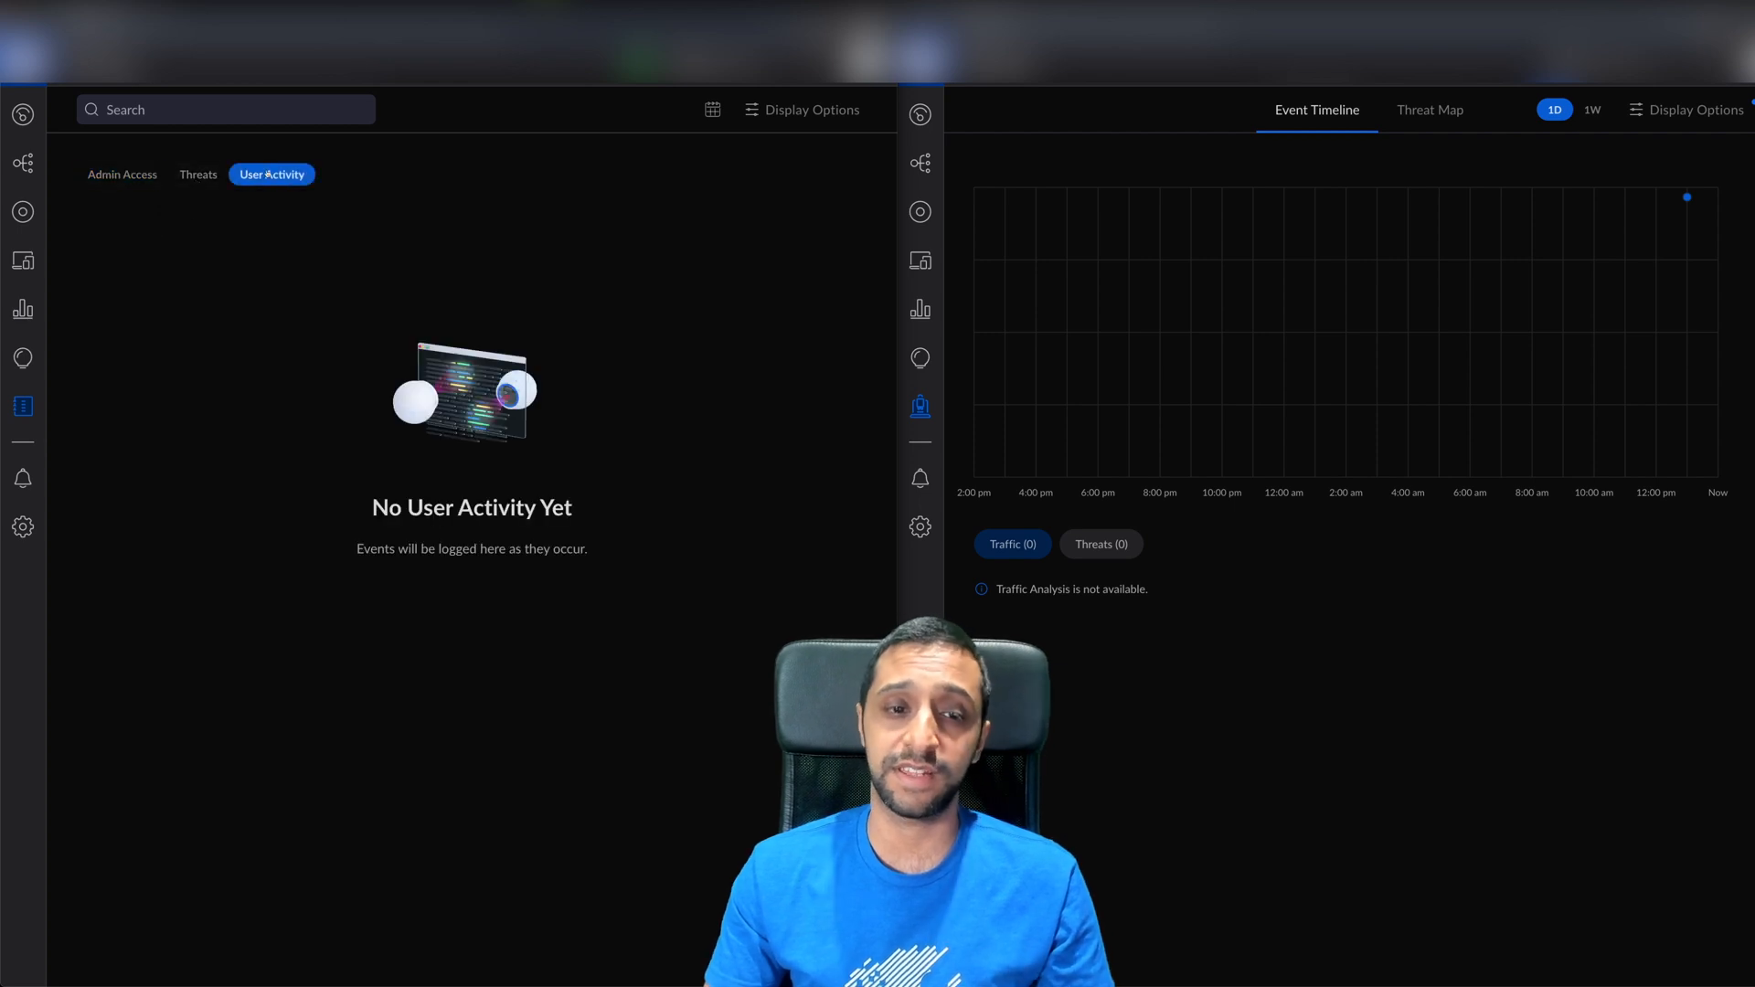
click(122, 176)
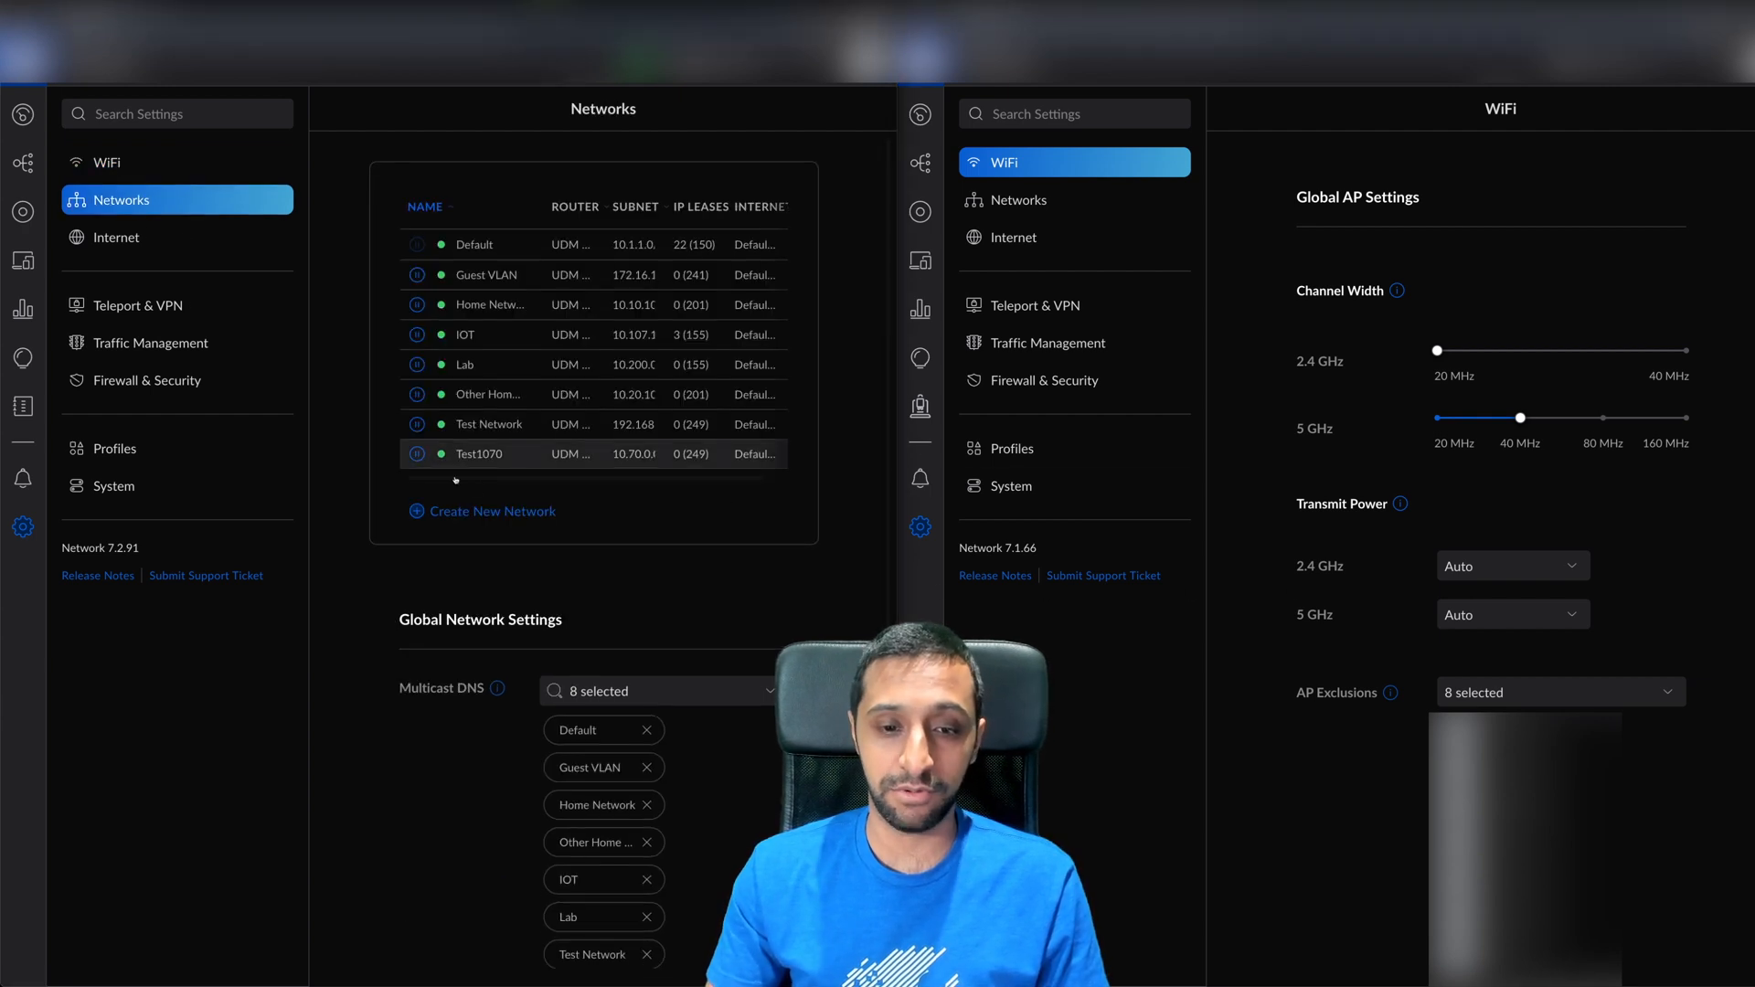
Show the Networks settings in both versions, scrolling to the newer global network and switch settings.
scroll(down, 3)
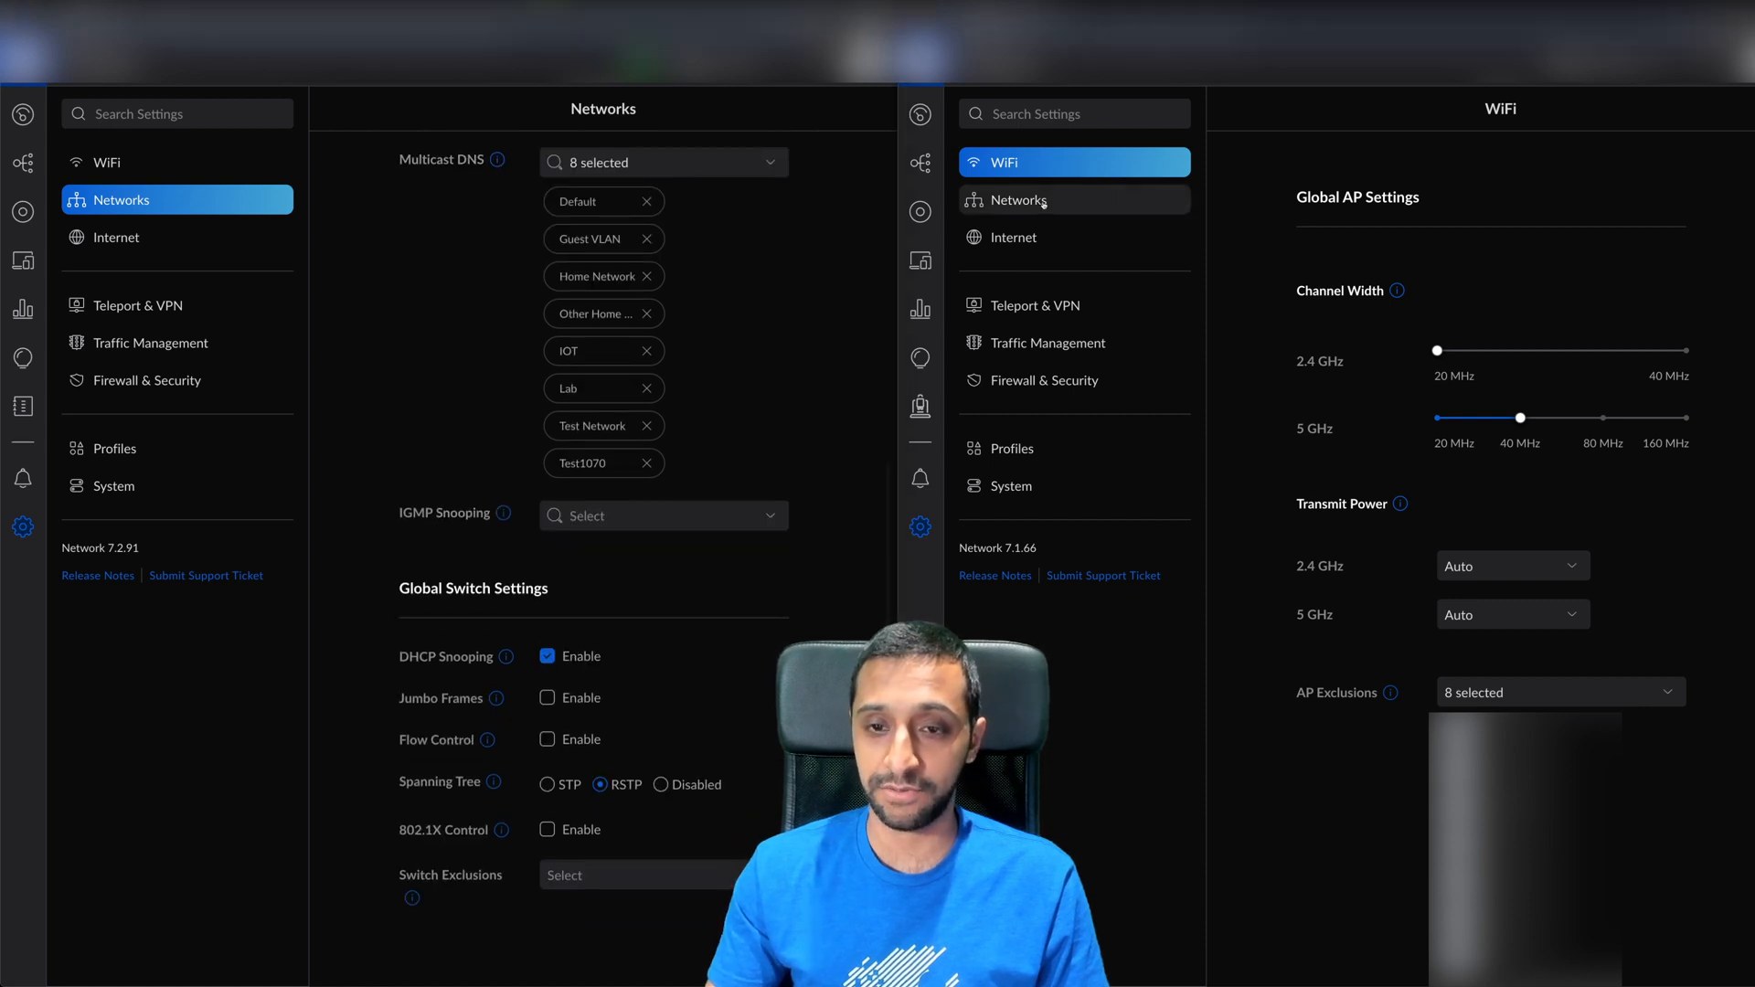
click(1019, 199)
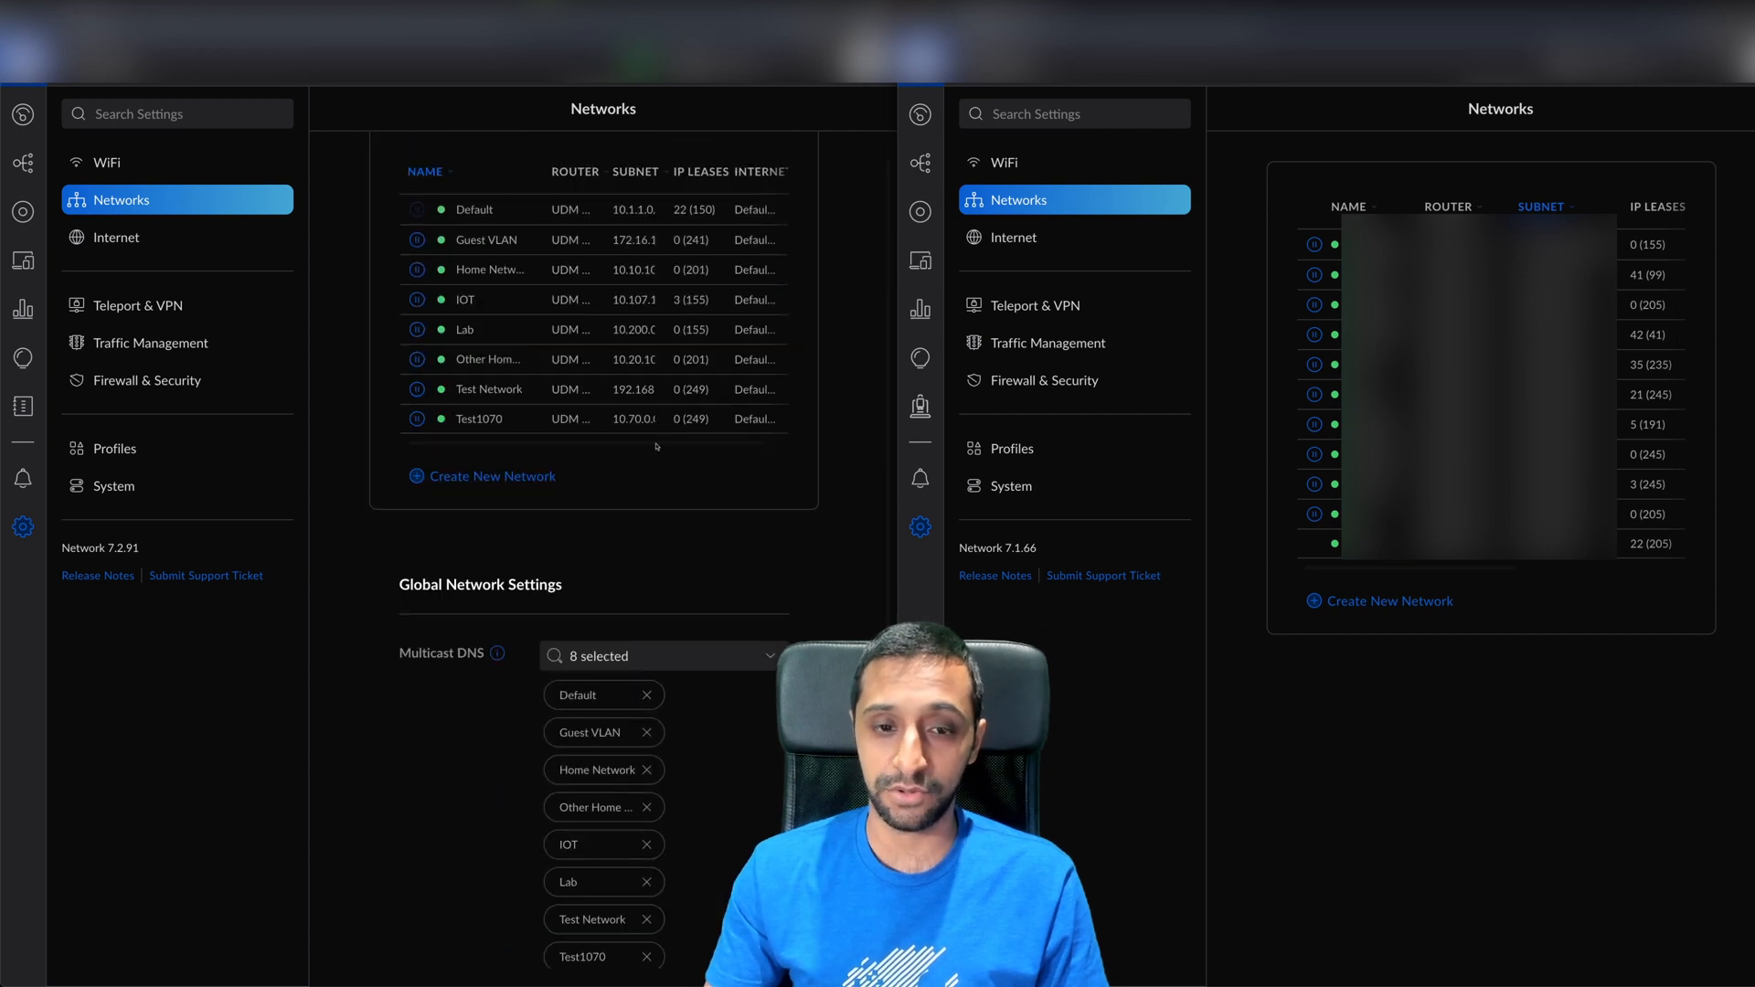
scroll(down, 3)
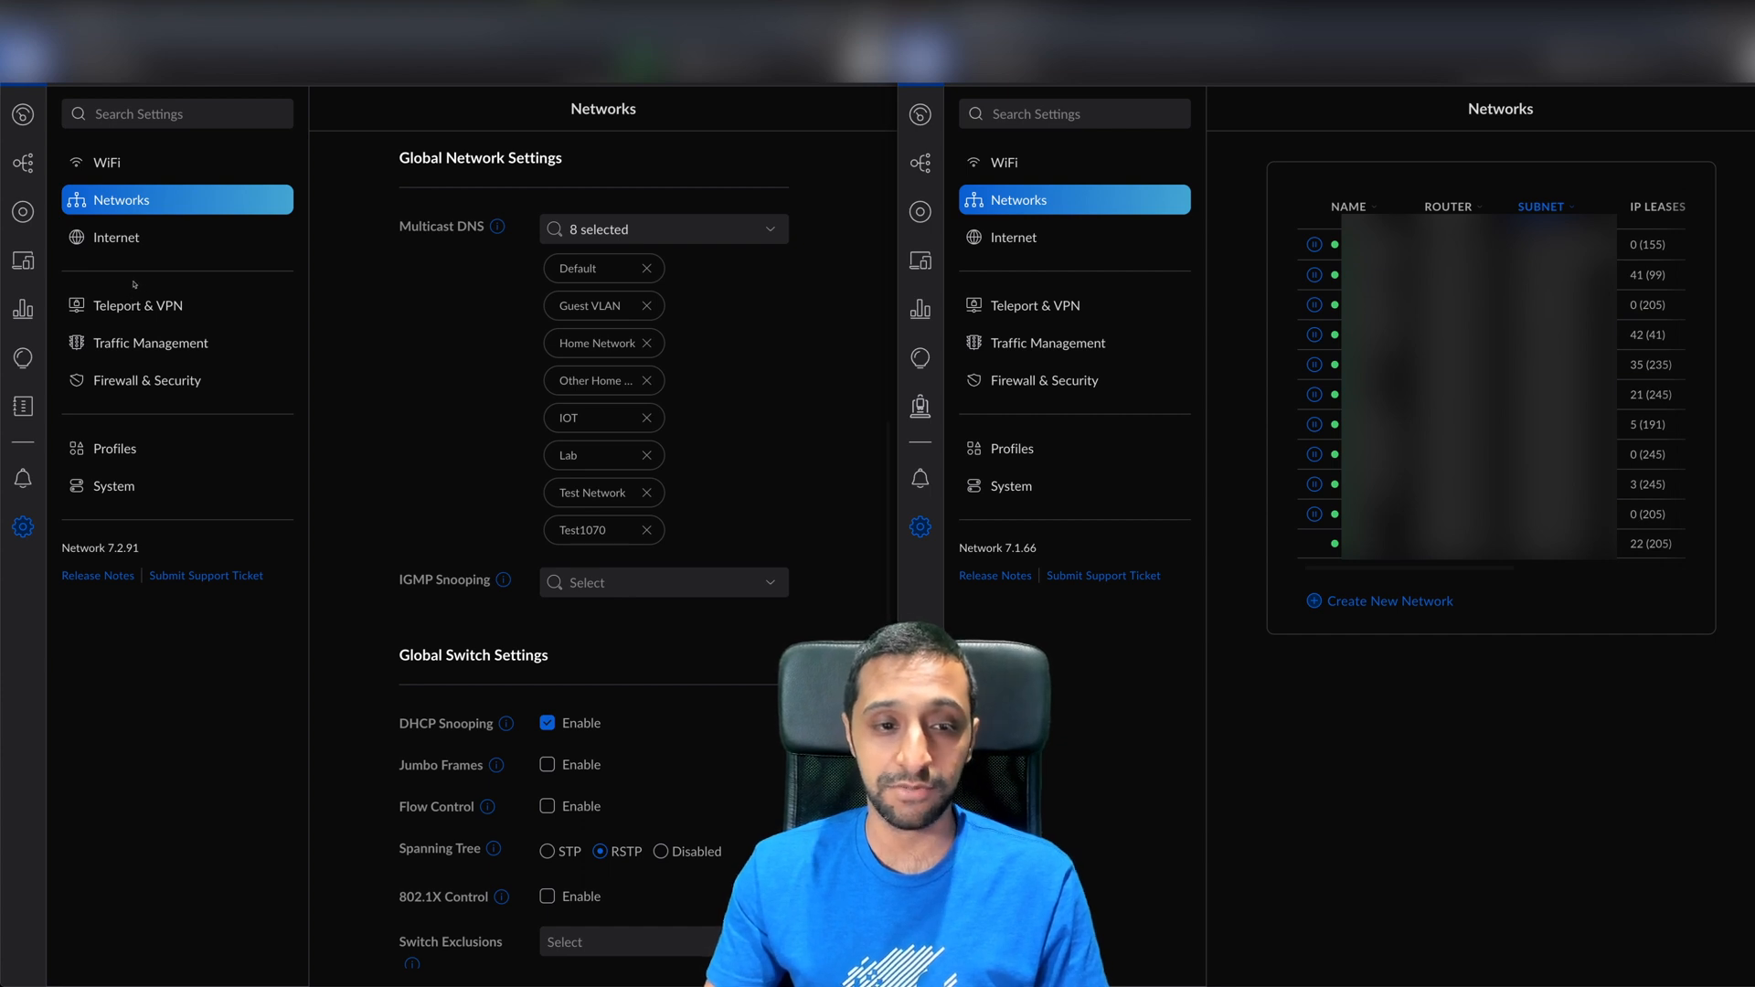
Show the Internet settings, keeping Port 10 as primary WAN and Port 9 as backup WAN.
click(115, 238)
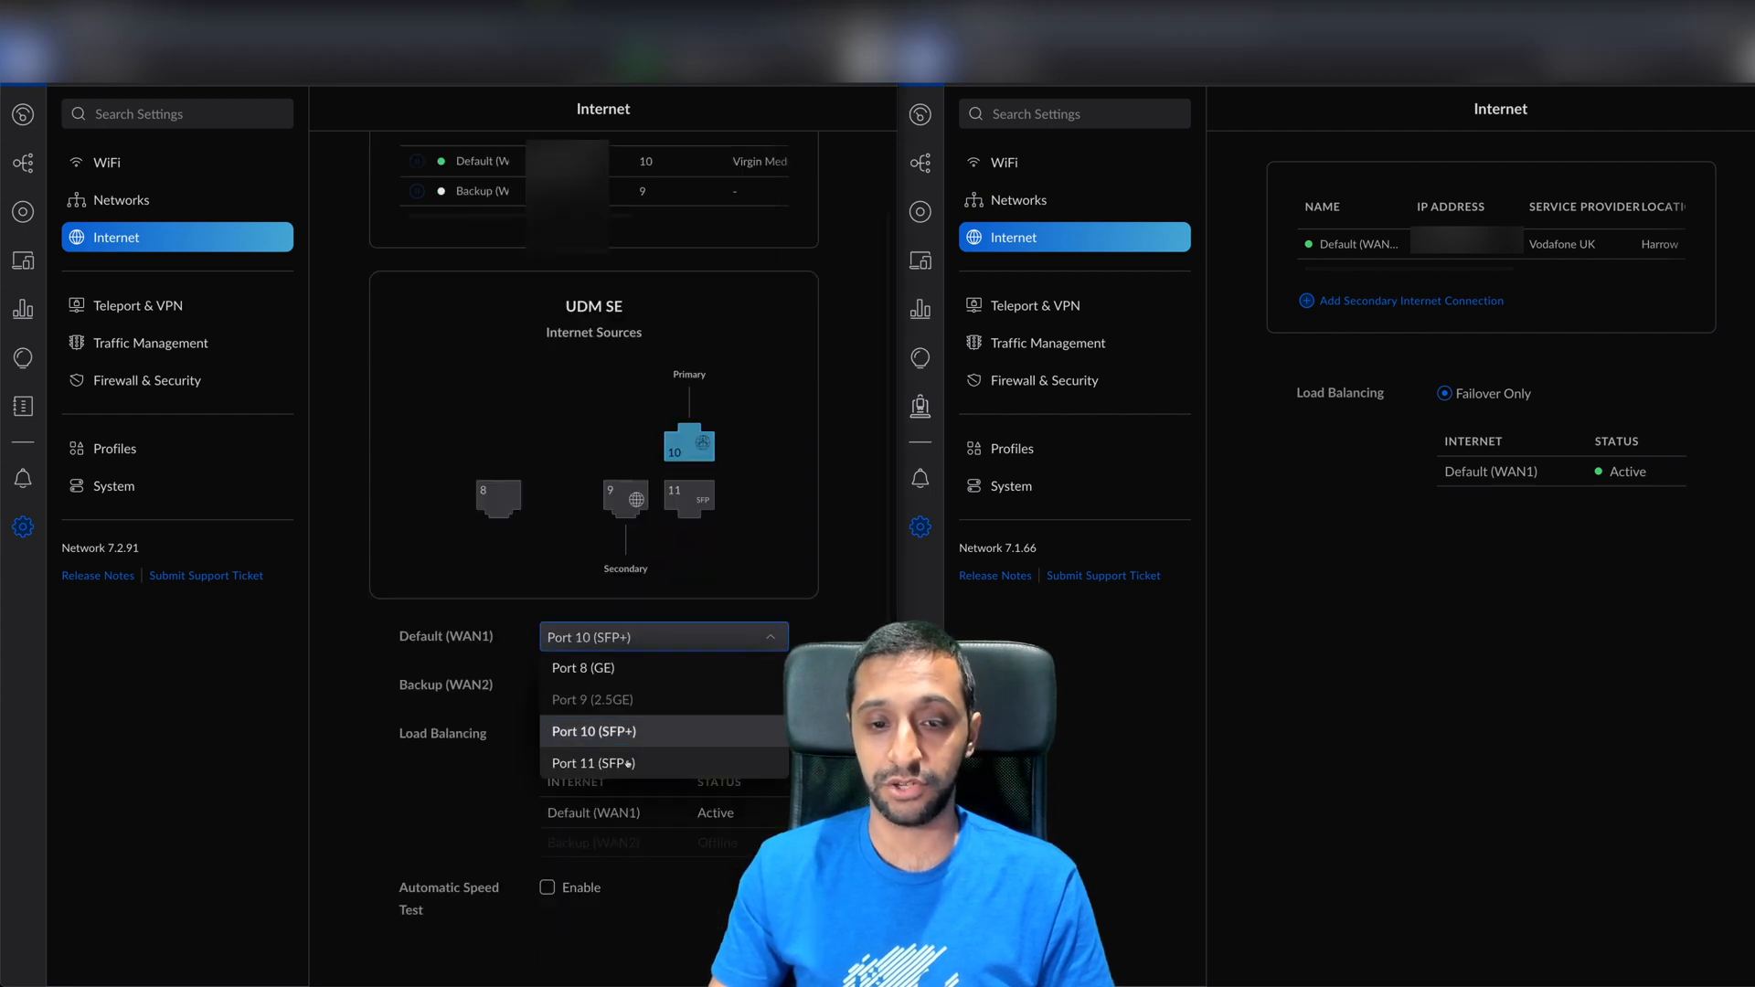
click(592, 699)
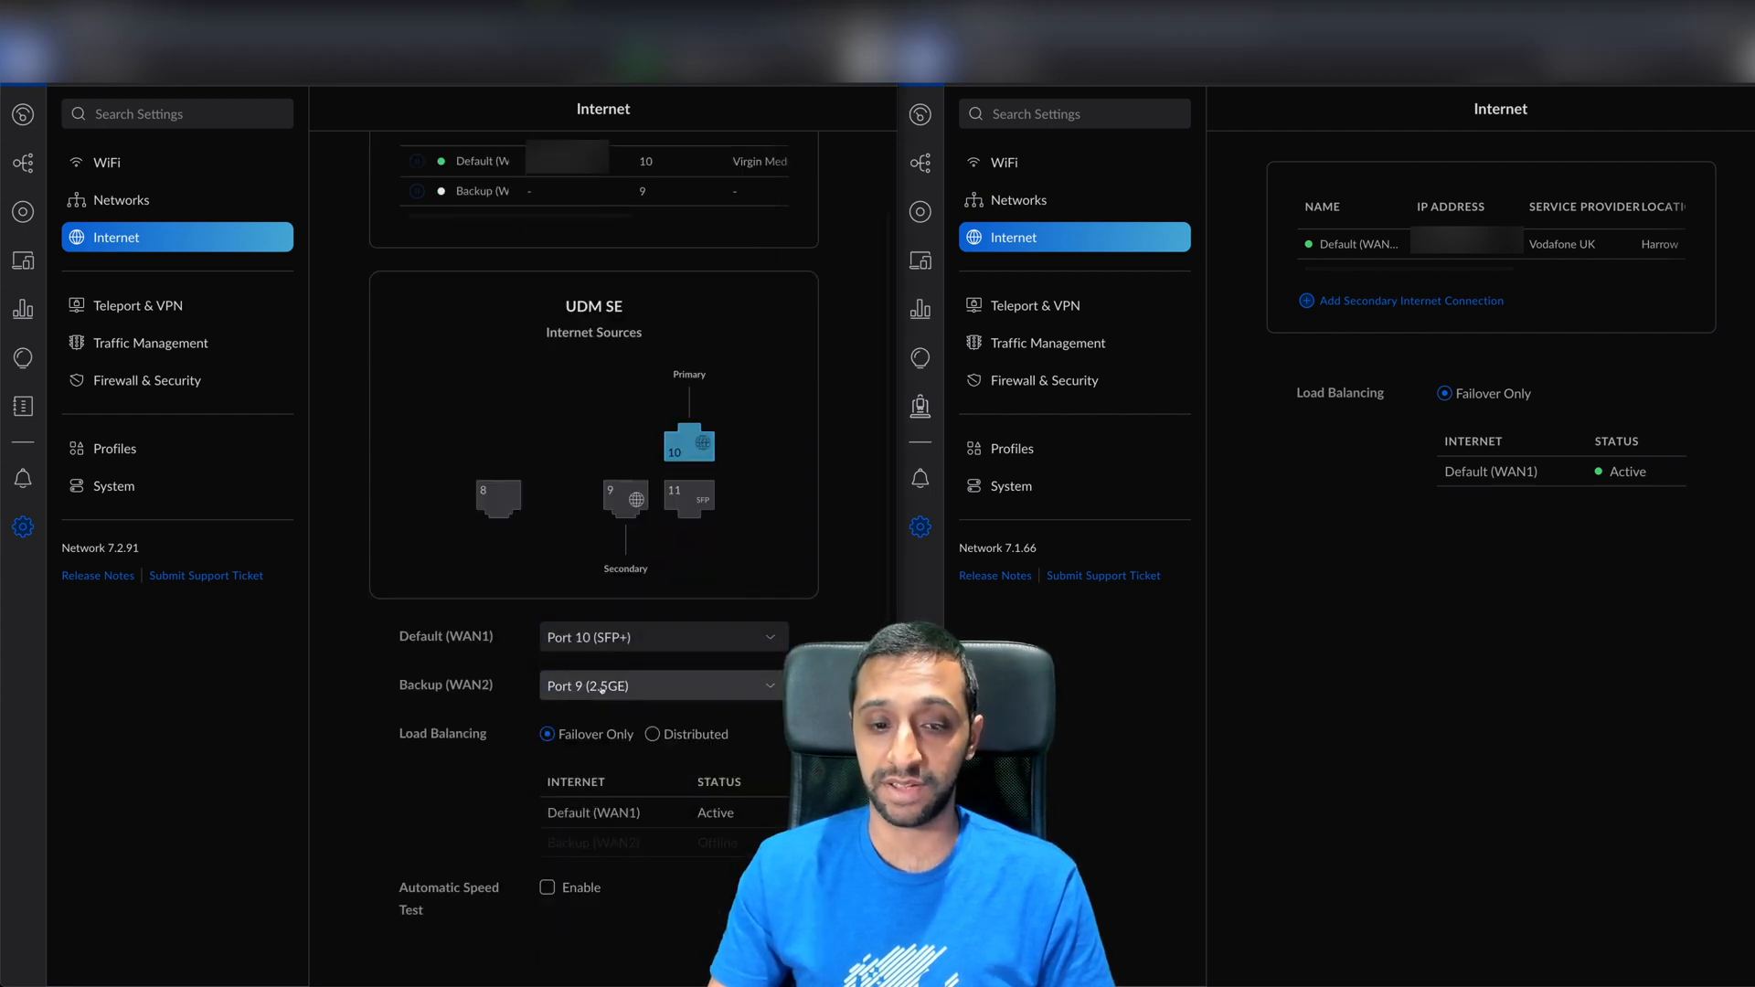
click(661, 686)
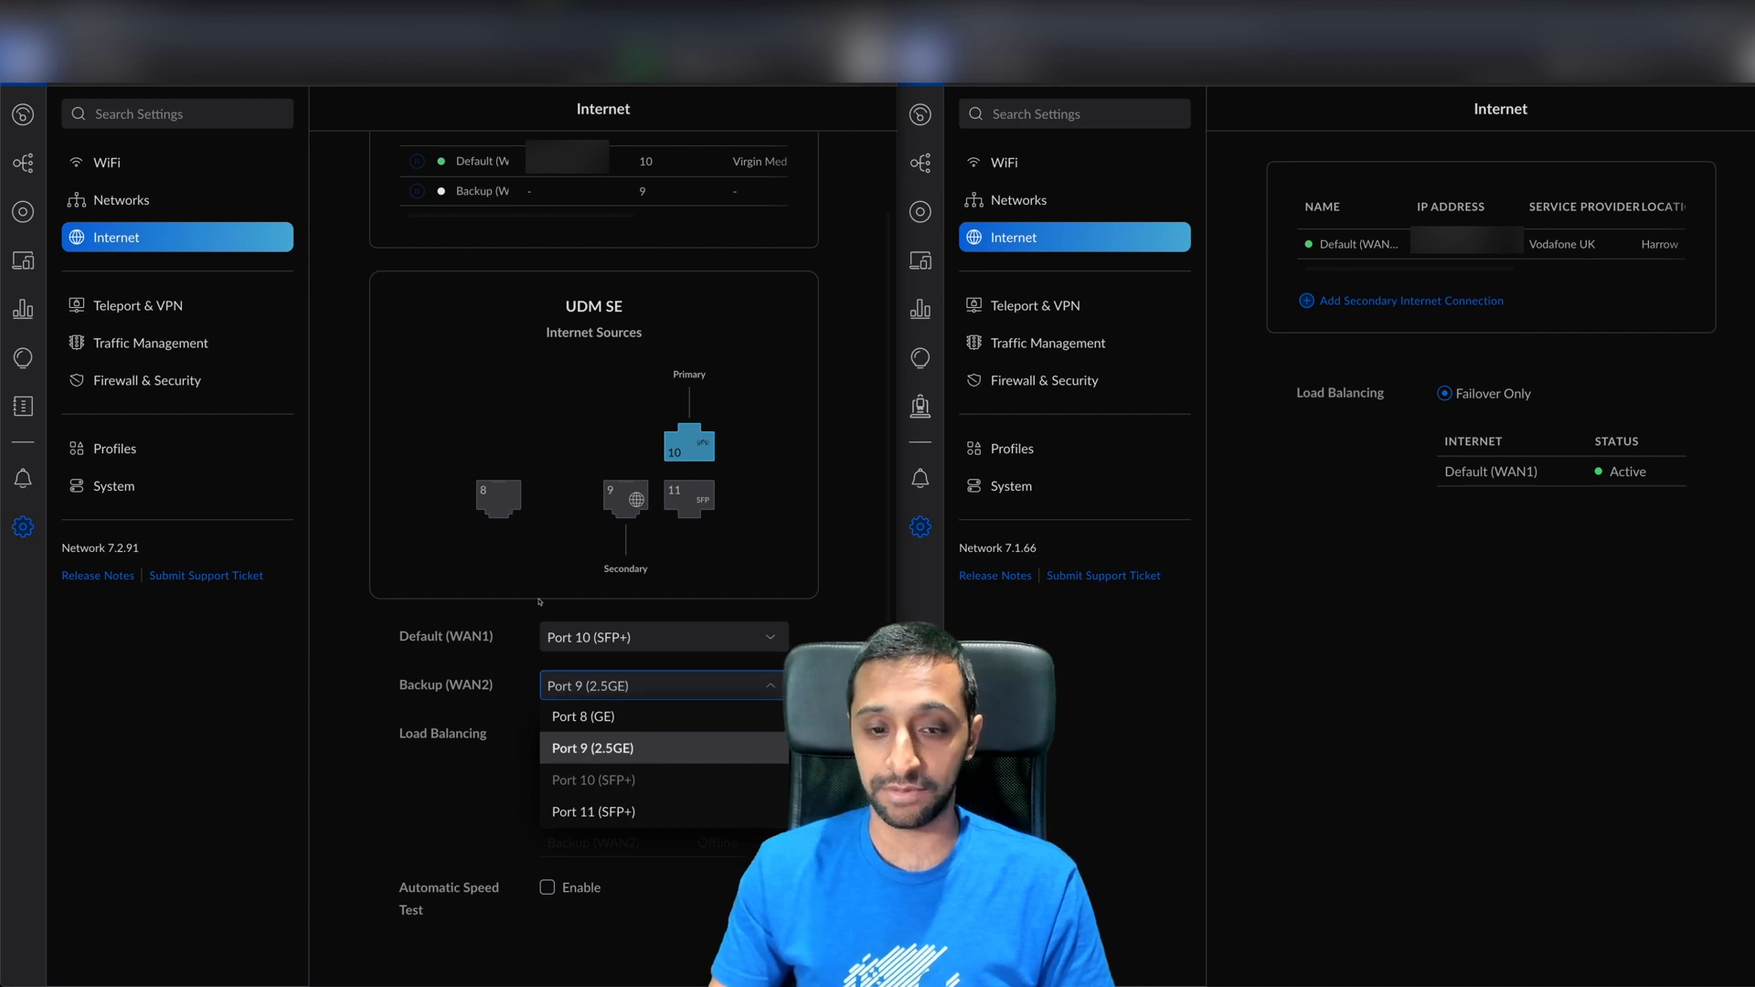
click(592, 748)
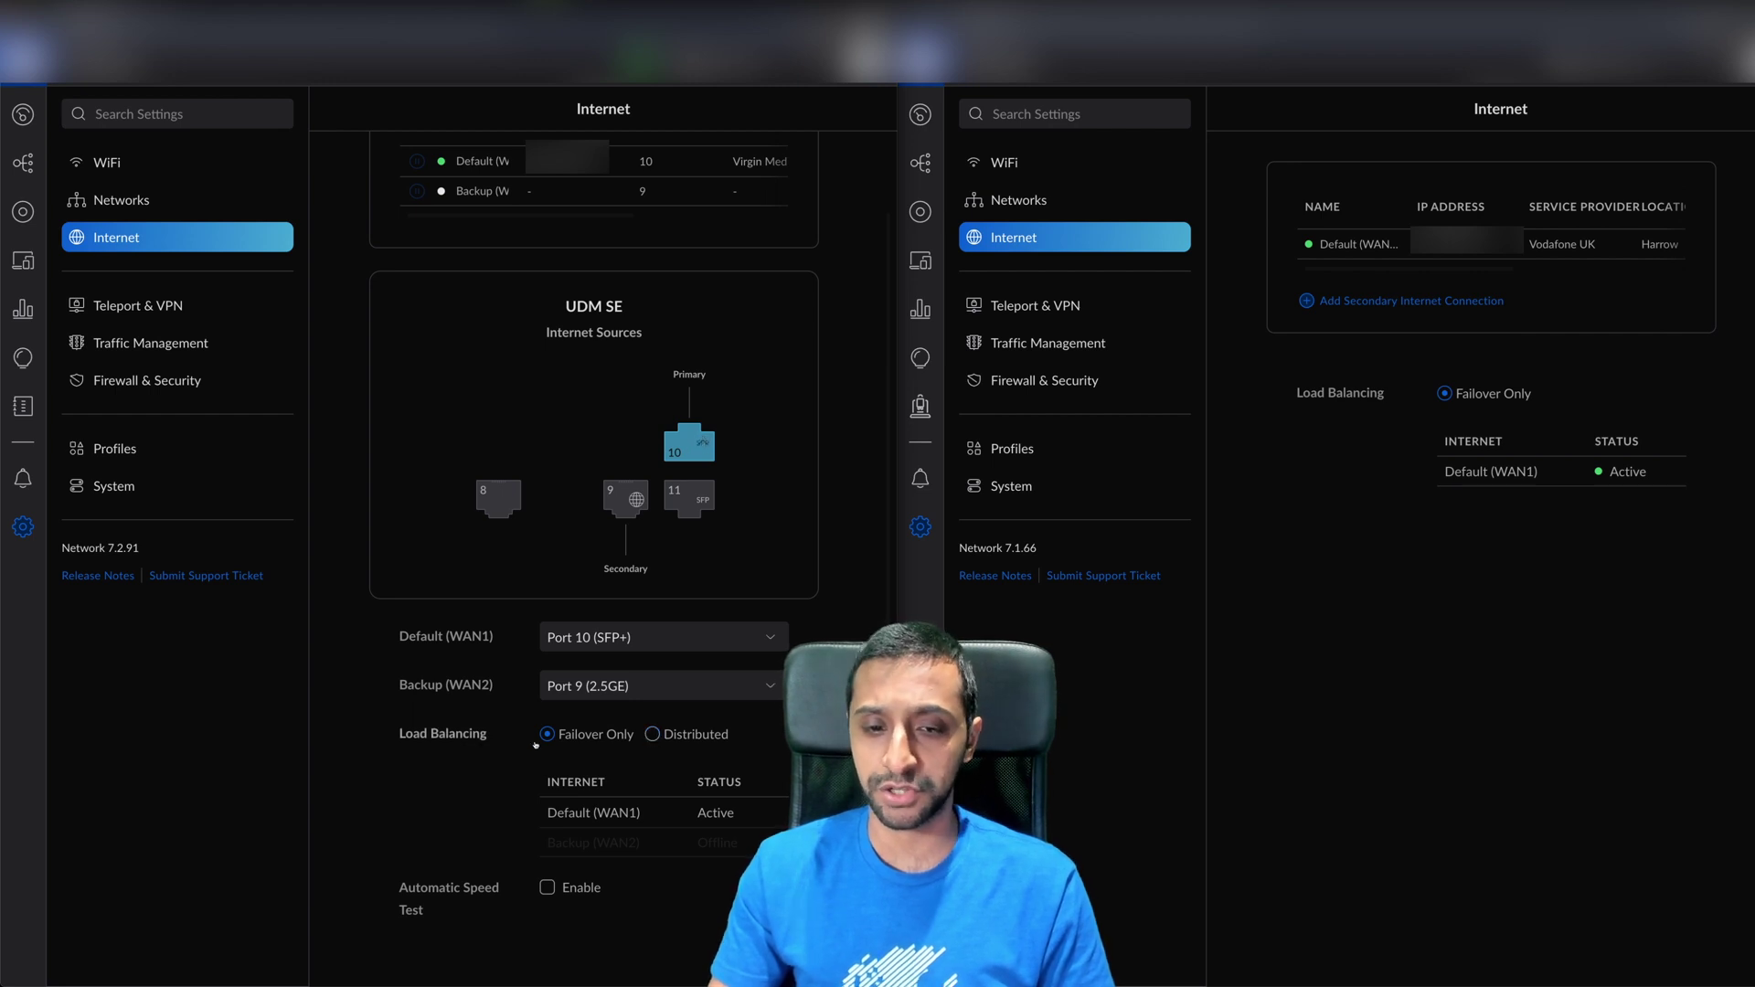
Try Distributed load balancing and the automatic speed test, reverting to Failover Only with the speed test off.
click(653, 734)
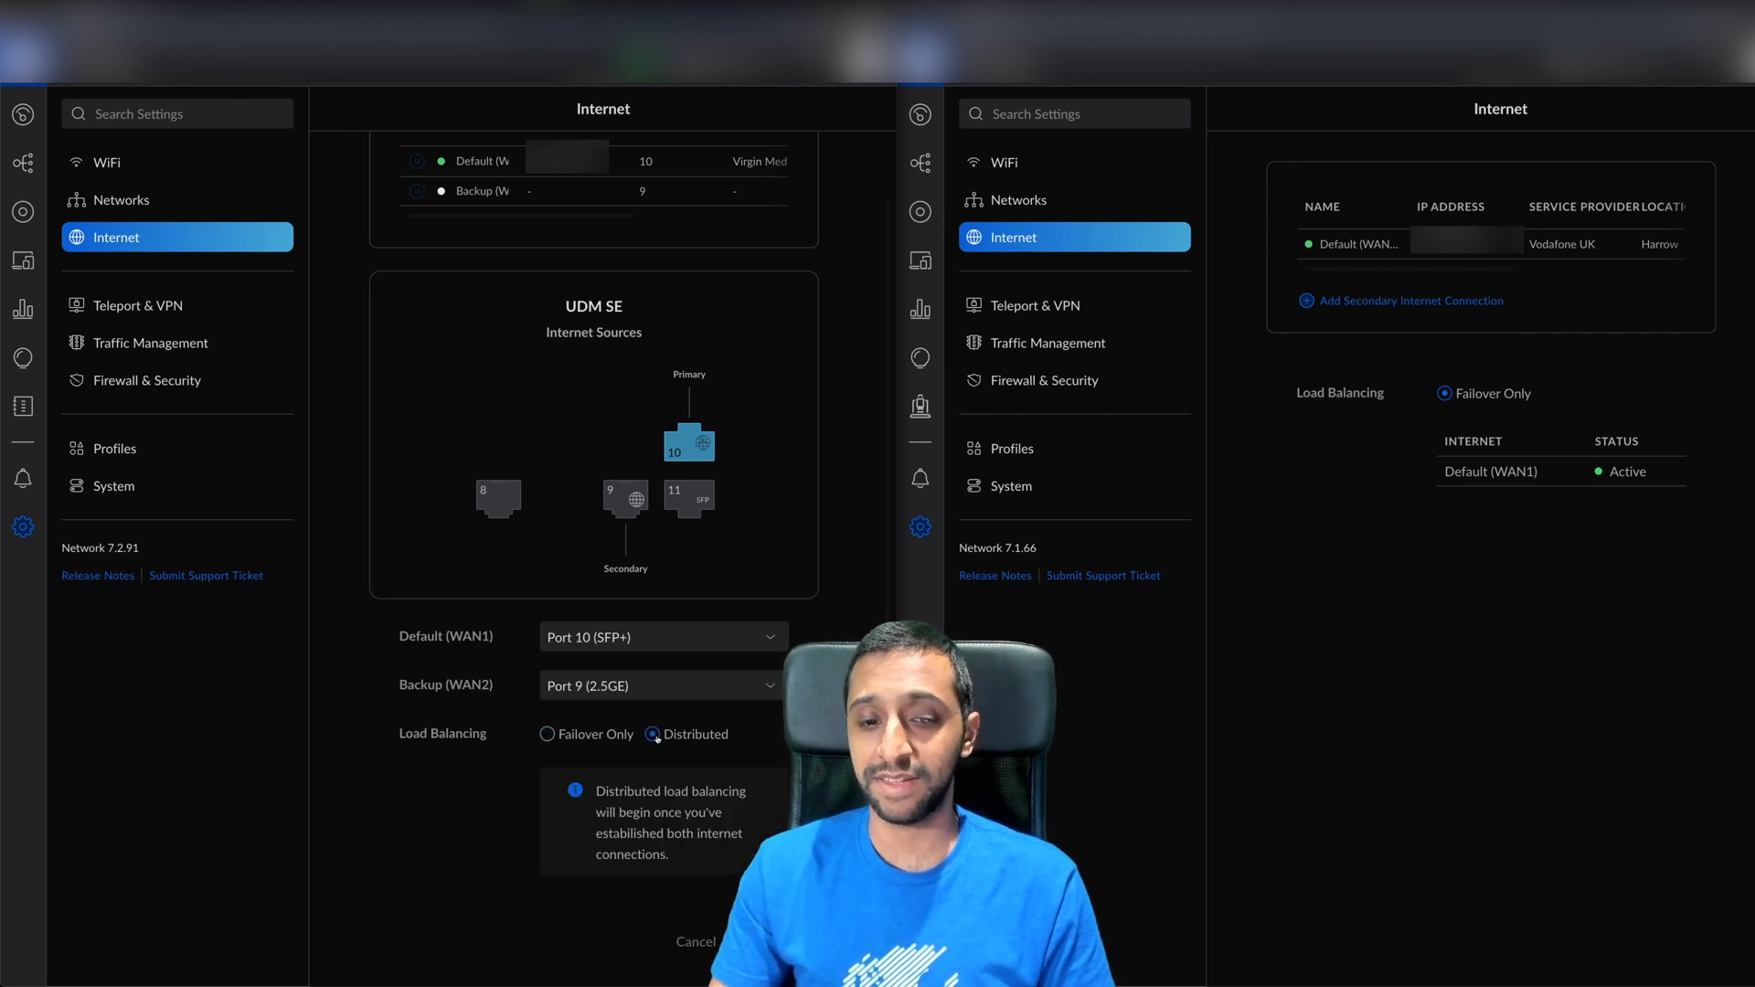
click(545, 728)
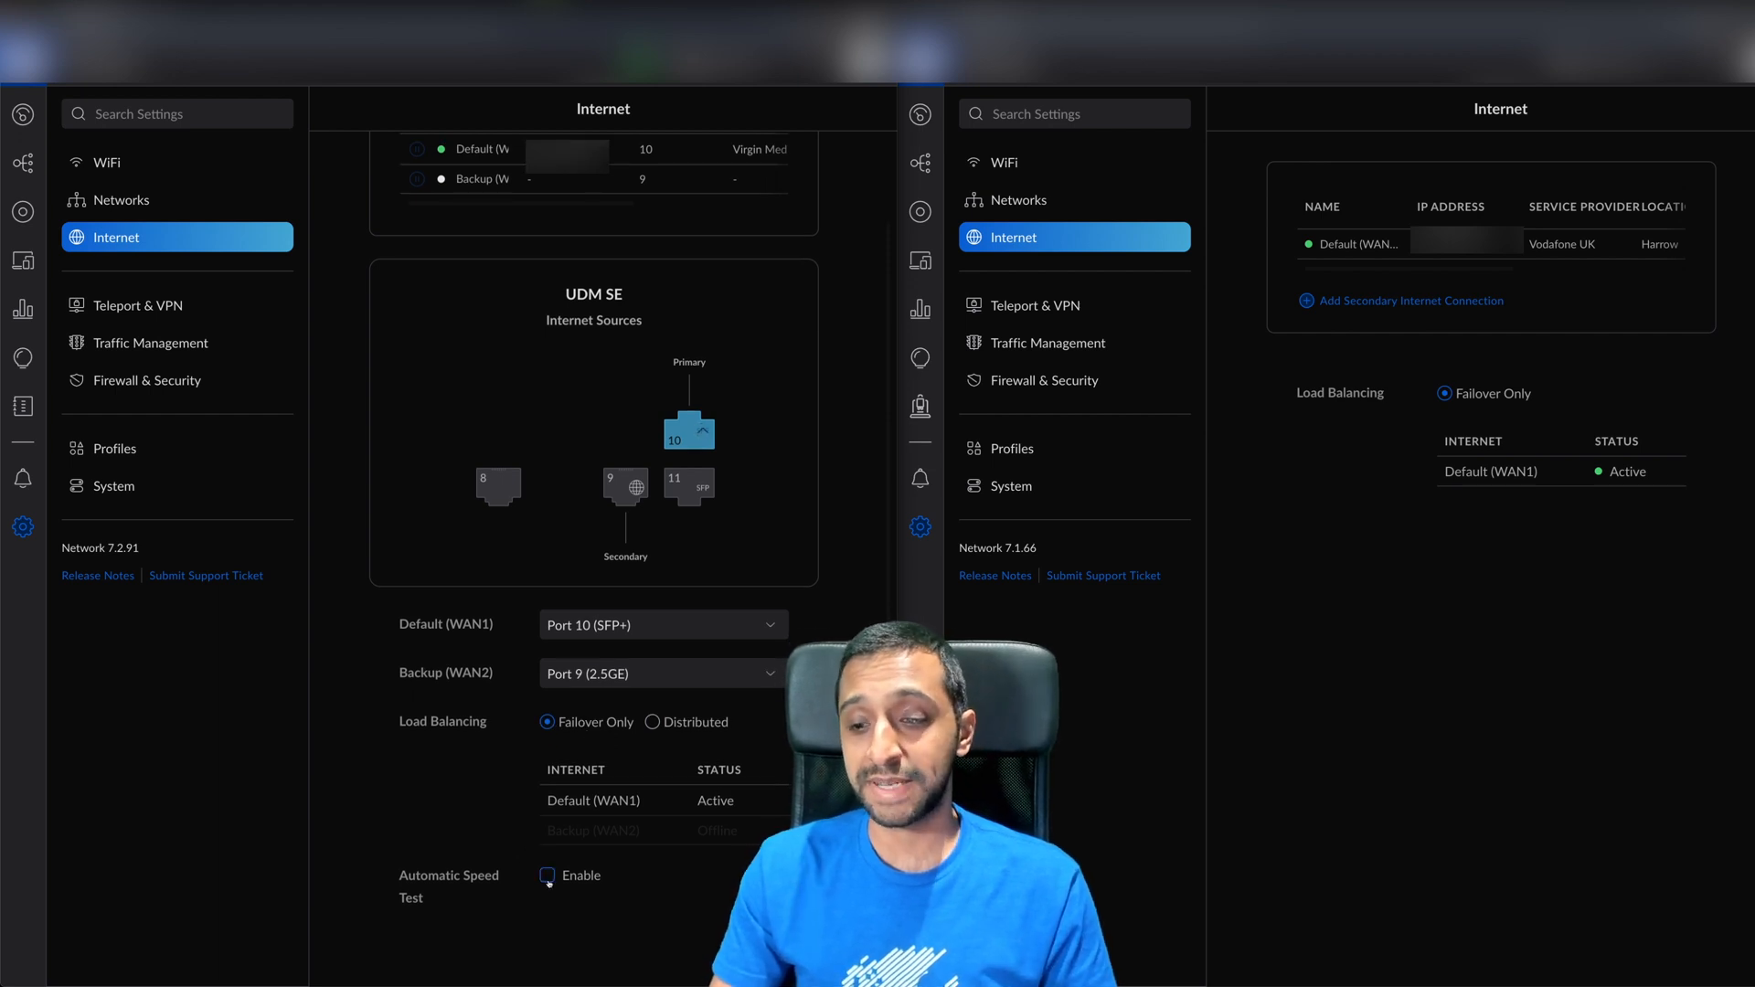
click(547, 876)
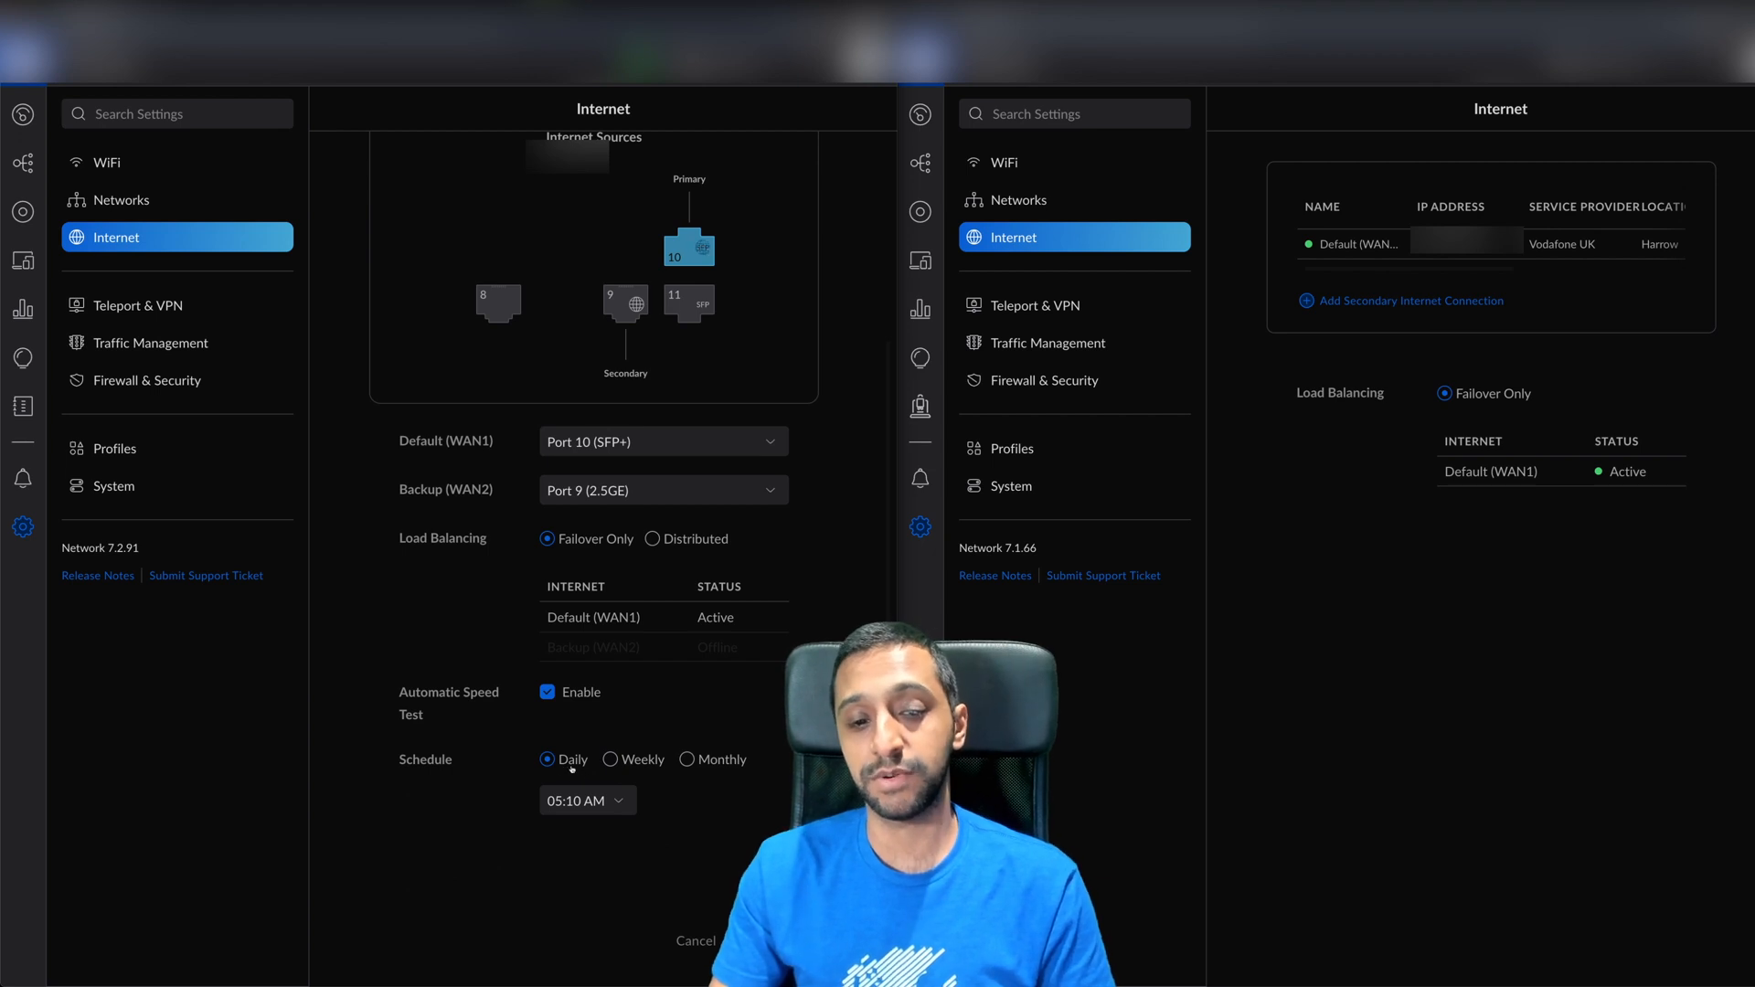
click(587, 801)
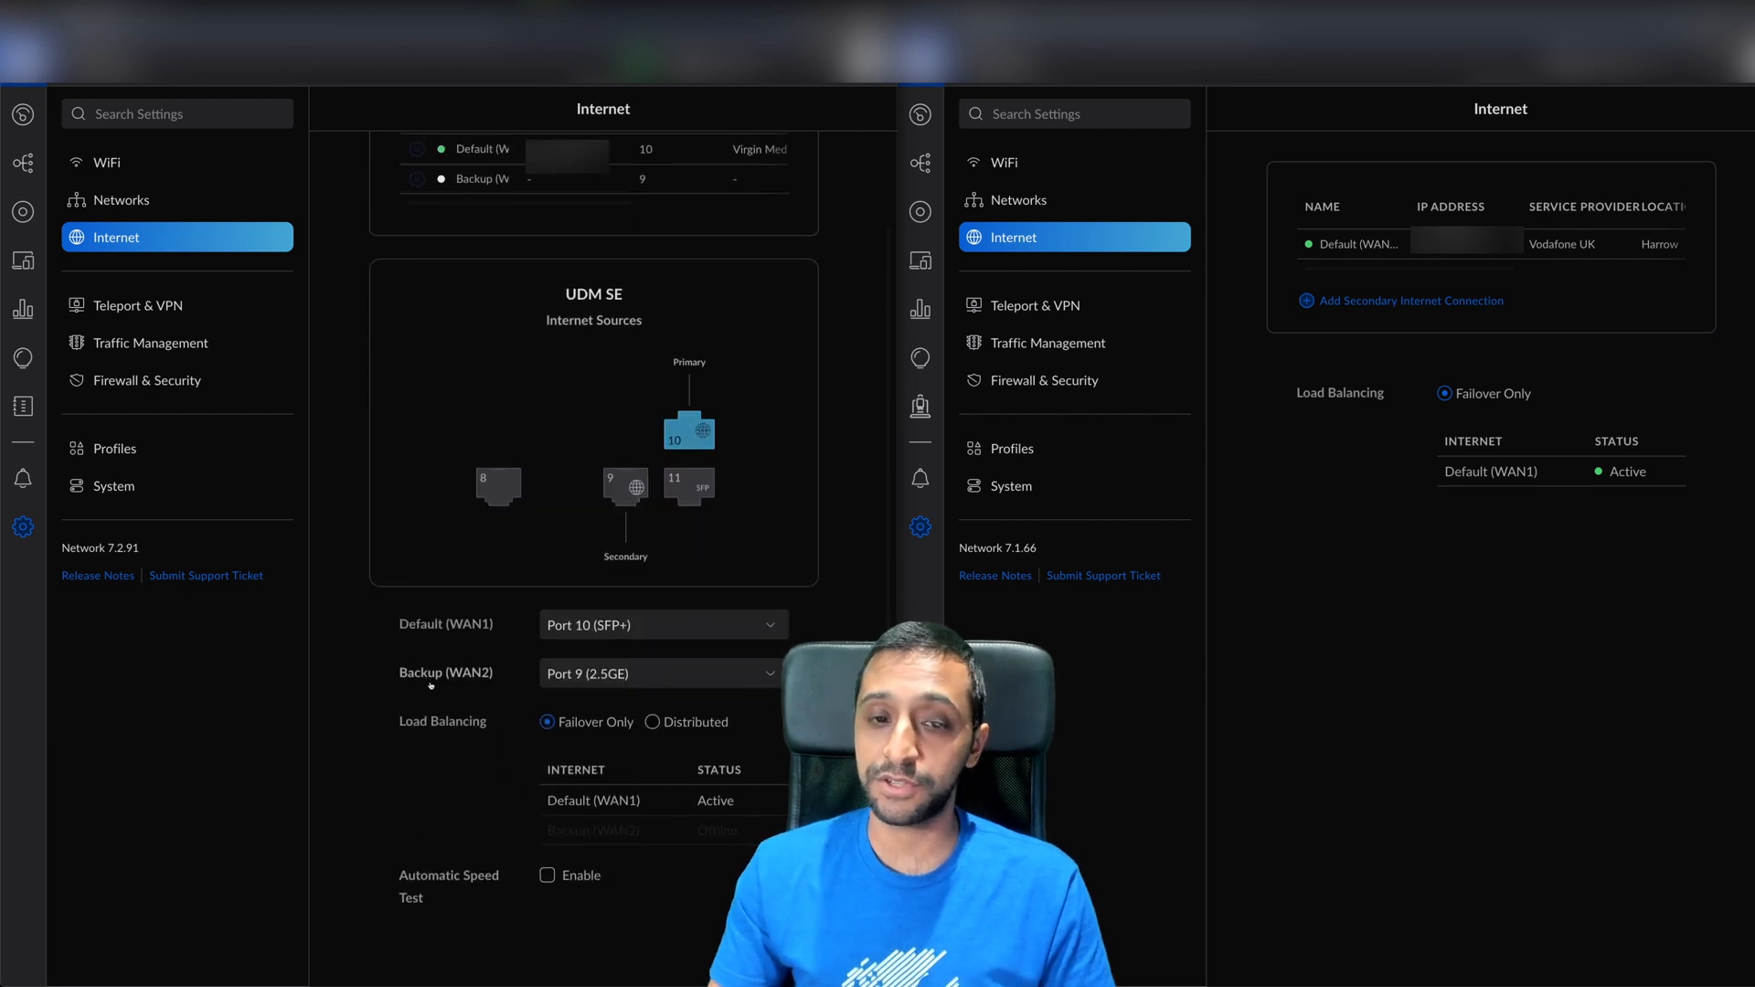
click(137, 306)
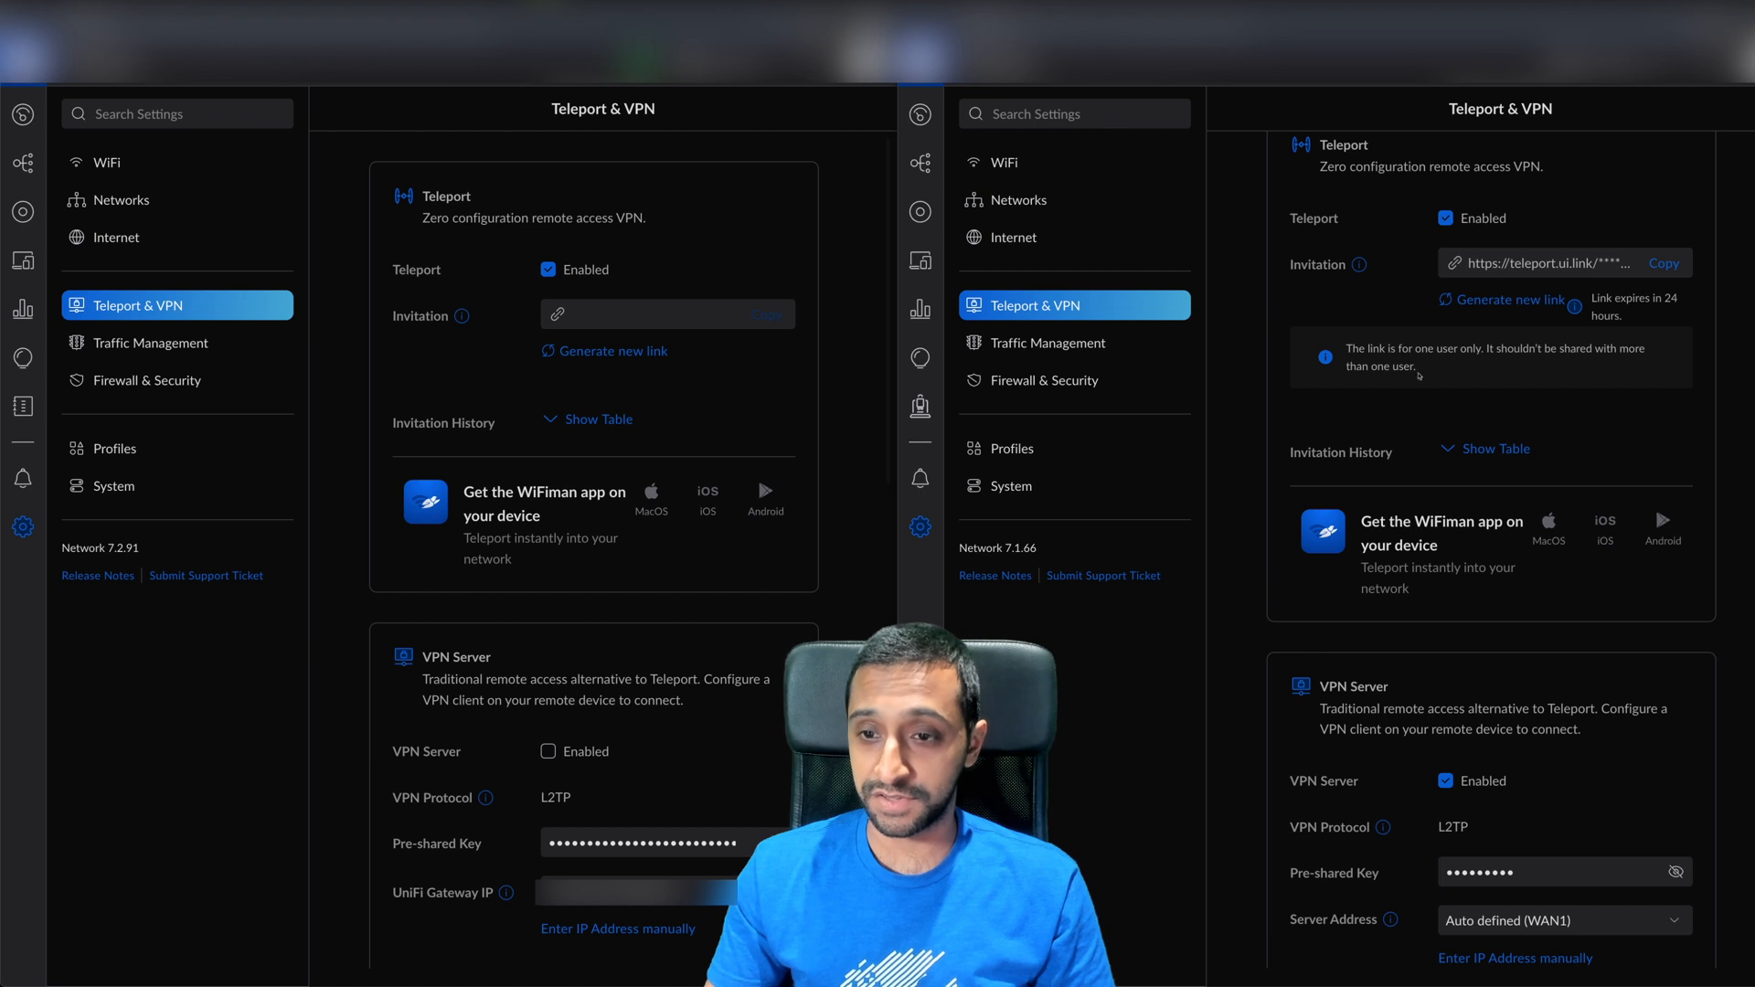
Show the Teleport invitation history tables in 7.1.66 and then in 7.2.91.
click(1494, 450)
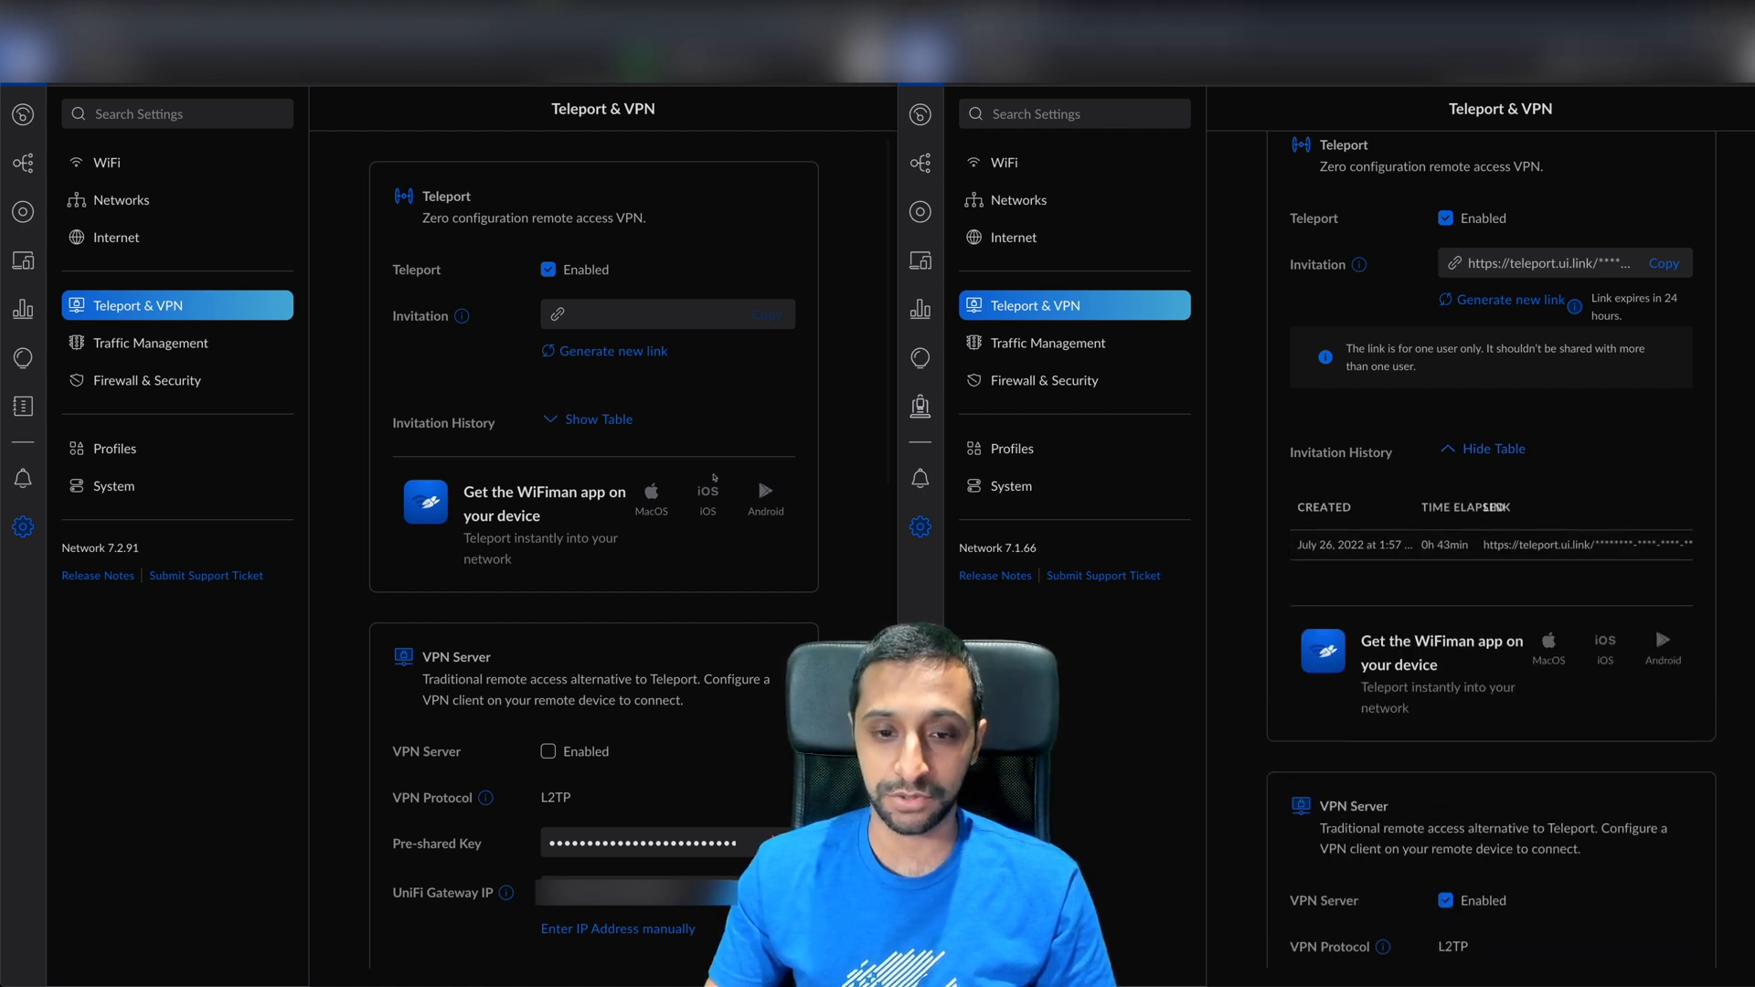
click(587, 418)
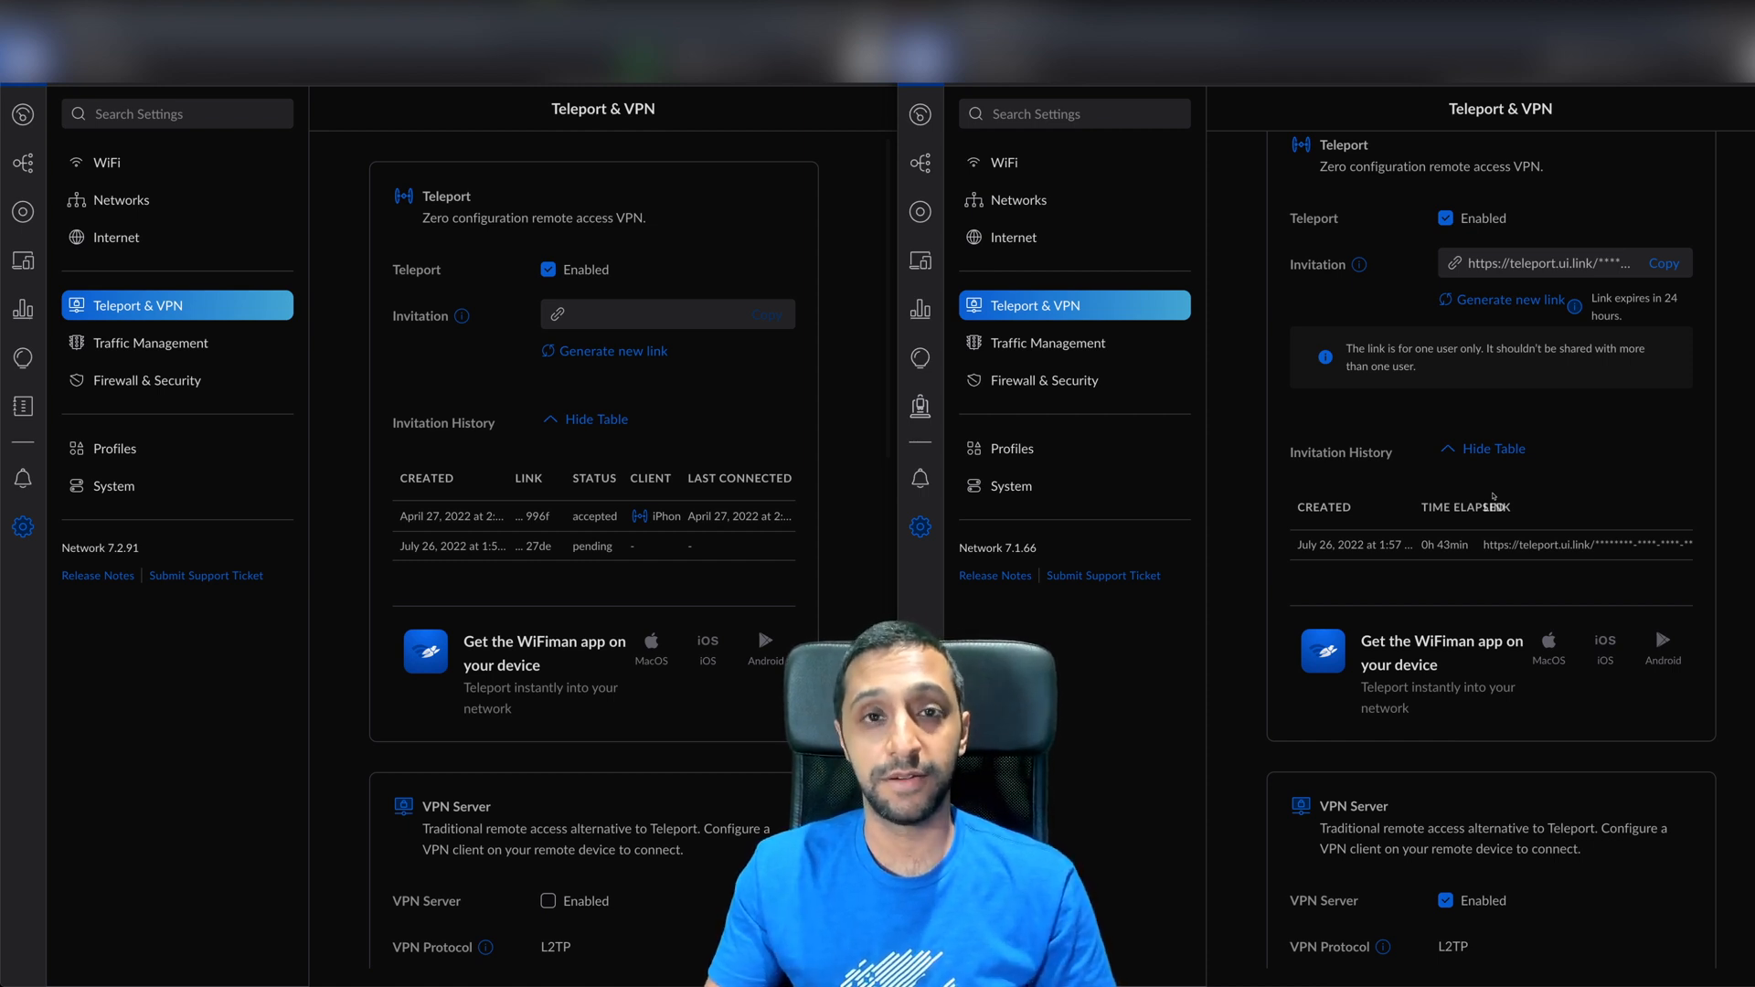
View the 7.2.91 VPN client creation form, then switch both sites to Traffic Management.
scroll(down, 3)
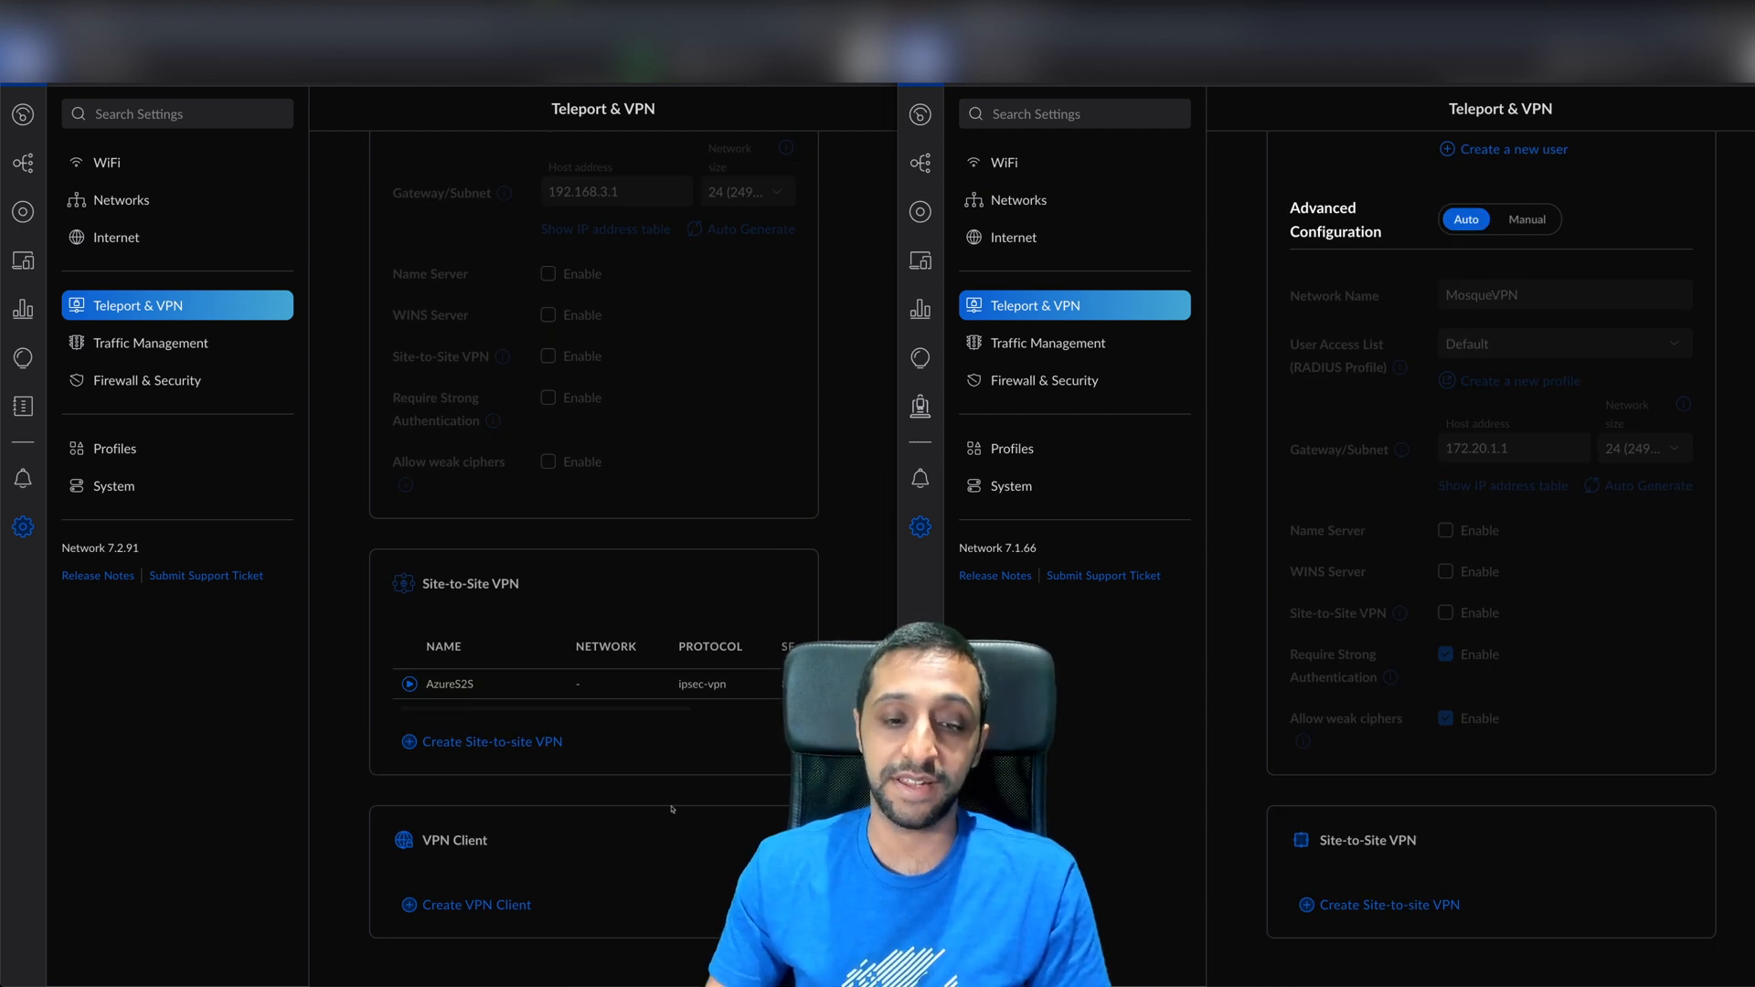
click(476, 905)
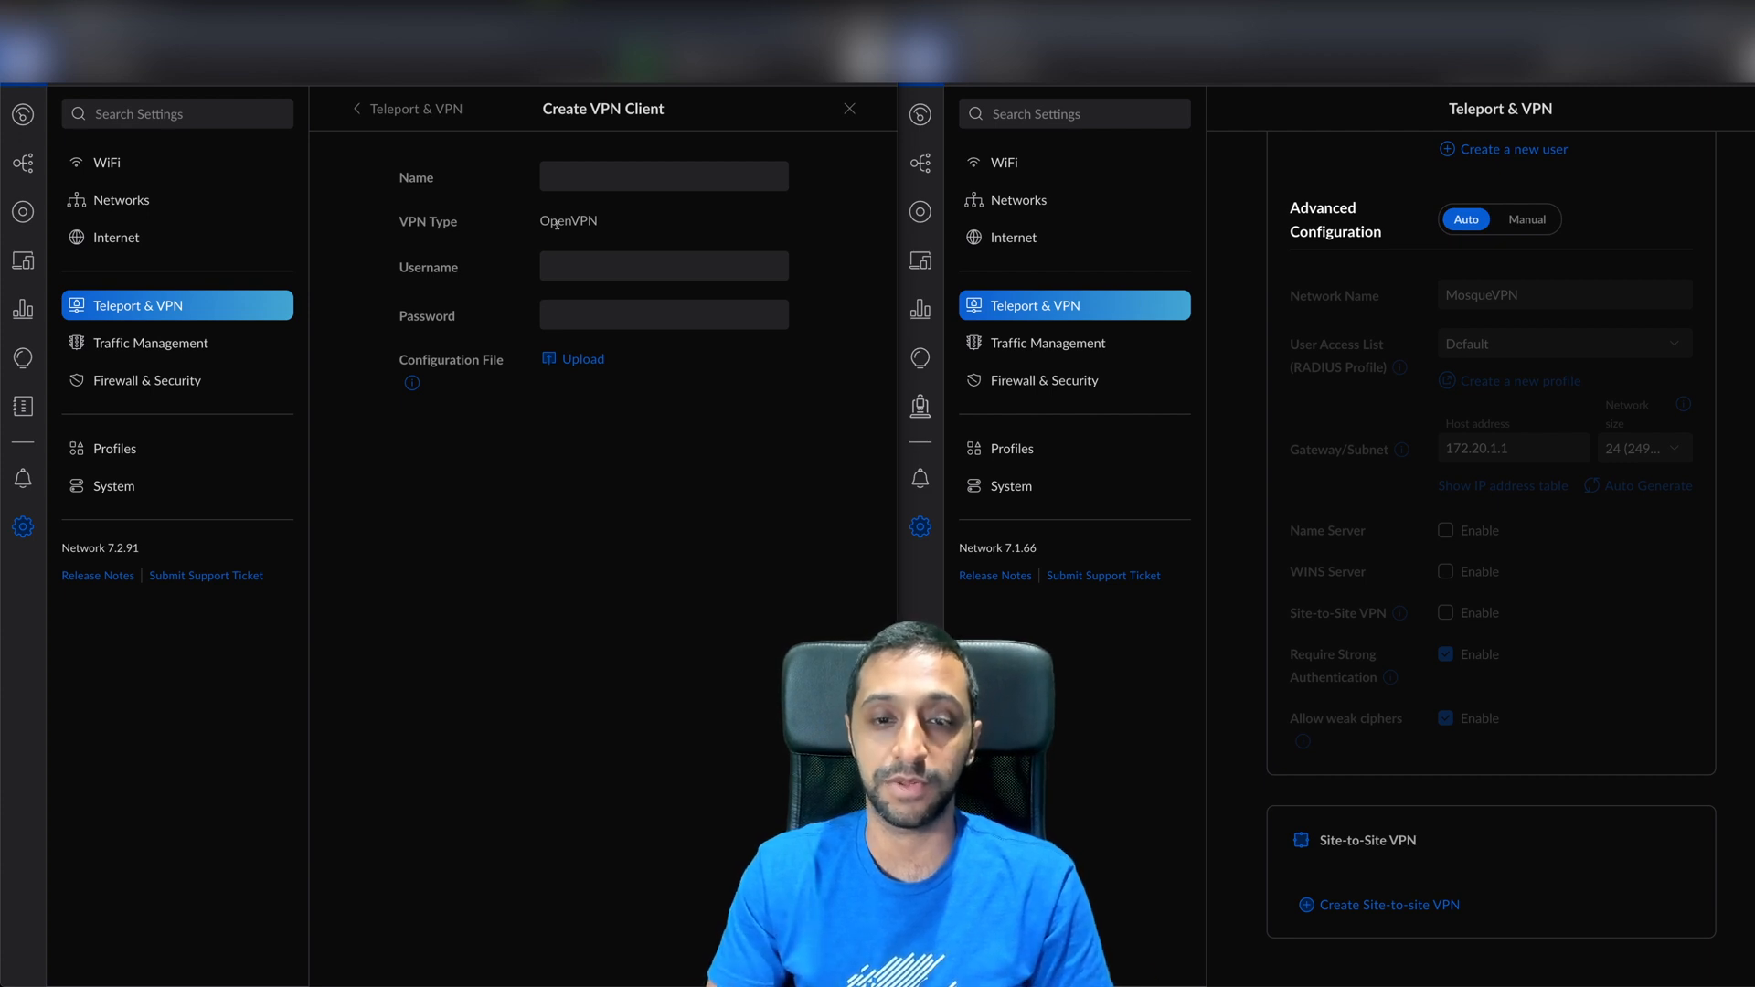
click(149, 342)
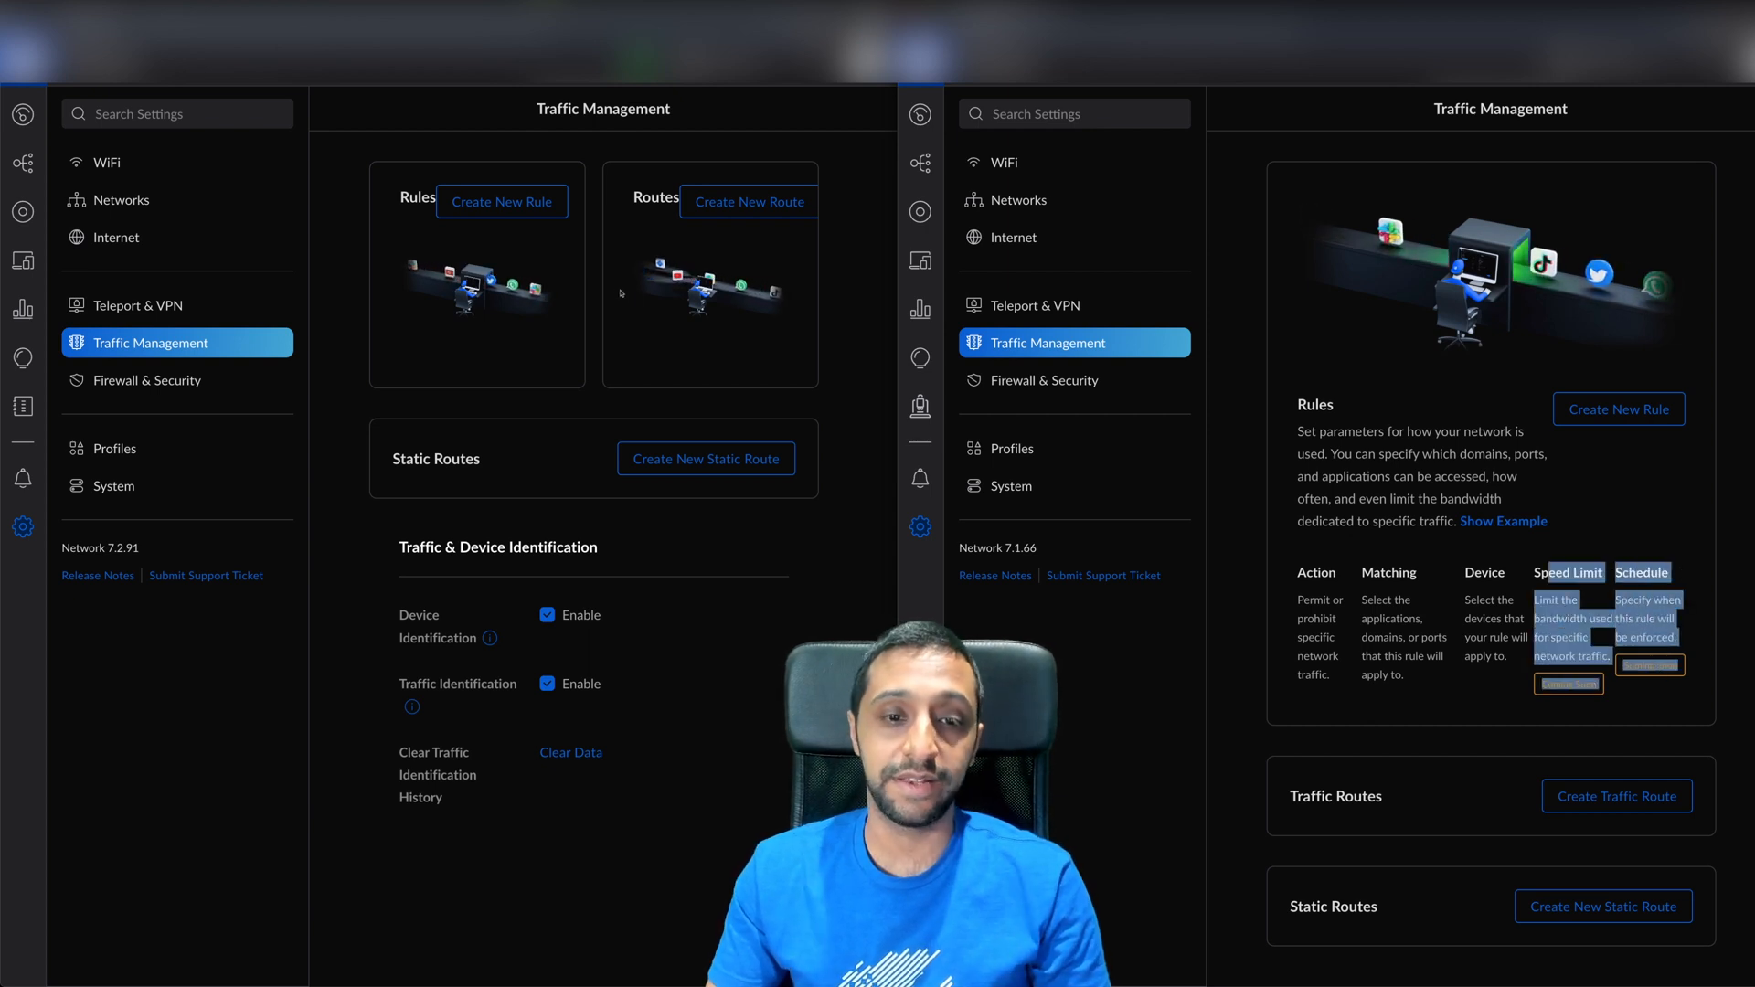
Begin a new traffic rule set to Allow with App as the category and Facebook selected.
click(501, 201)
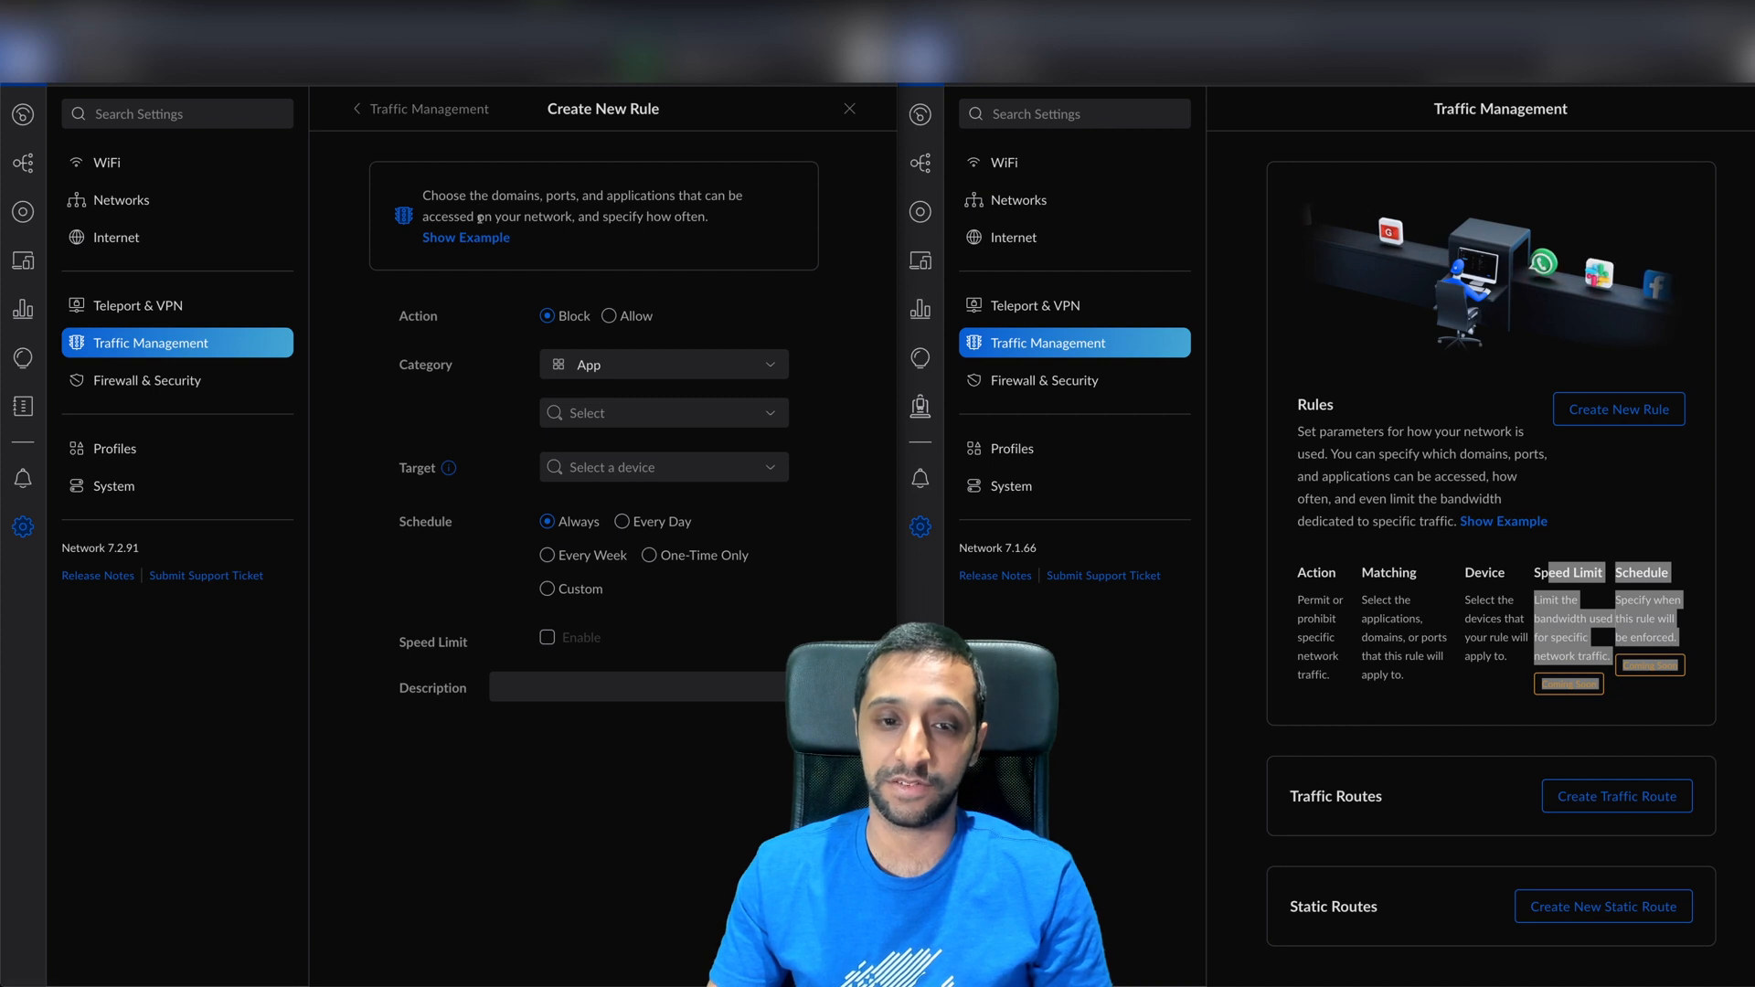
click(616, 317)
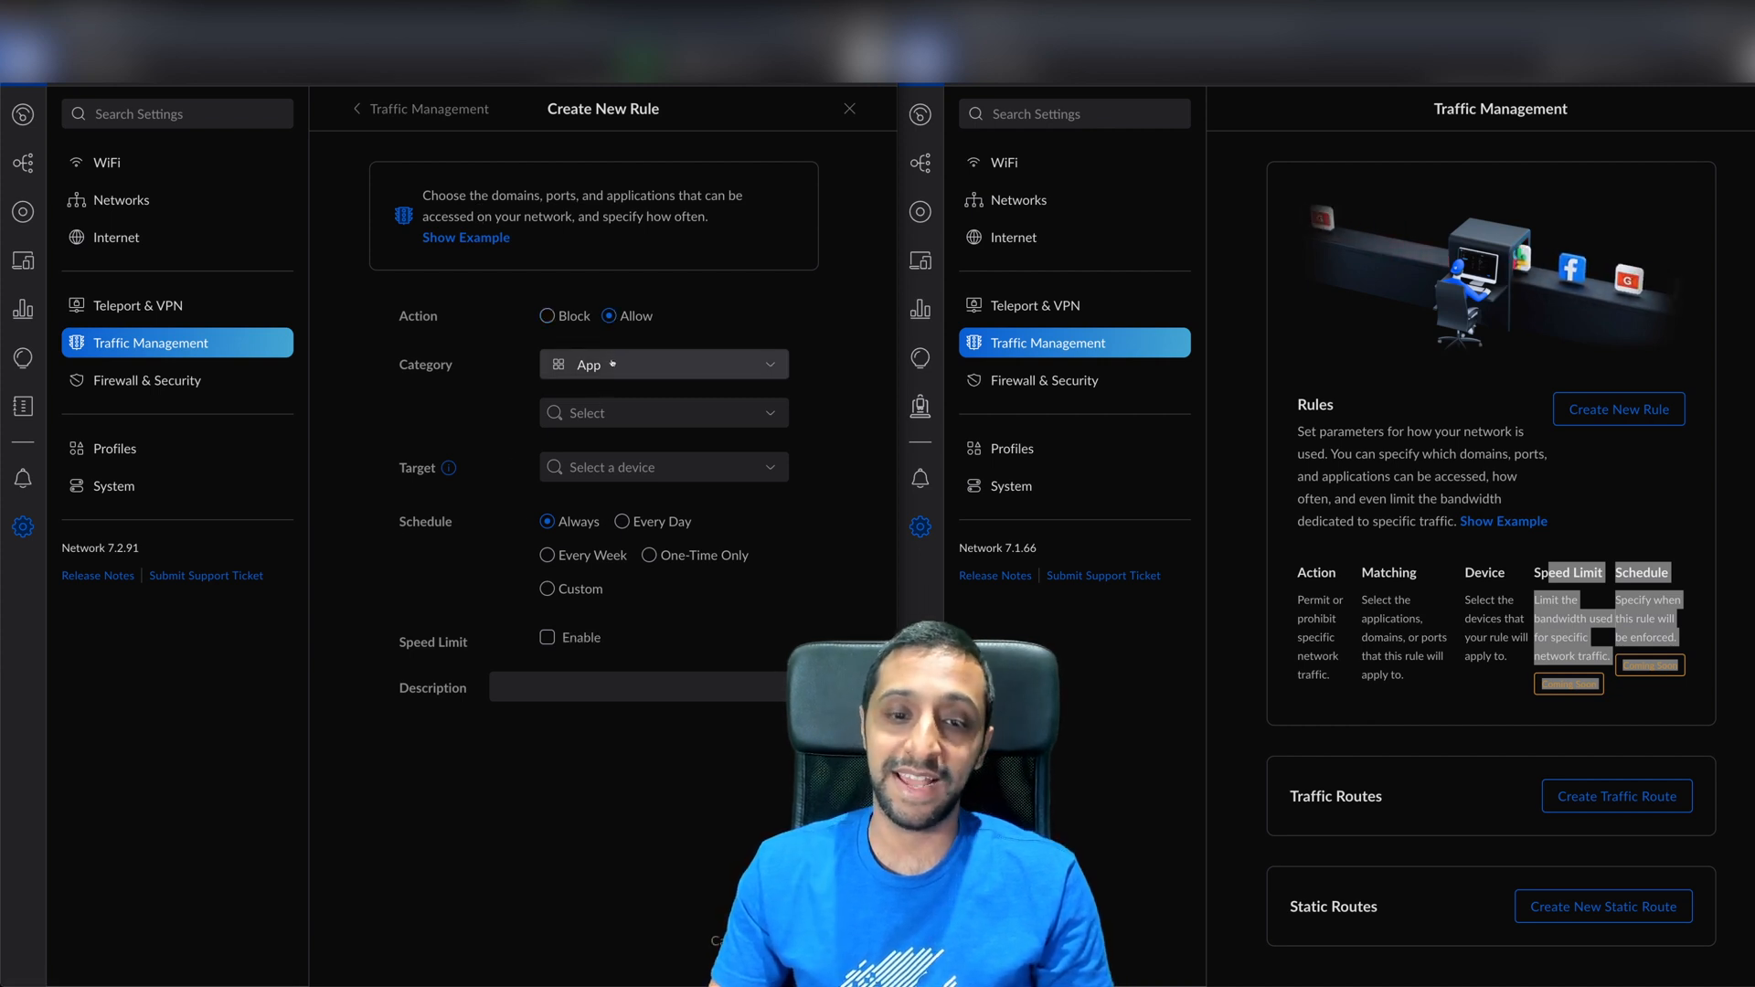
click(662, 364)
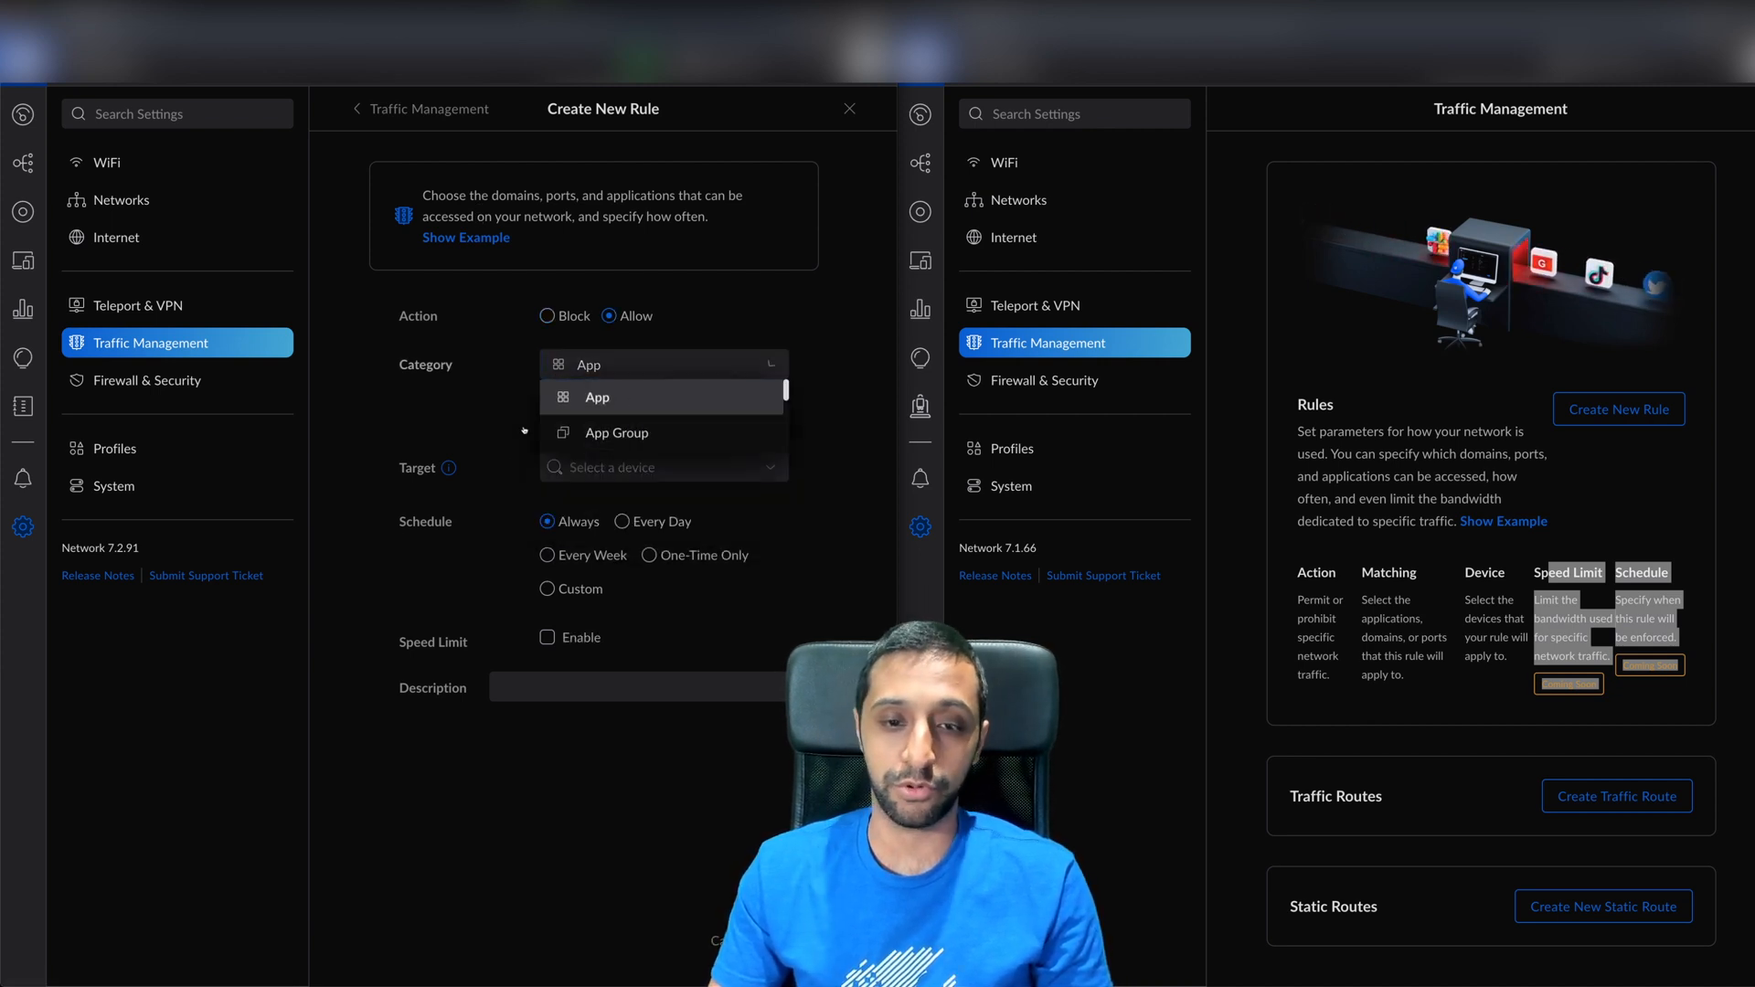
click(597, 397)
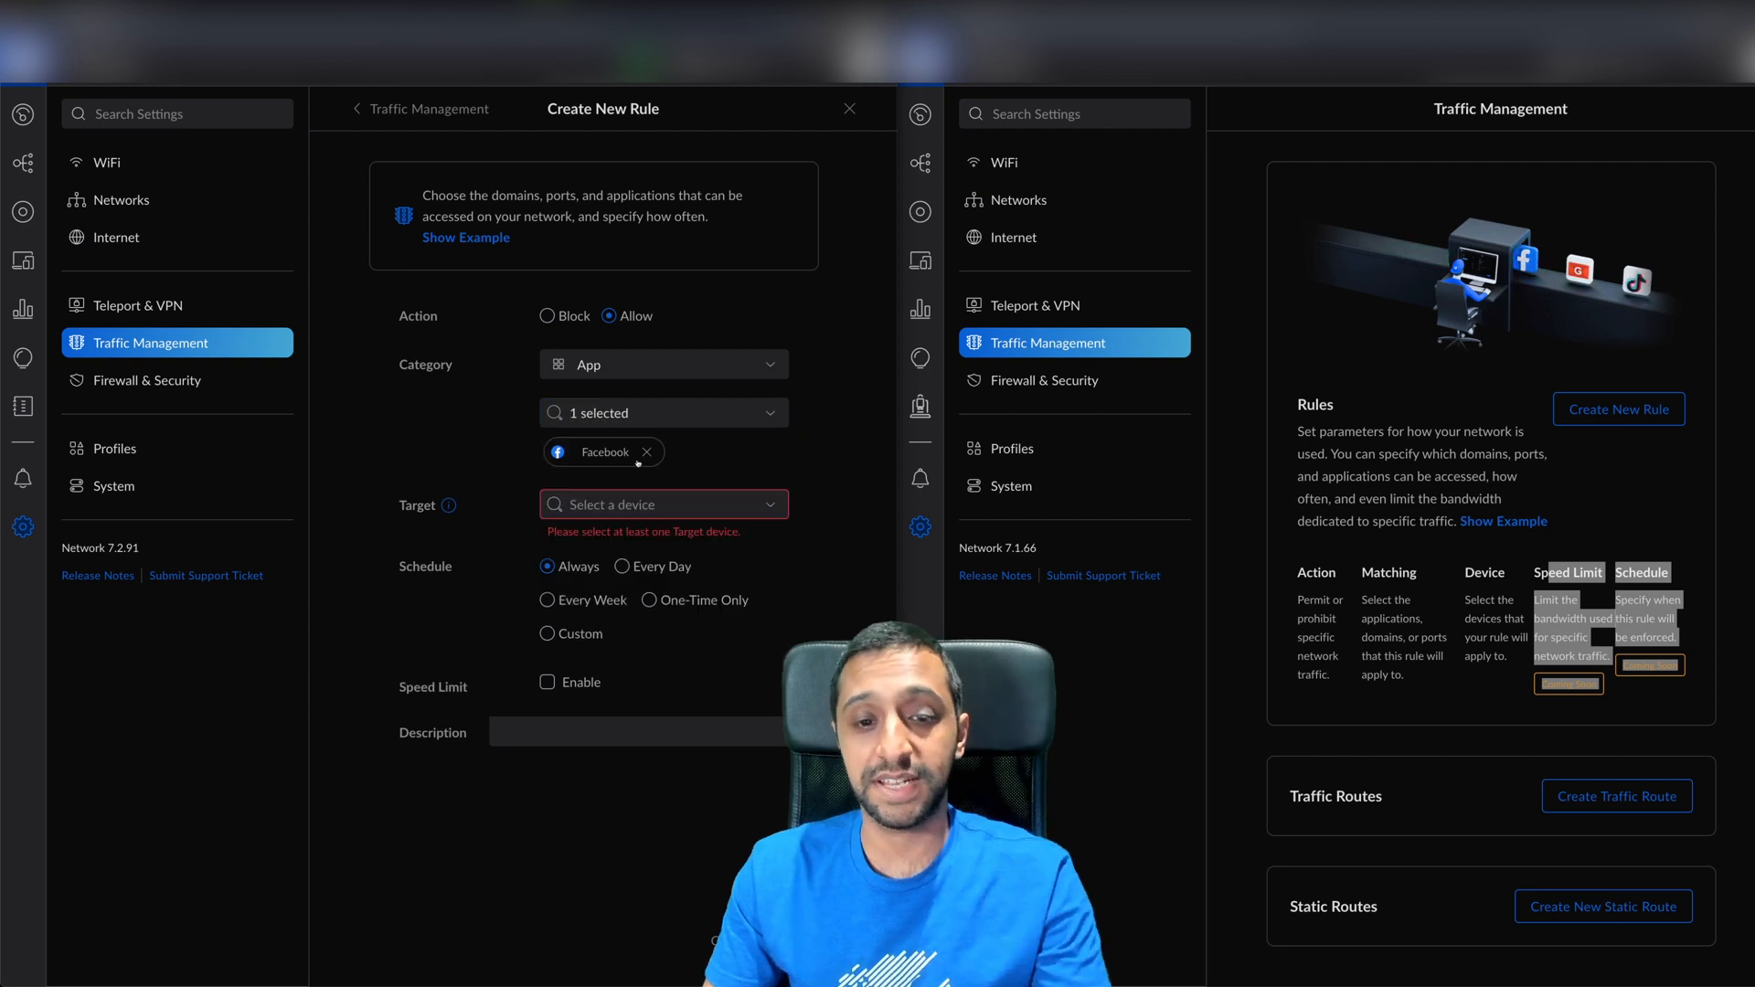
Review the available target devices for the rule and leave the selection unchanged.
click(660, 504)
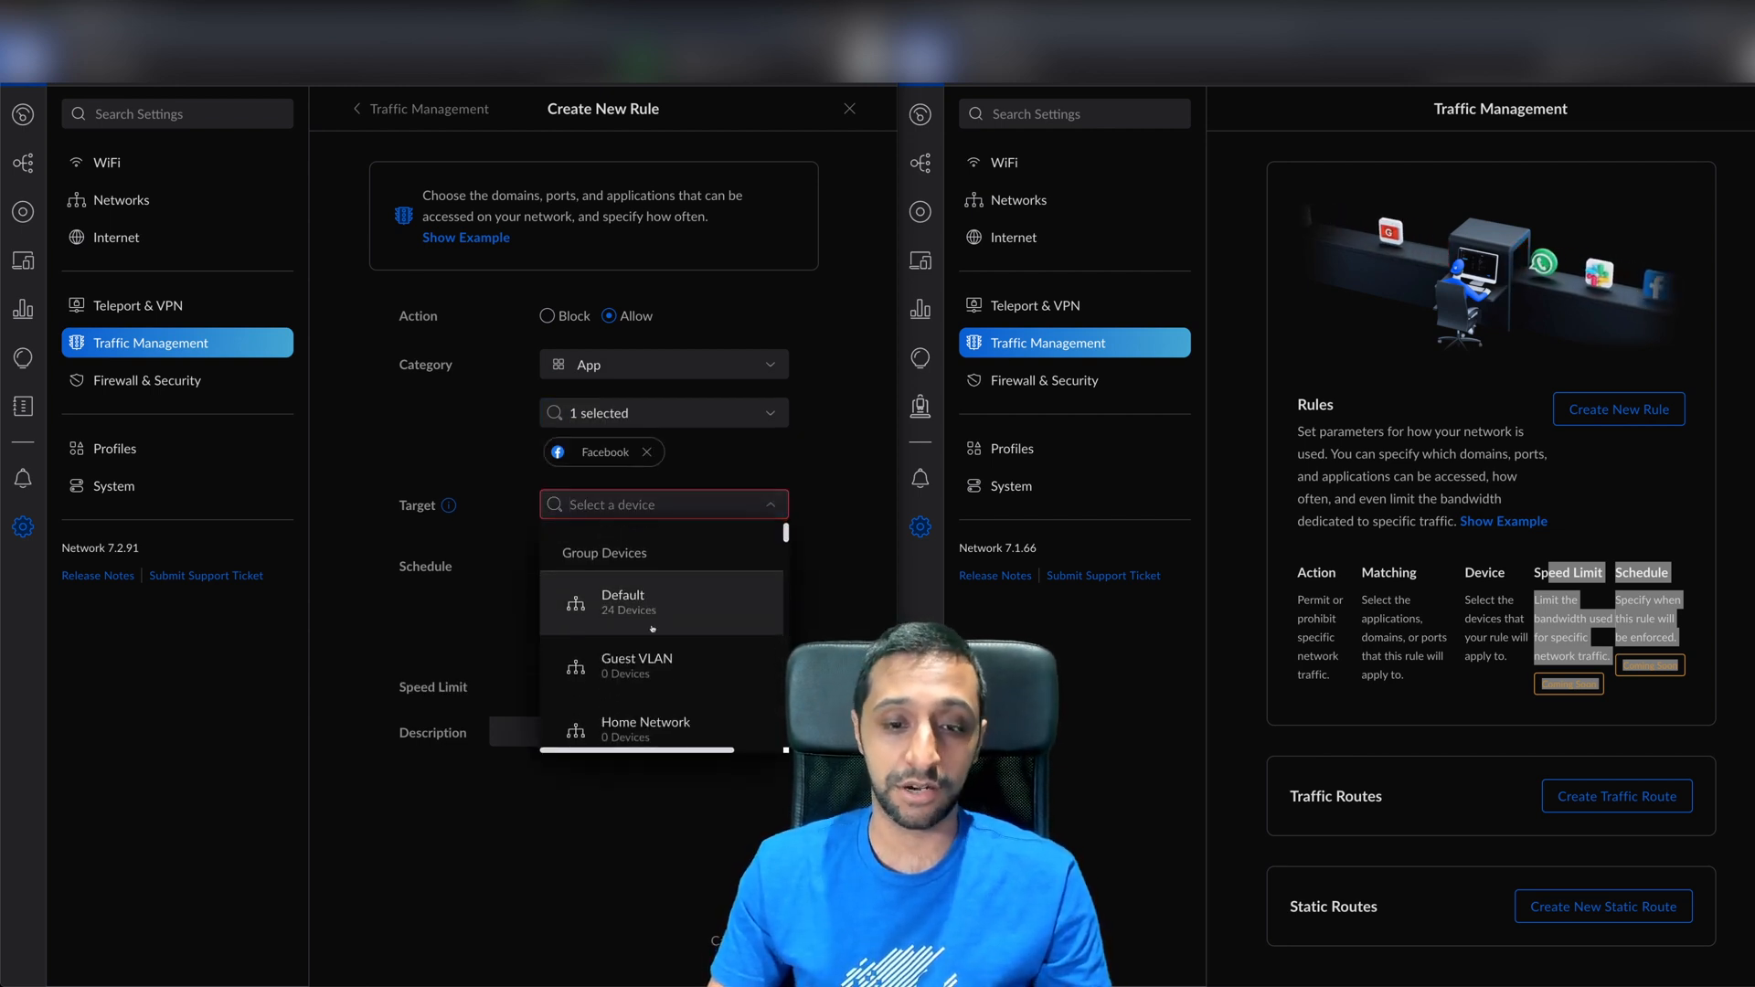
scroll(down, 3)
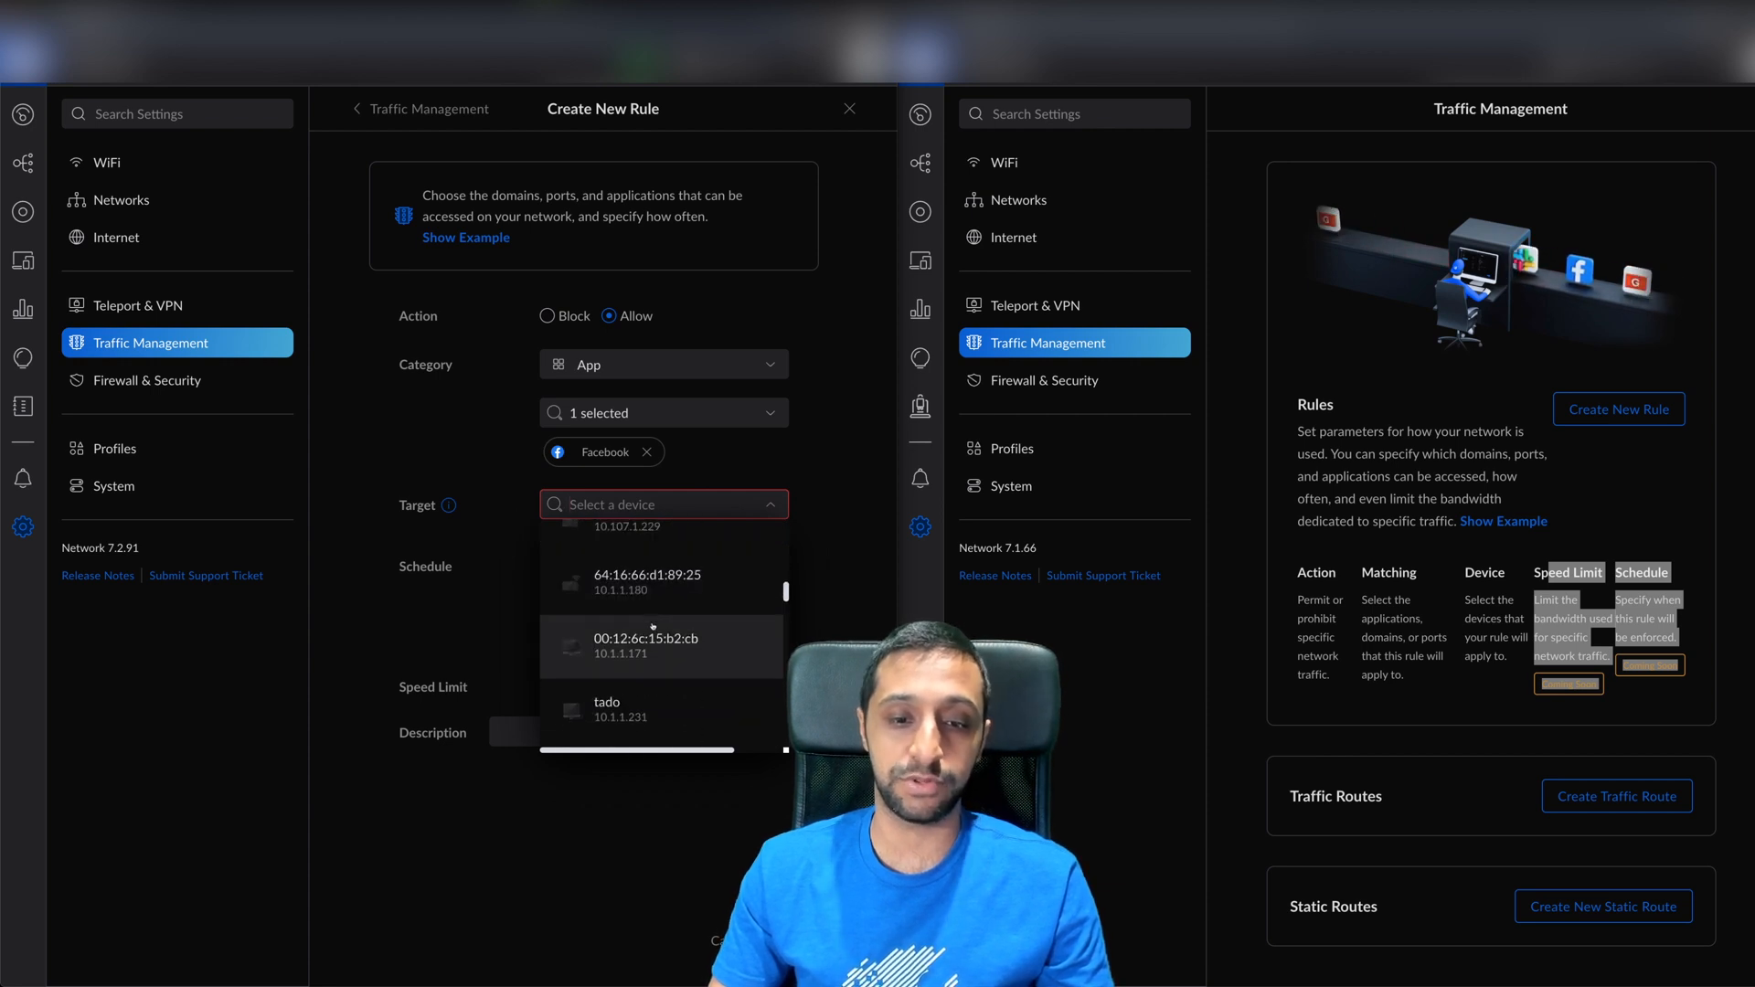
click(664, 505)
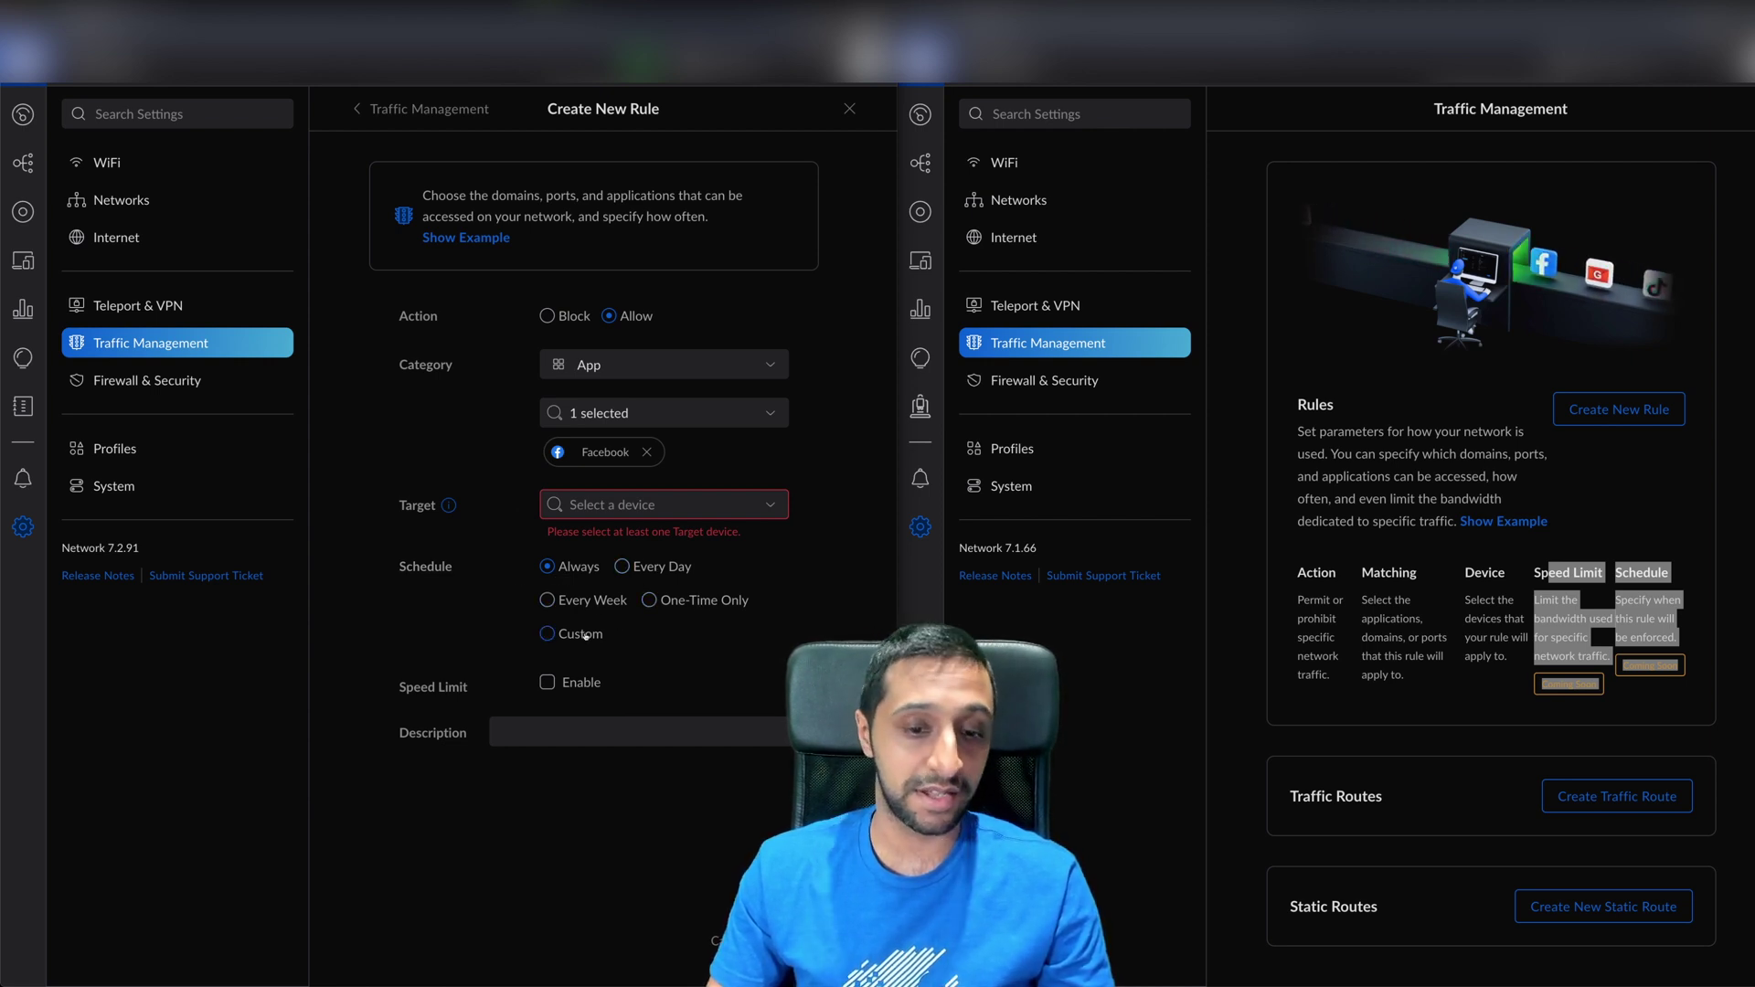
Give the rule a custom July 26–August 25 schedule repeating on Mon, Tue, Thu, Fri.
click(580, 635)
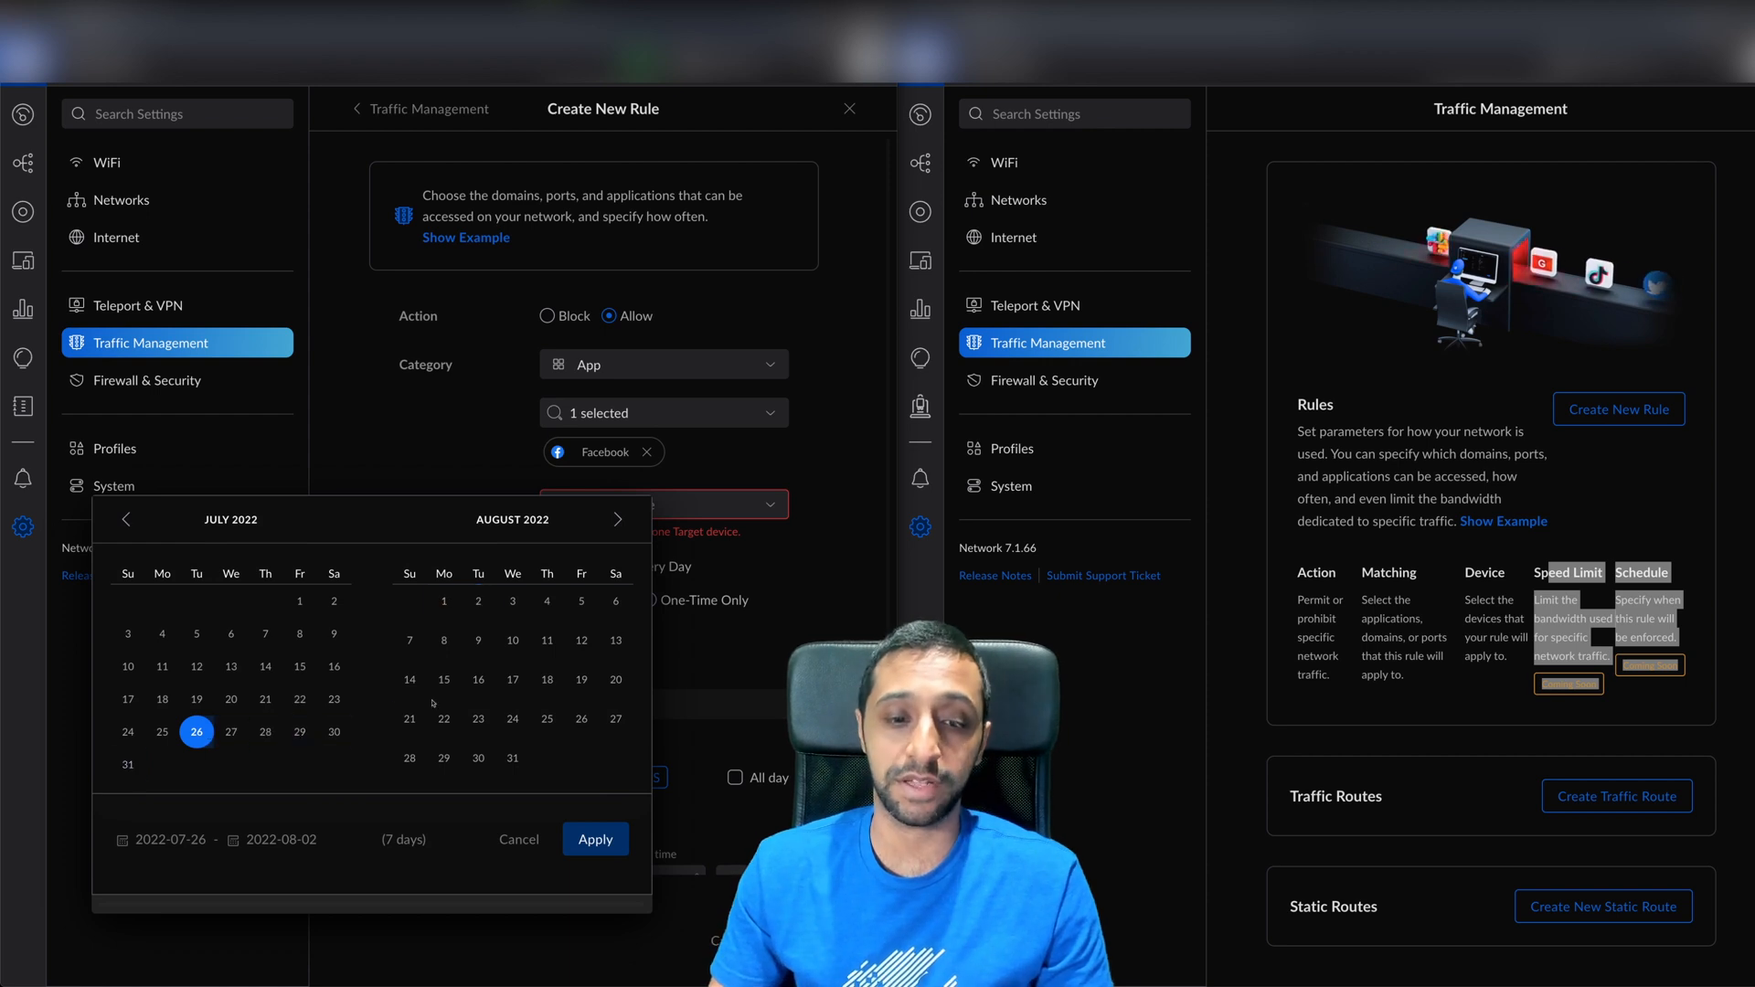
click(547, 719)
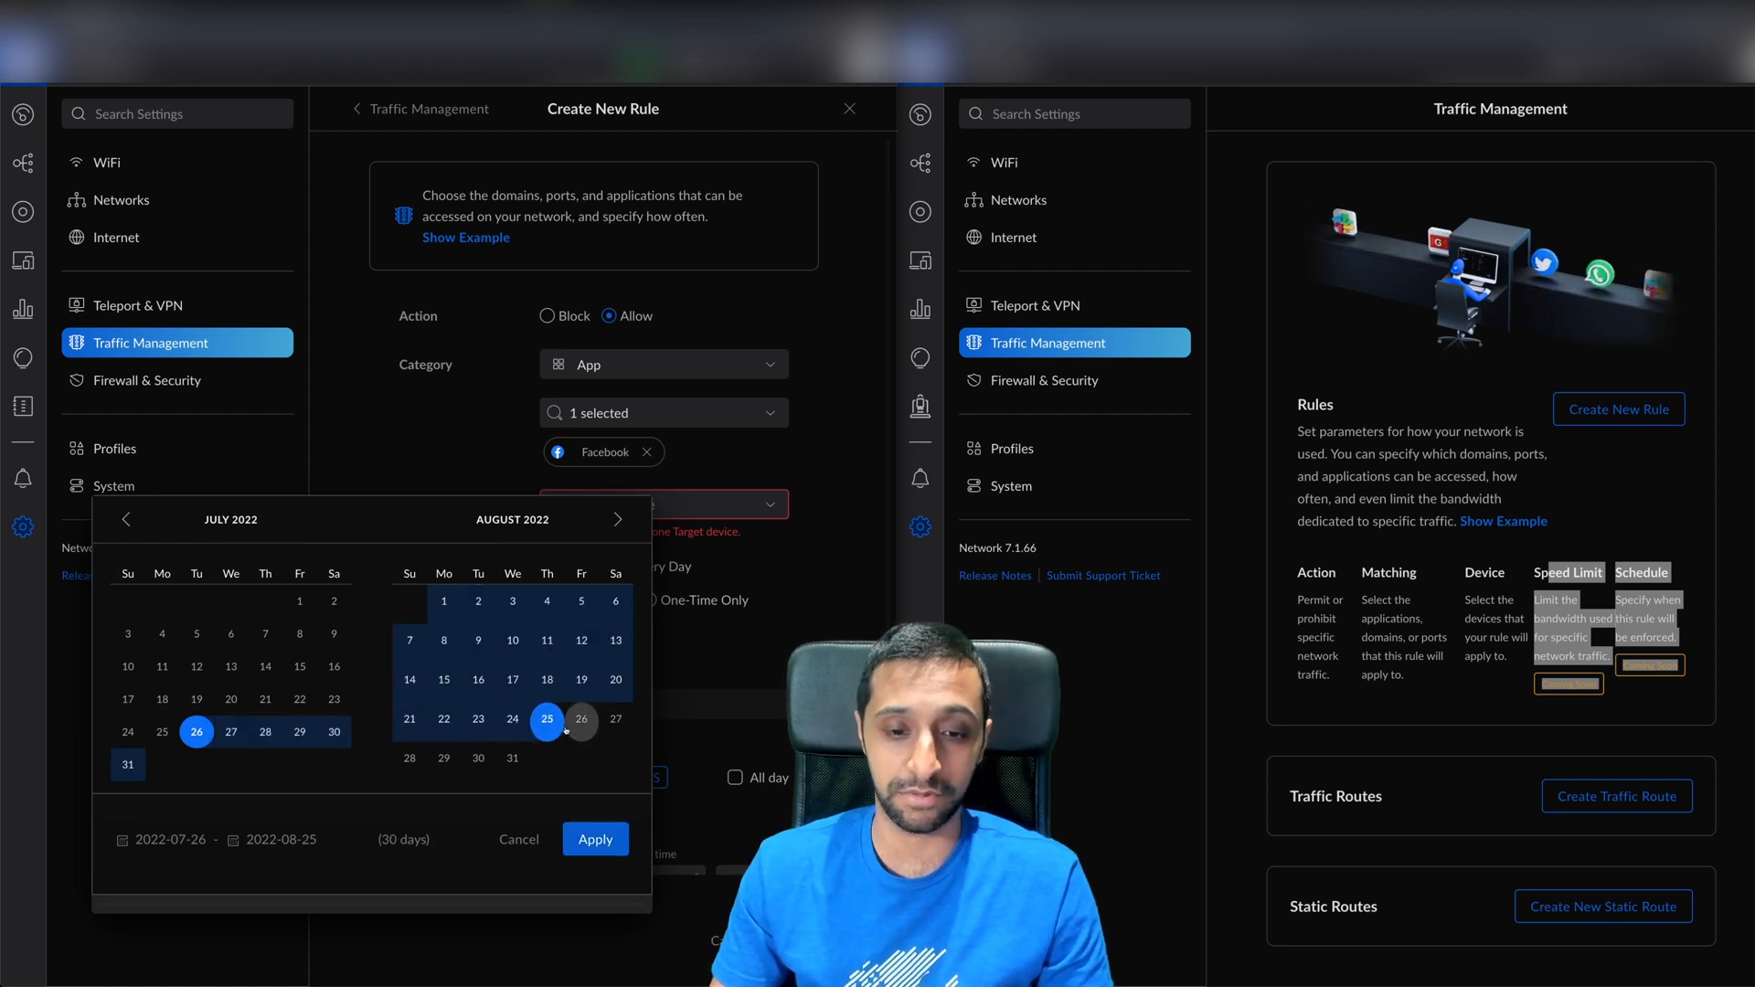
click(594, 840)
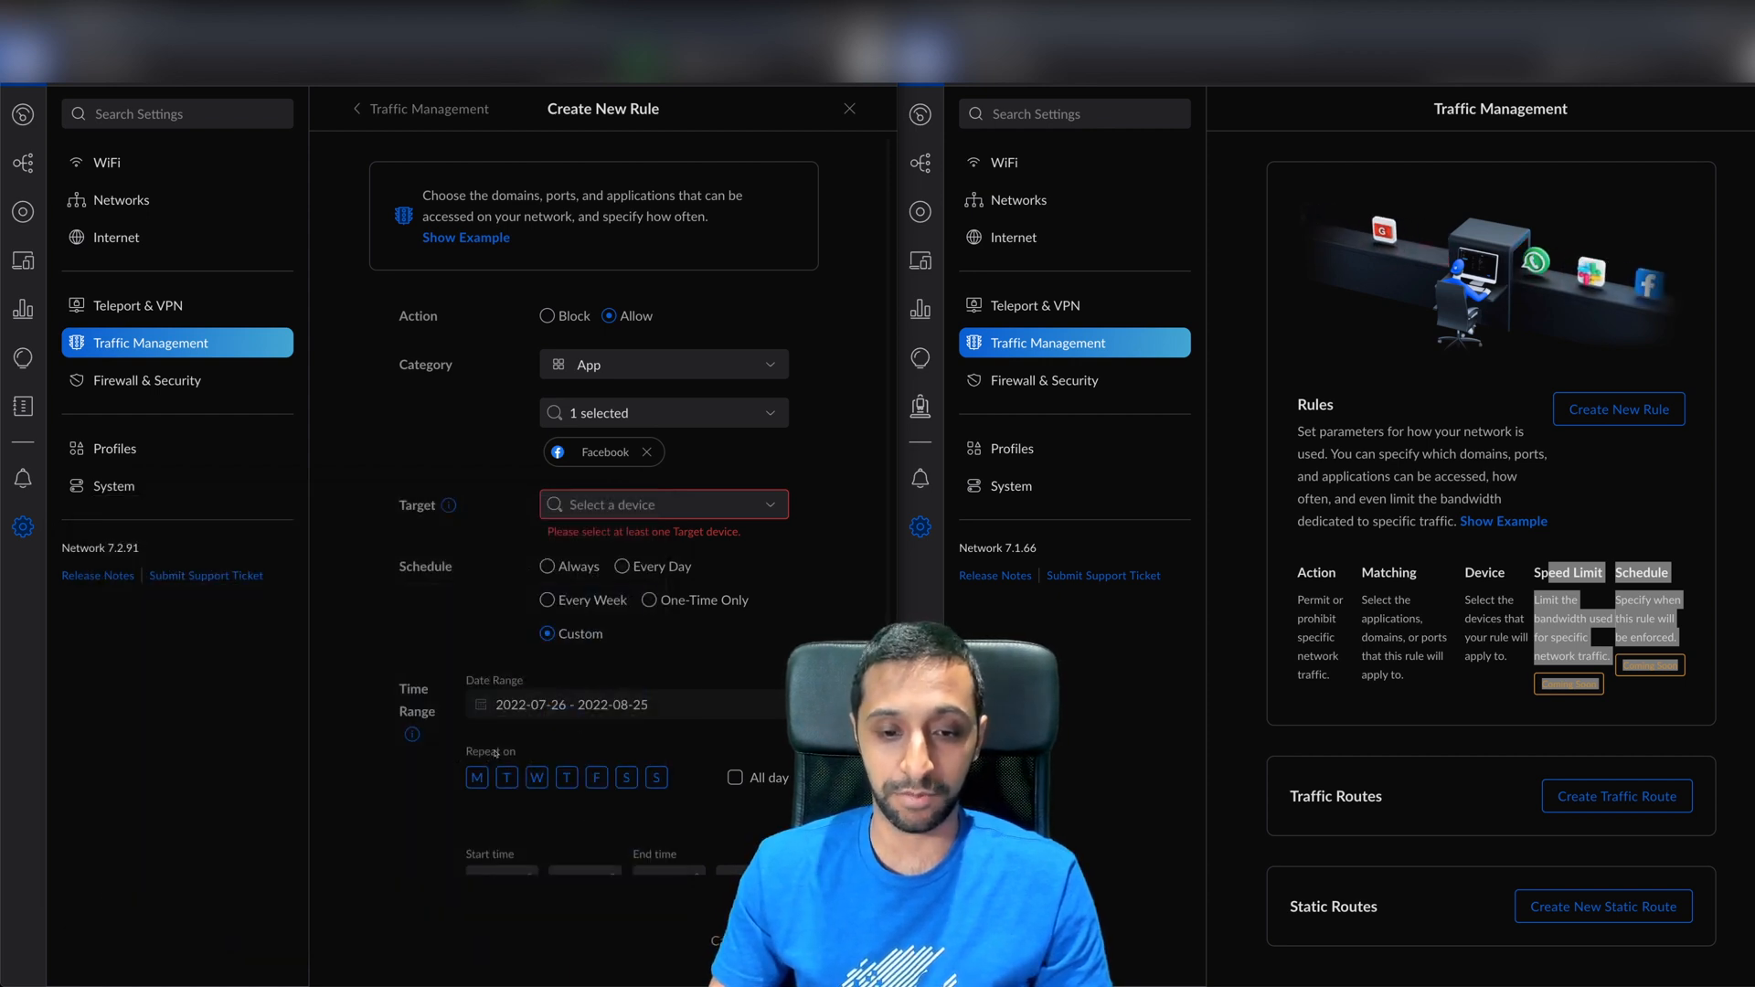
click(507, 777)
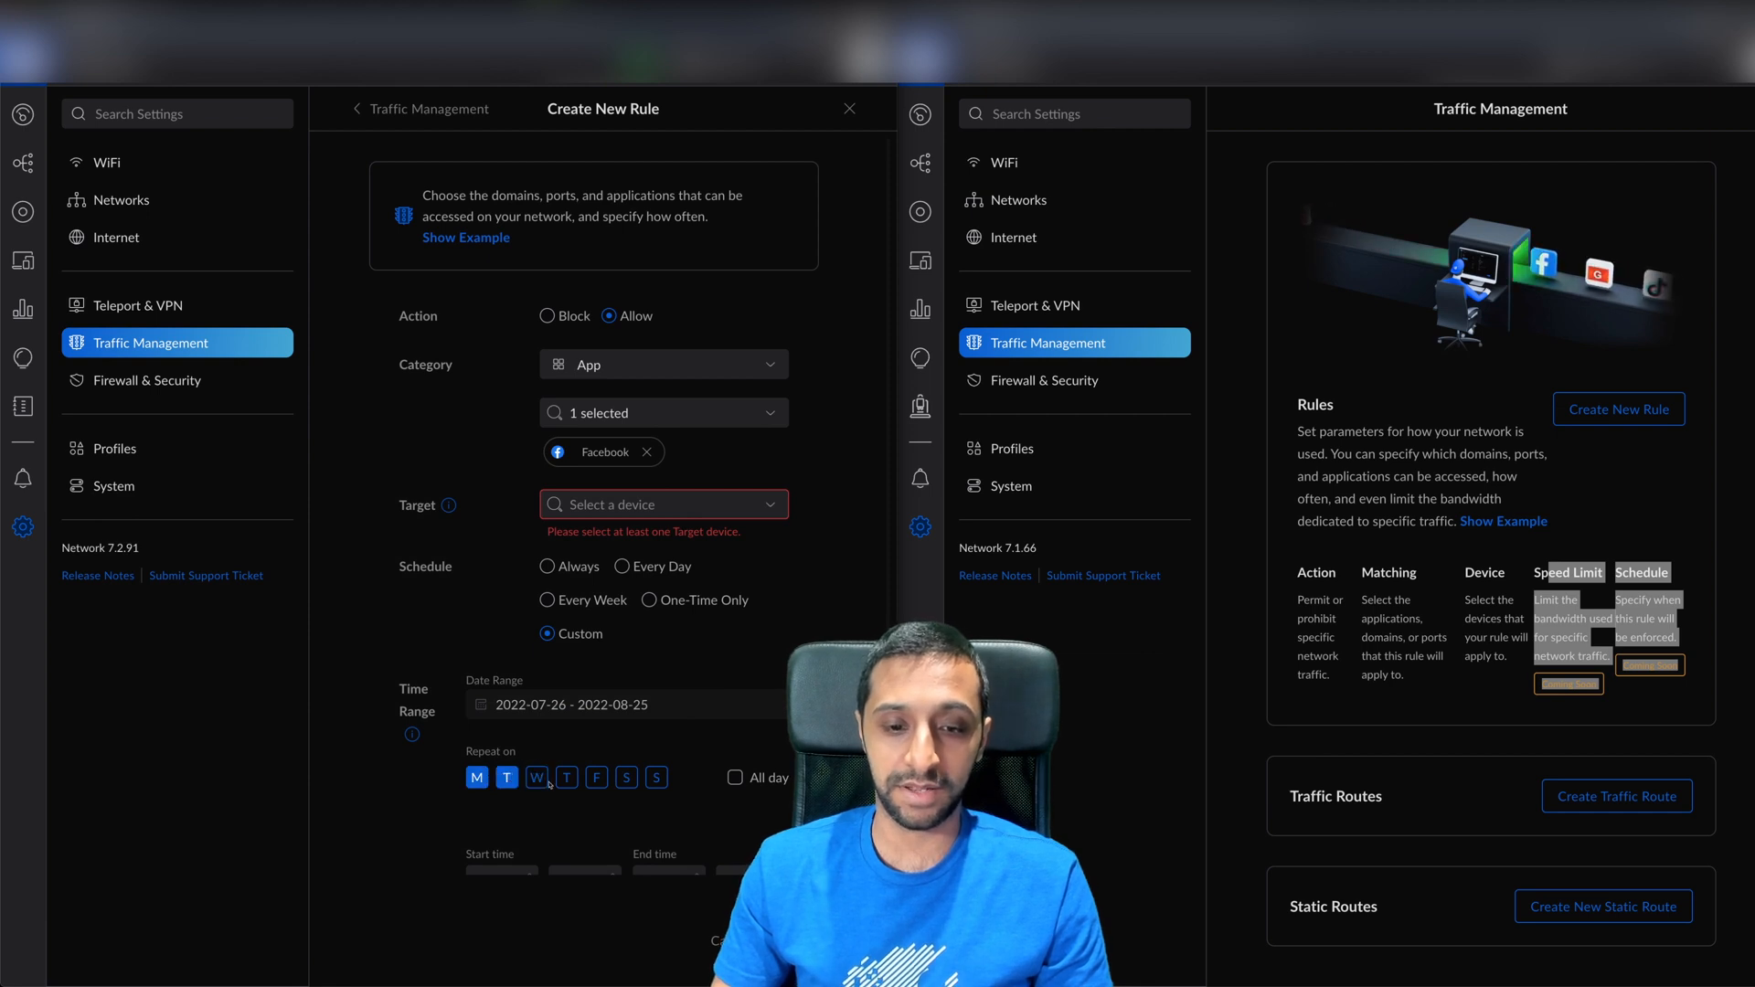
click(566, 778)
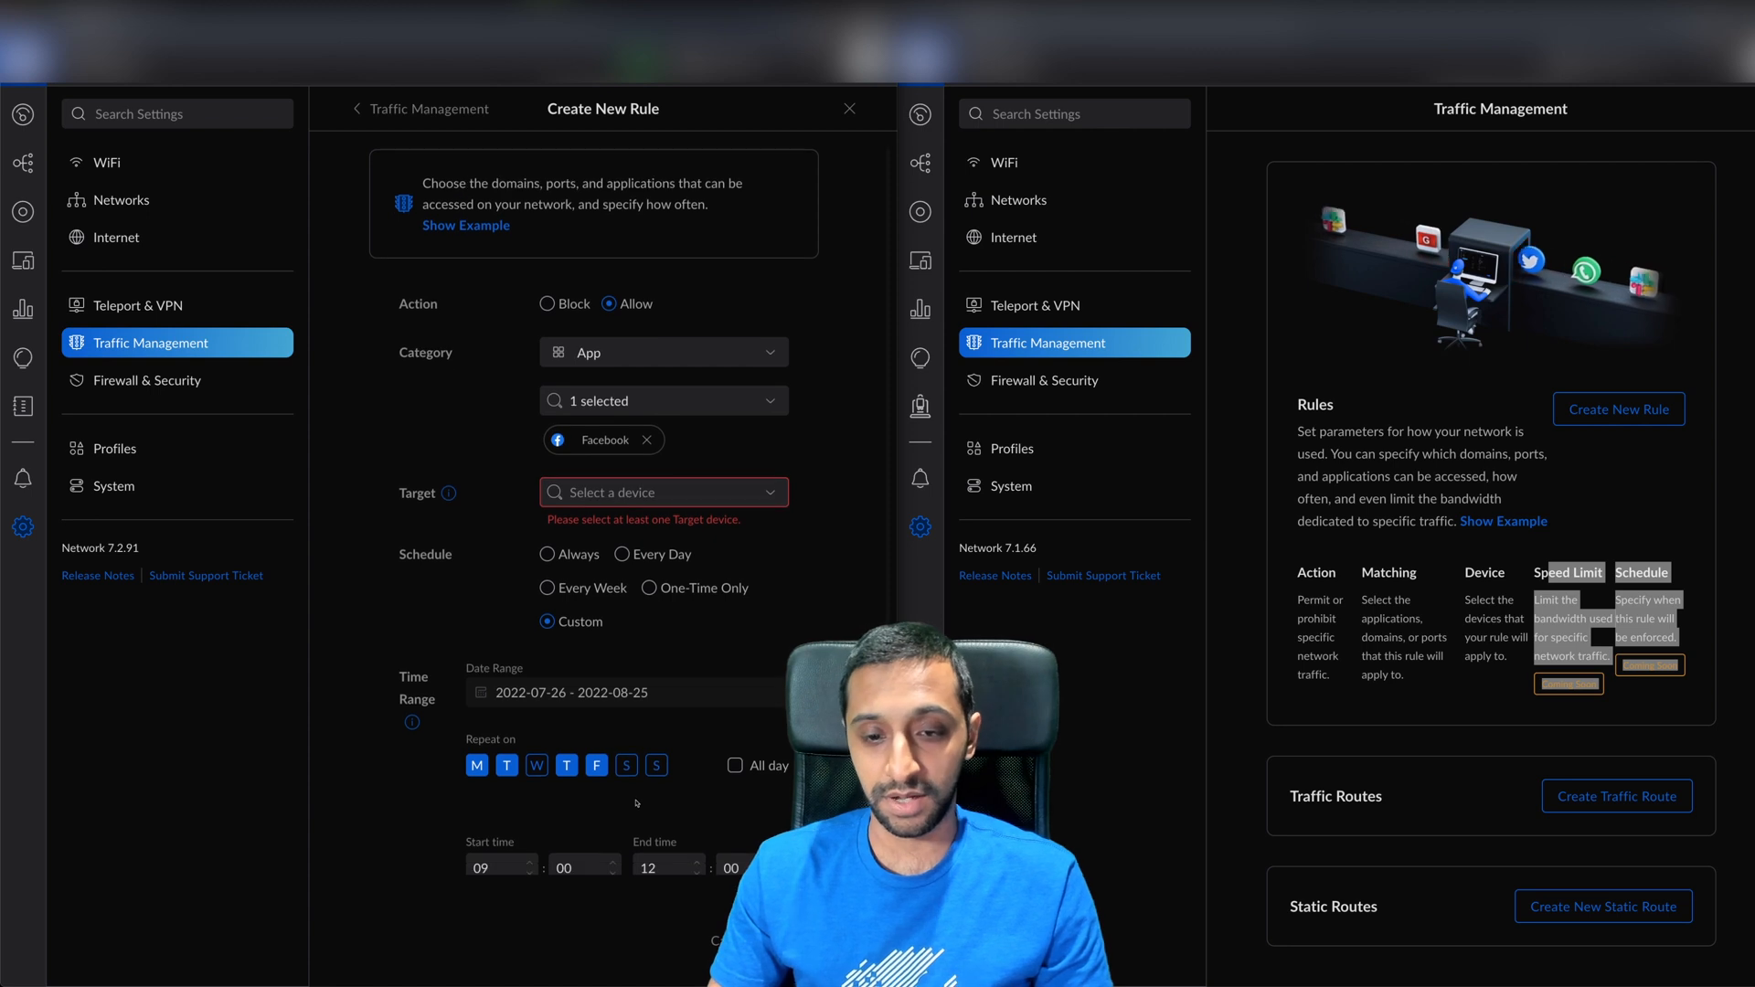
Enable the speed limit with download 194 and upload 483 mbps.
scroll(down, 3)
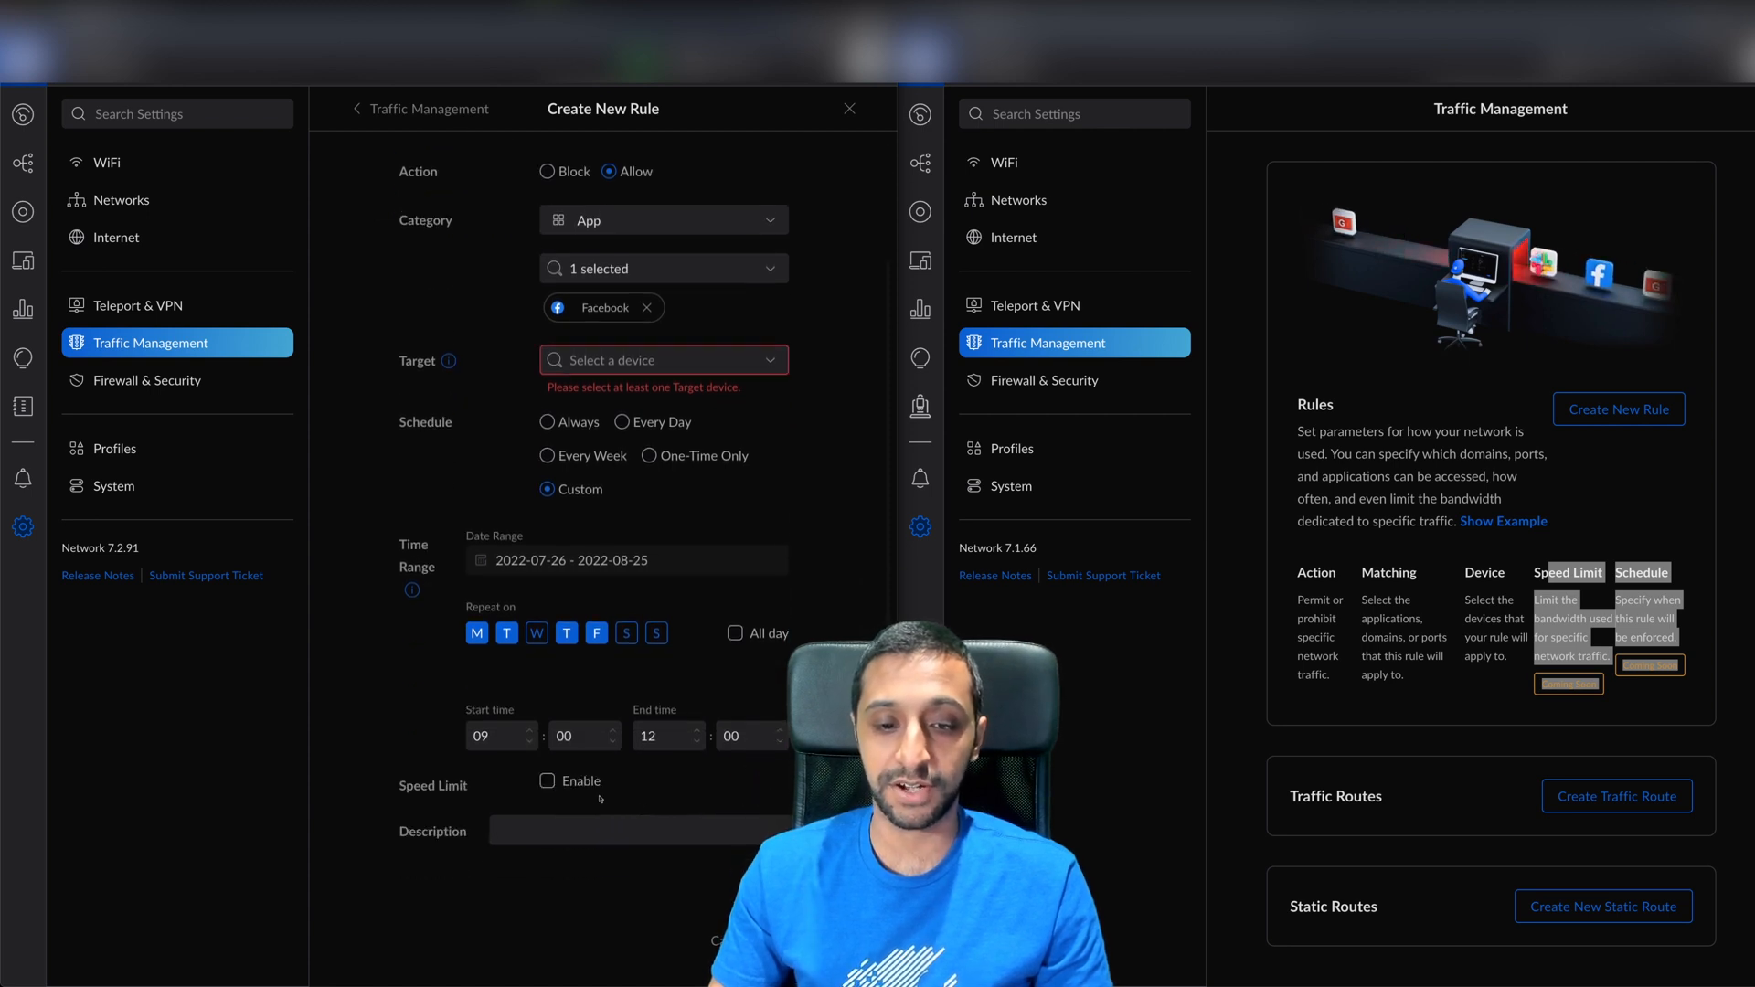
click(546, 781)
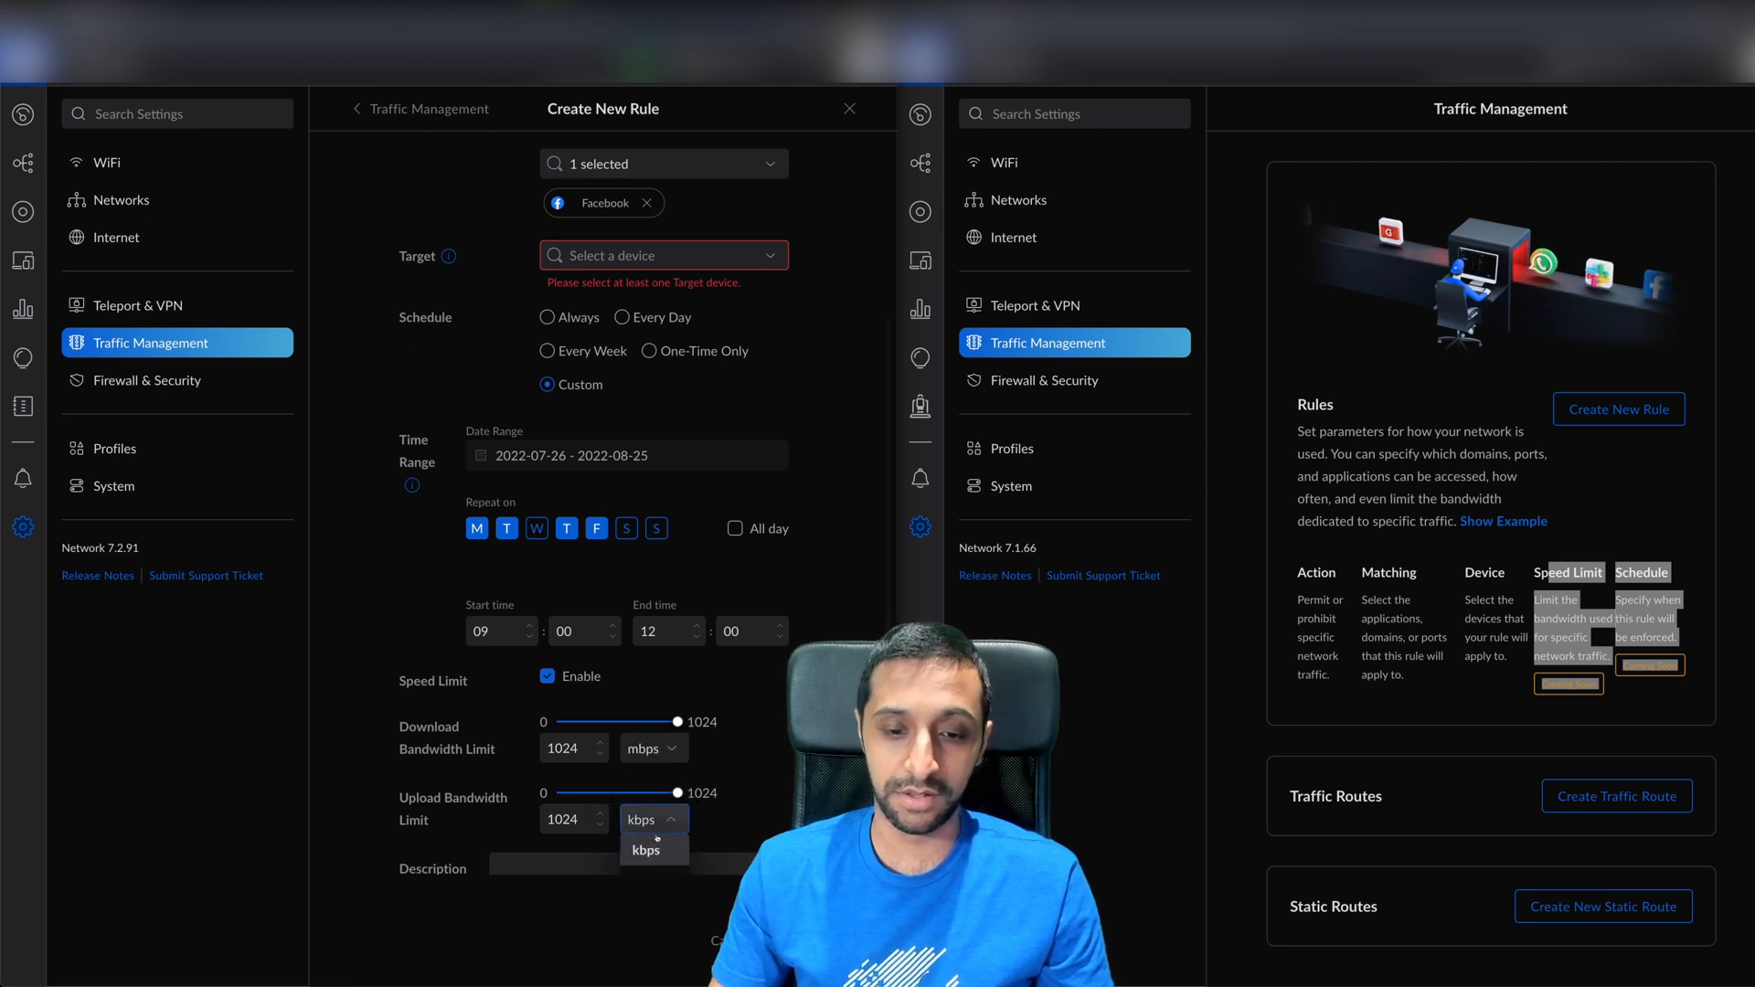
click(655, 851)
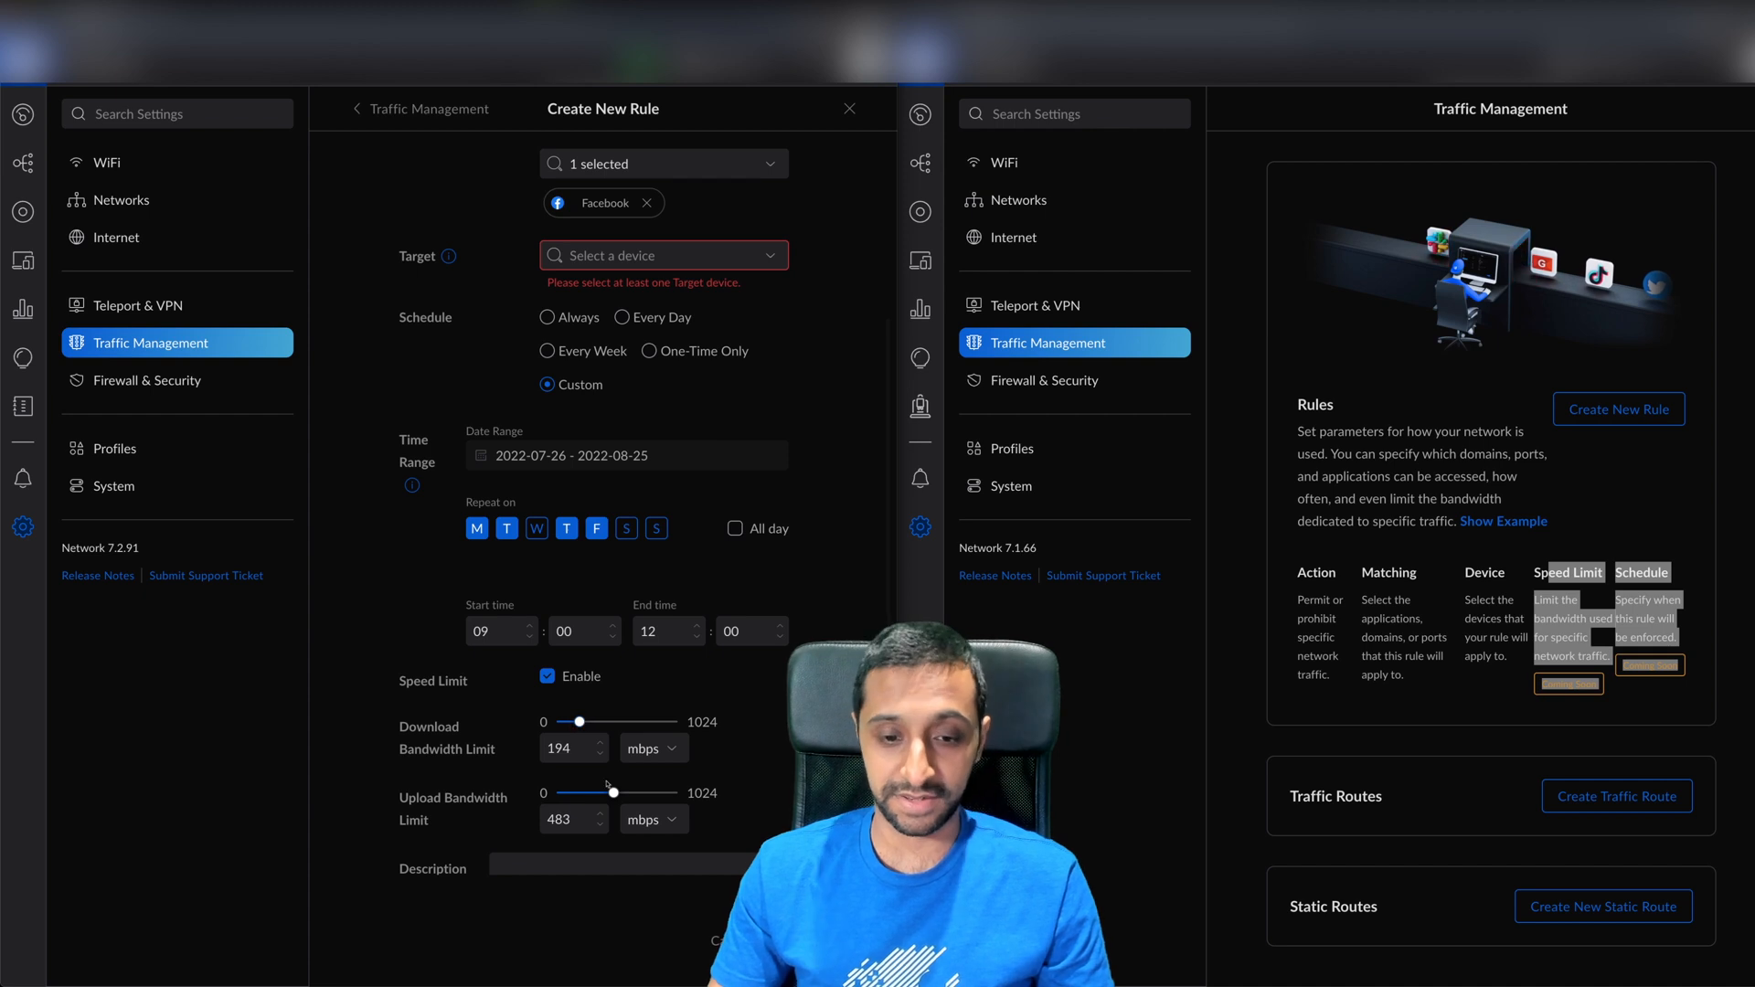
scroll(down, 3)
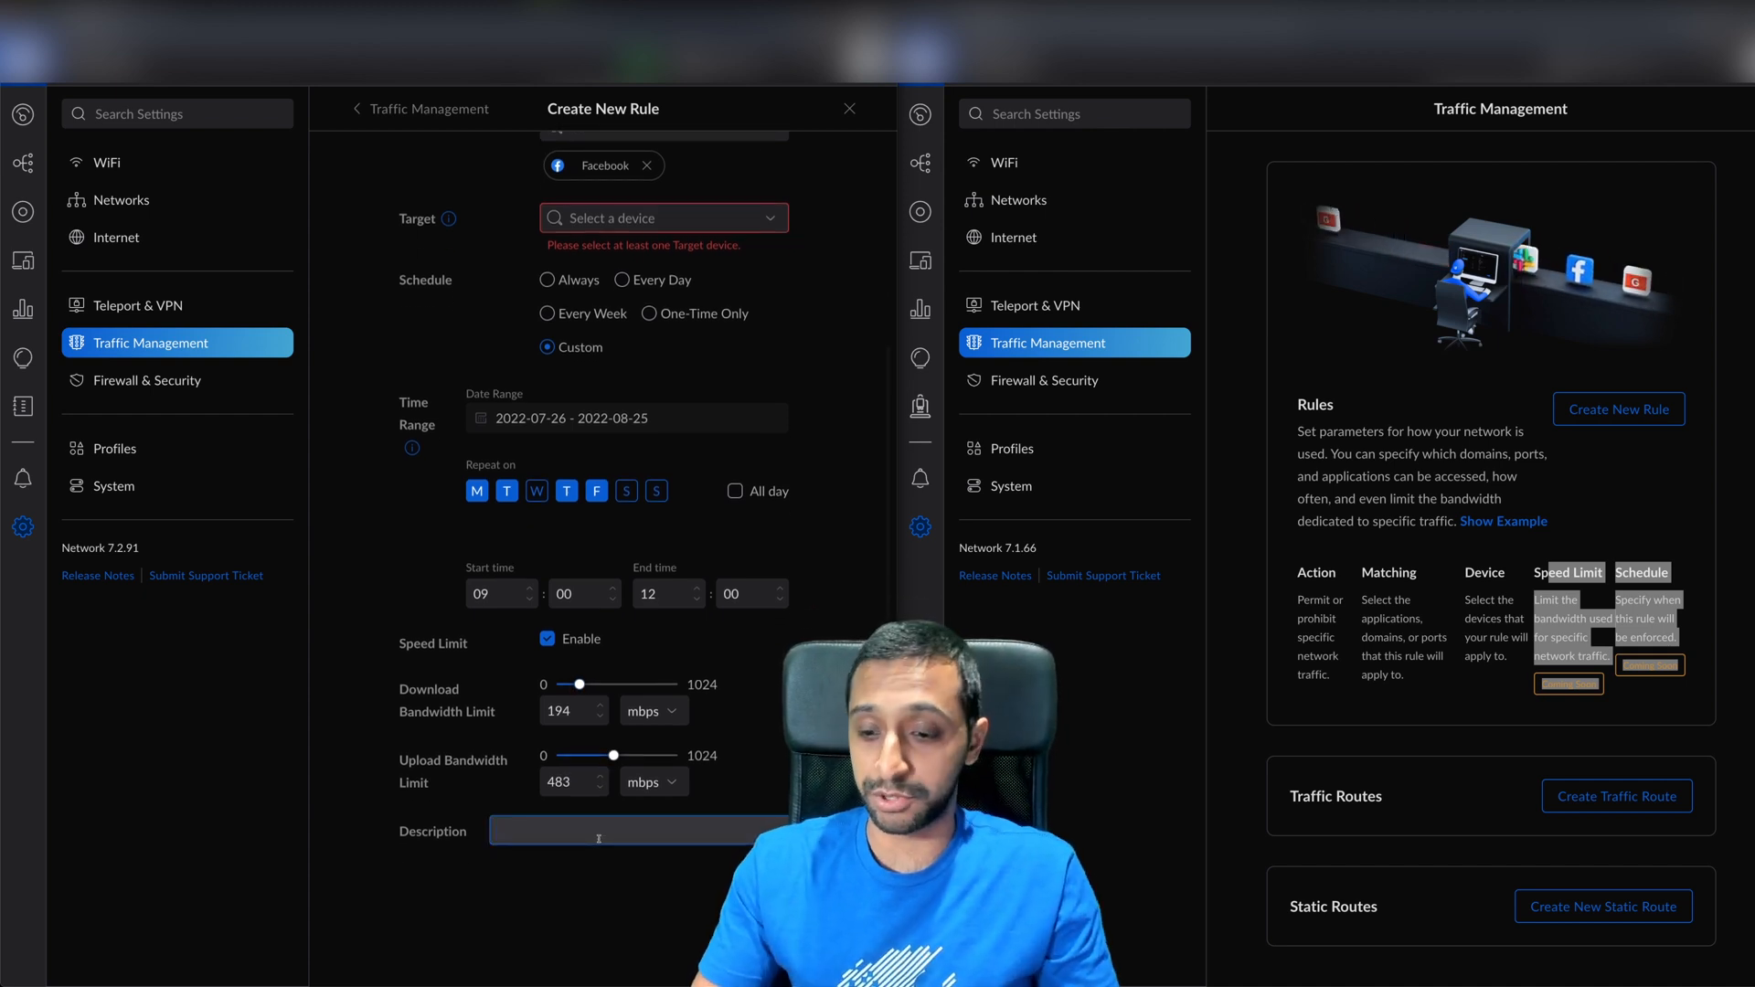